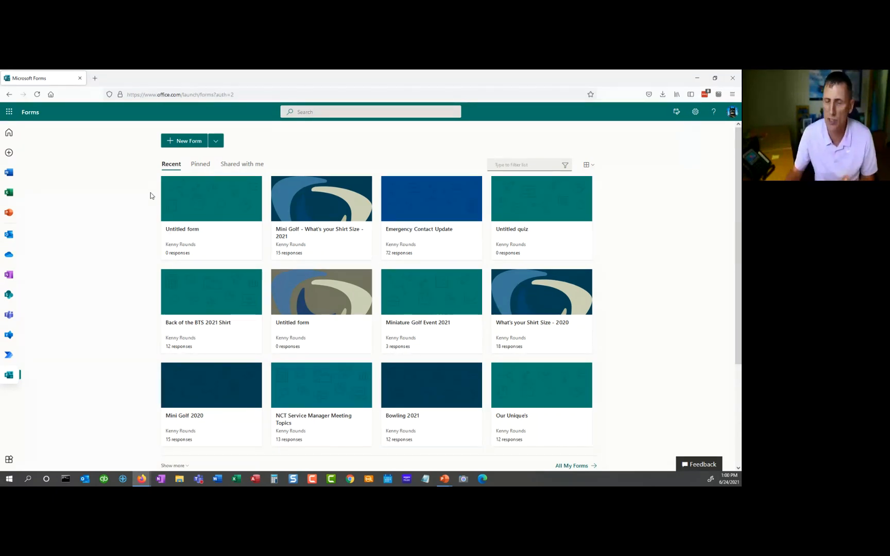
Start a new blank form from the Forms home page.
{"action": "left_click", "coordinate": [186, 140]}
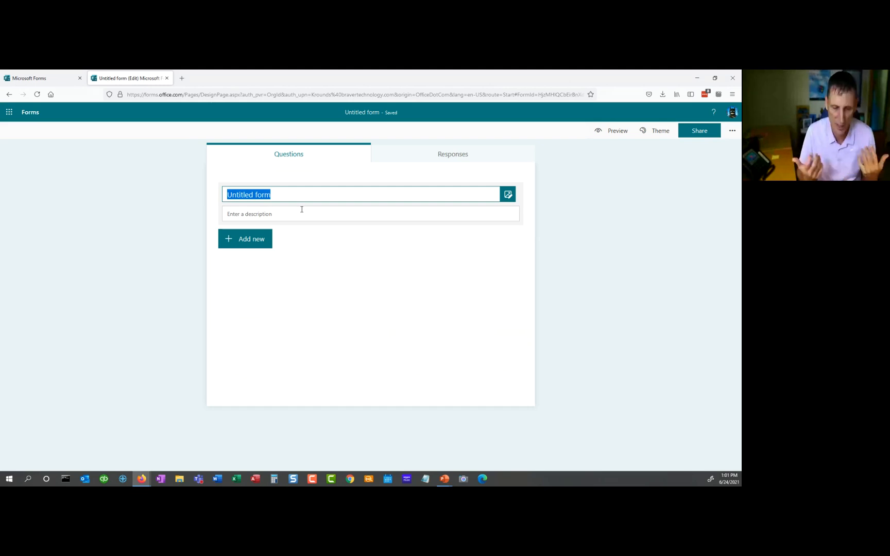
Title the new form 'Happy Fun Great Survey'.
{"action": "type", "text": "Ha"}
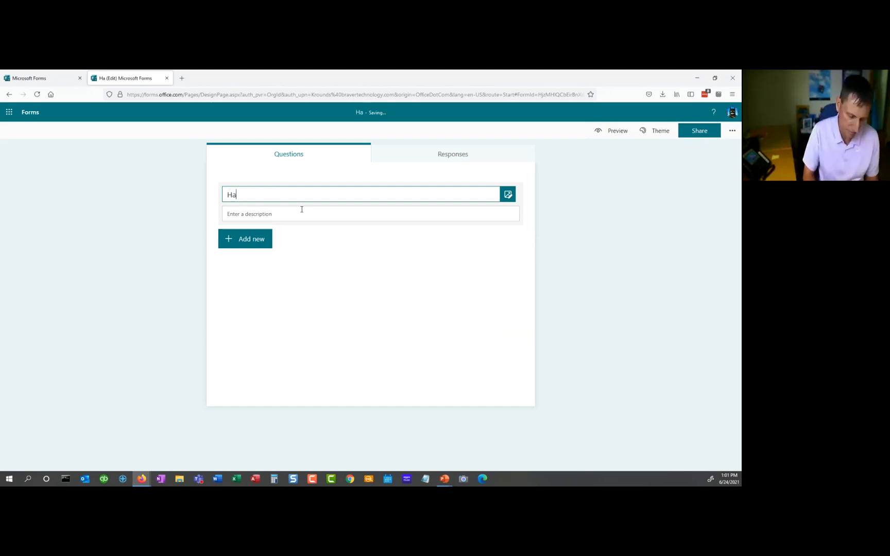
{"action": "type", "text": "Happy Fun Great"}
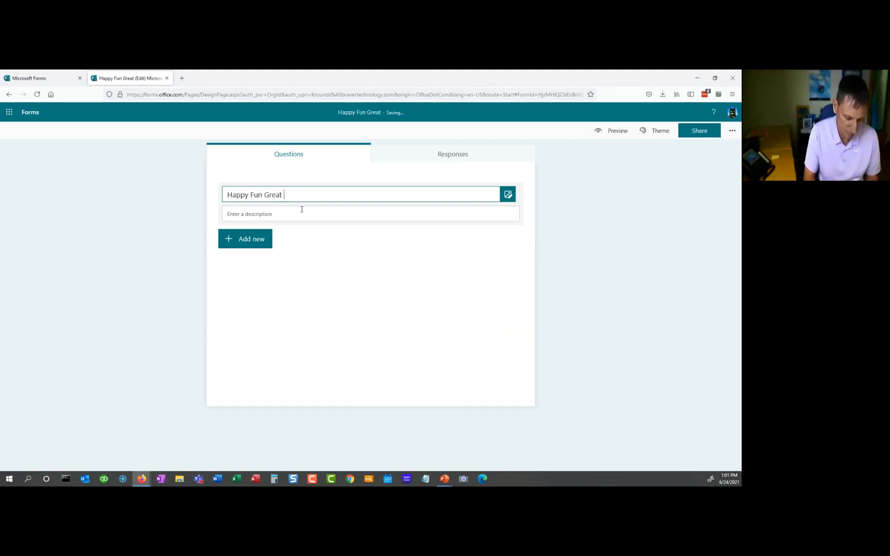
{"action": "type", "text": "S"}
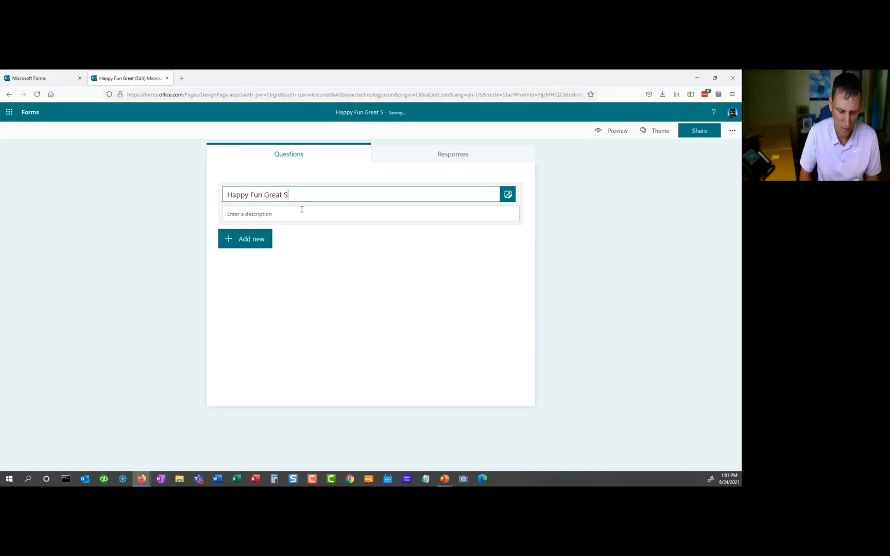
{"action": "type", "text": "urvey"}
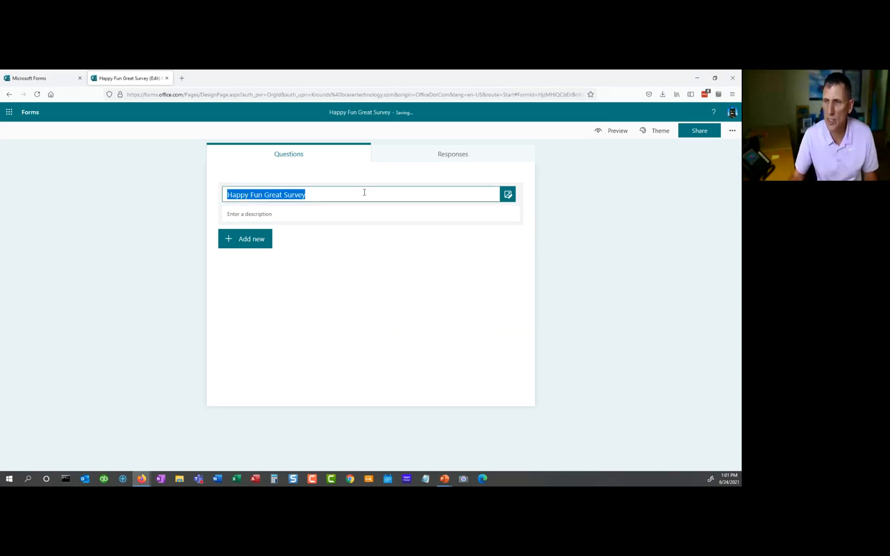
Search Bing images for 'sunset' and attach the first photo beside the title.
{"action": "left_click", "coordinate": [508, 193]}
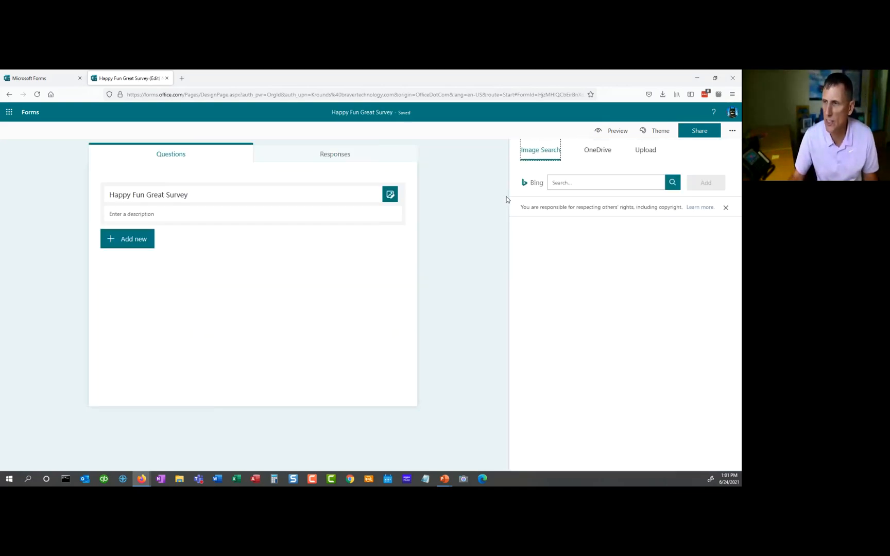
{"action": "mouse_move", "coordinate": [494, 203]}
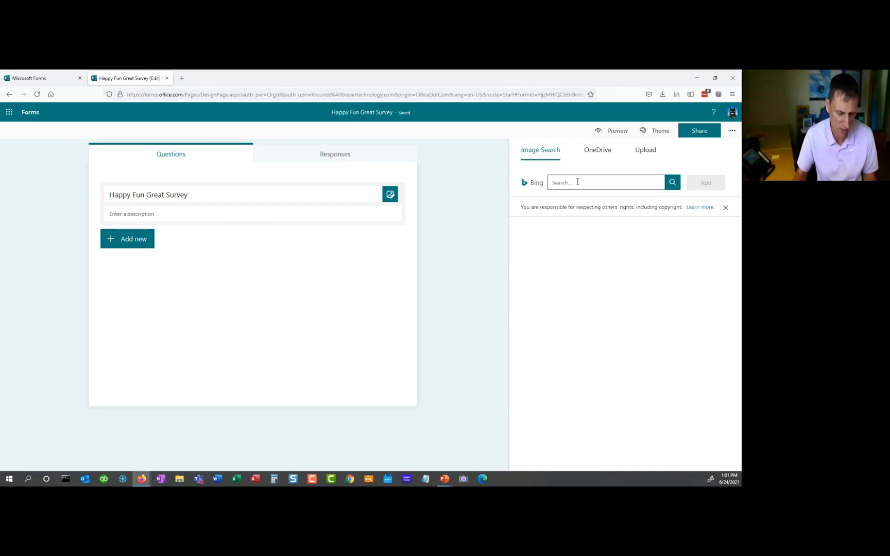
{"action": "type", "text": "sunset"}
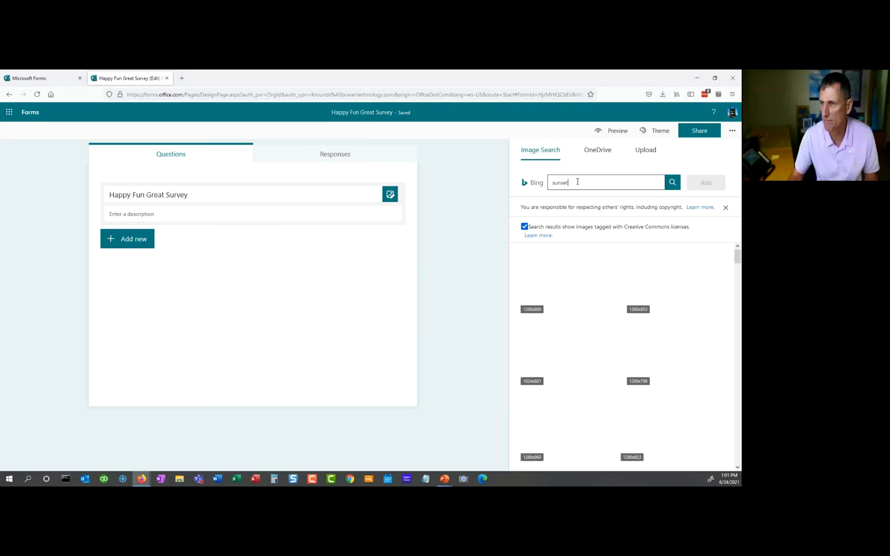
{"action": "left_click", "coordinate": [672, 182]}
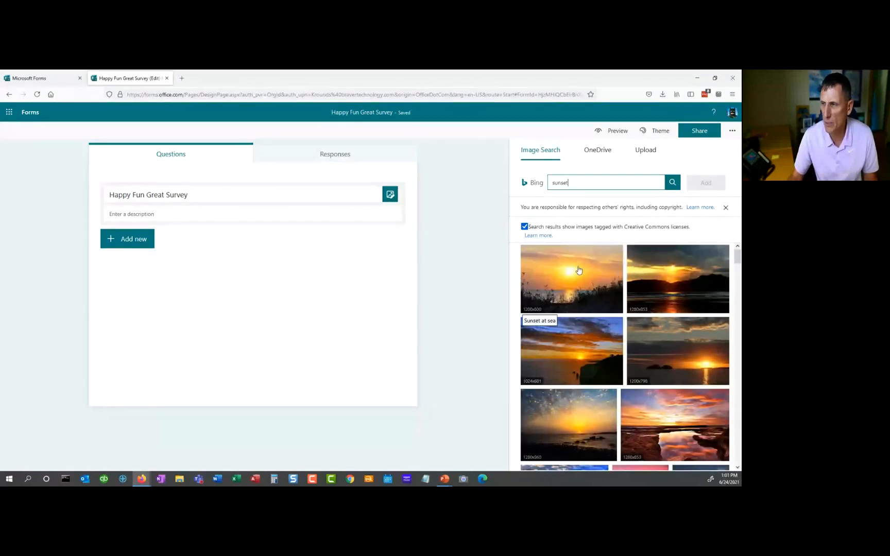
{"action": "left_click", "coordinate": [570, 279]}
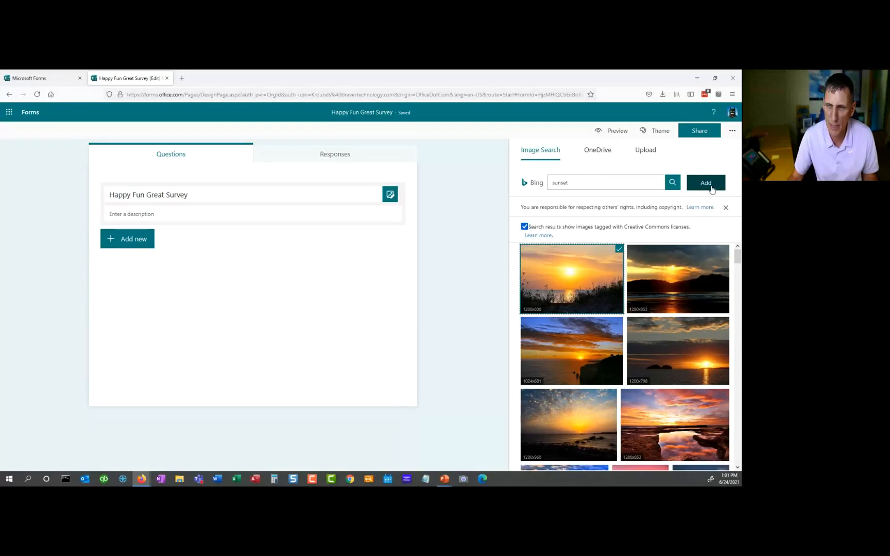
{"action": "left_click", "coordinate": [706, 182]}
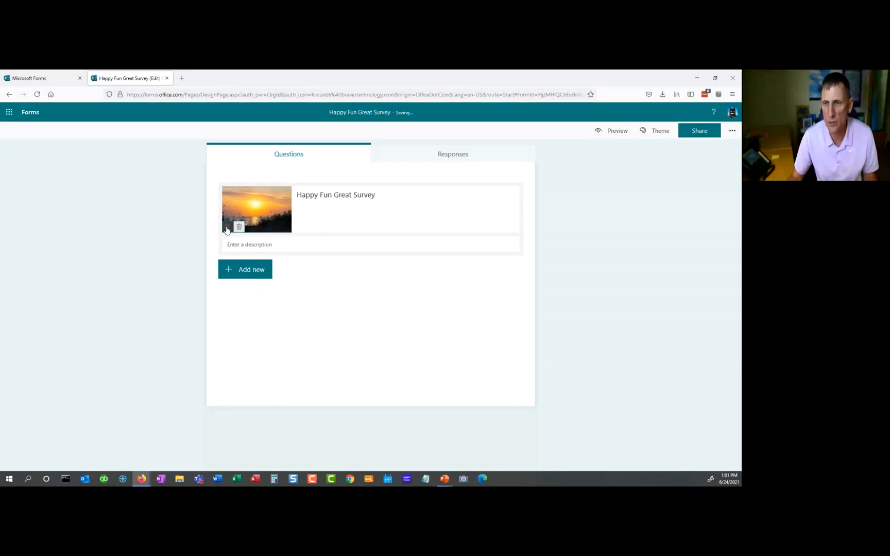
Remove the sunset image from the title and re-add it through the image picker.
{"action": "left_click", "coordinate": [232, 227]}
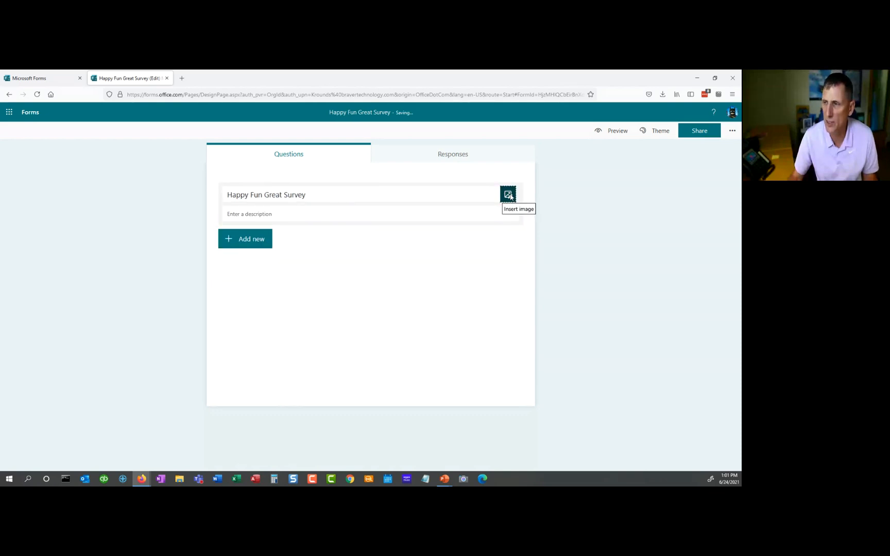
{"action": "left_click", "coordinate": [508, 194]}
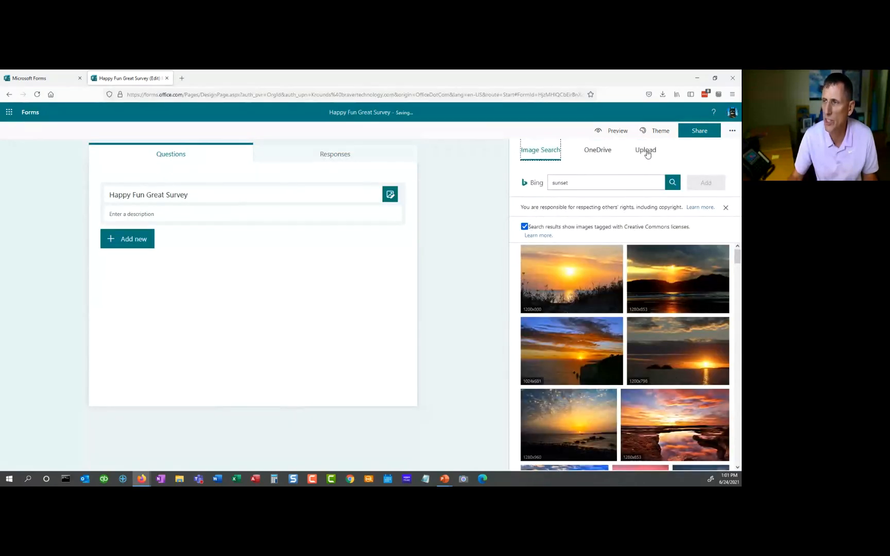
{"action": "left_click", "coordinate": [646, 149]}
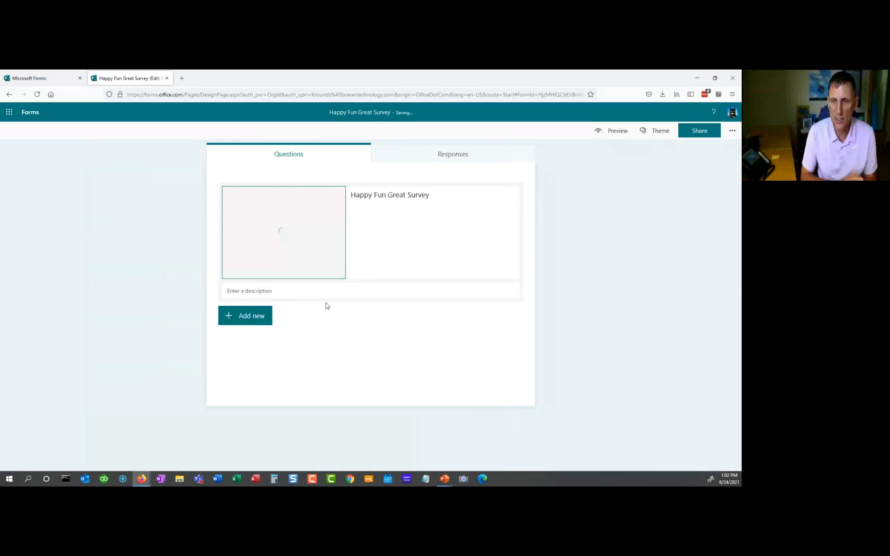
Write the description 'This is a sample survey to allow you to see what forms can do', correcting misspellings.
{"action": "left_click", "coordinate": [320, 291]}
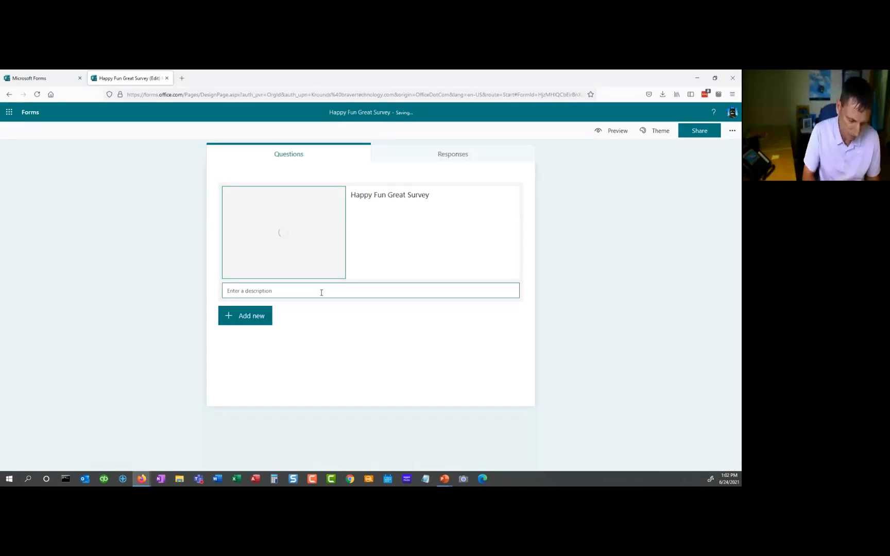
{"action": "type", "text": "This is a"}
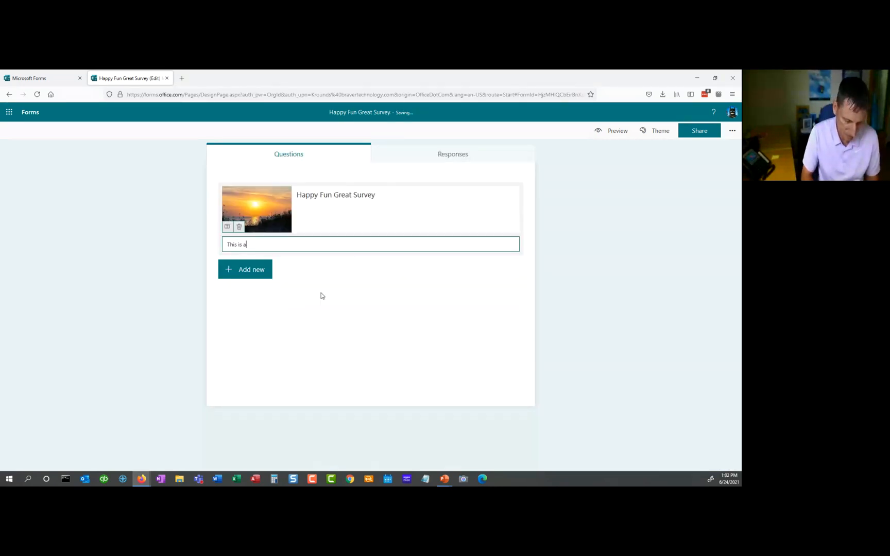
{"action": "type", "text": "sampel survery to"}
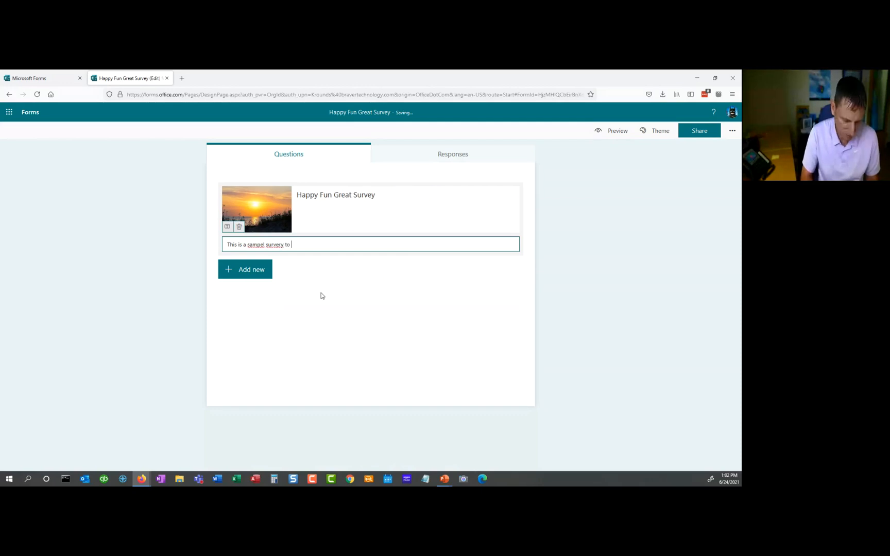
{"action": "type", "text": "allwo you to"}
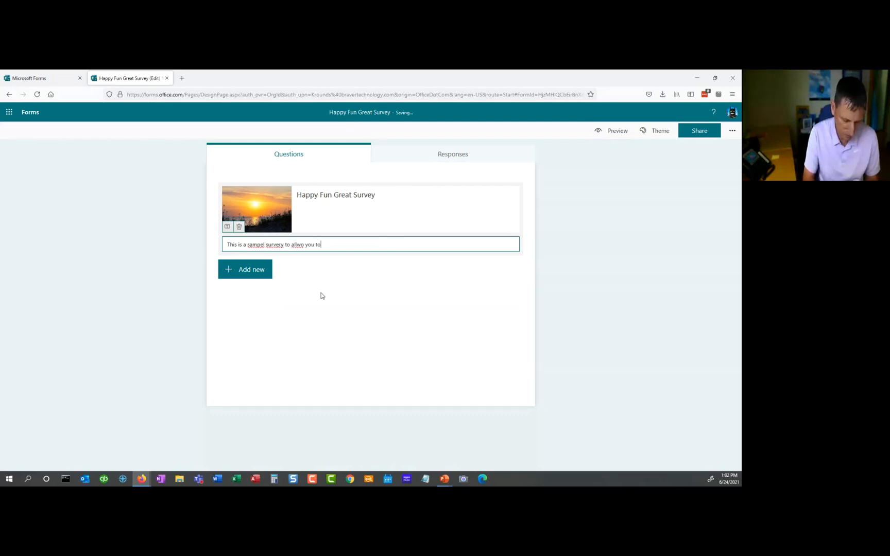
{"action": "type", "text": "see what forms"}
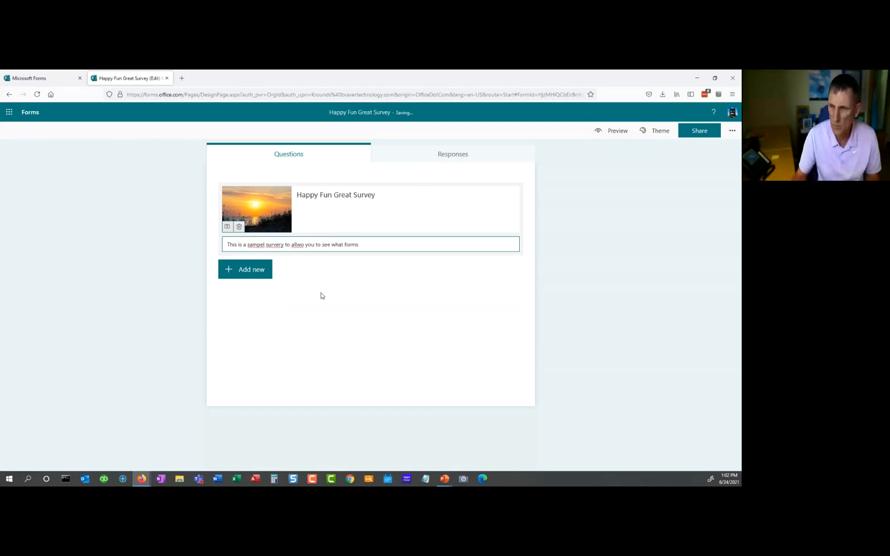
{"action": "type", "text": "can do"}
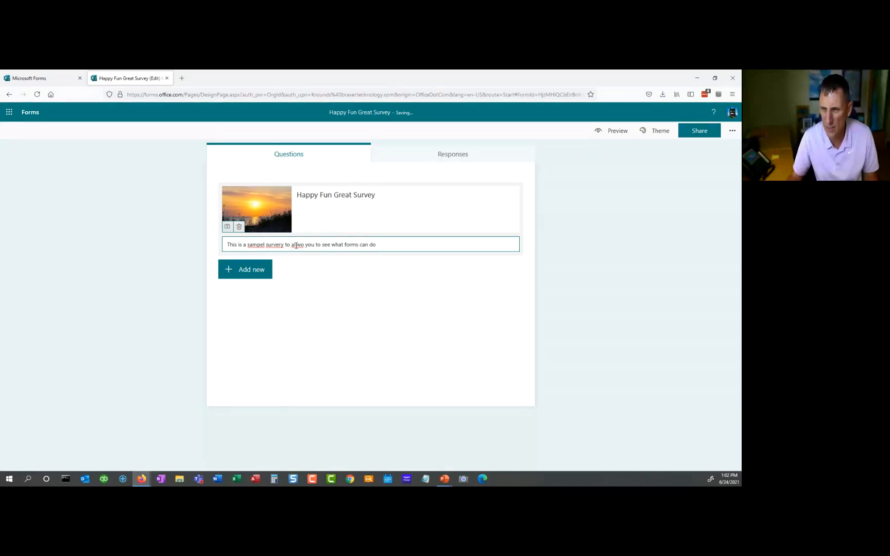
{"action": "right_click", "coordinate": [274, 244]}
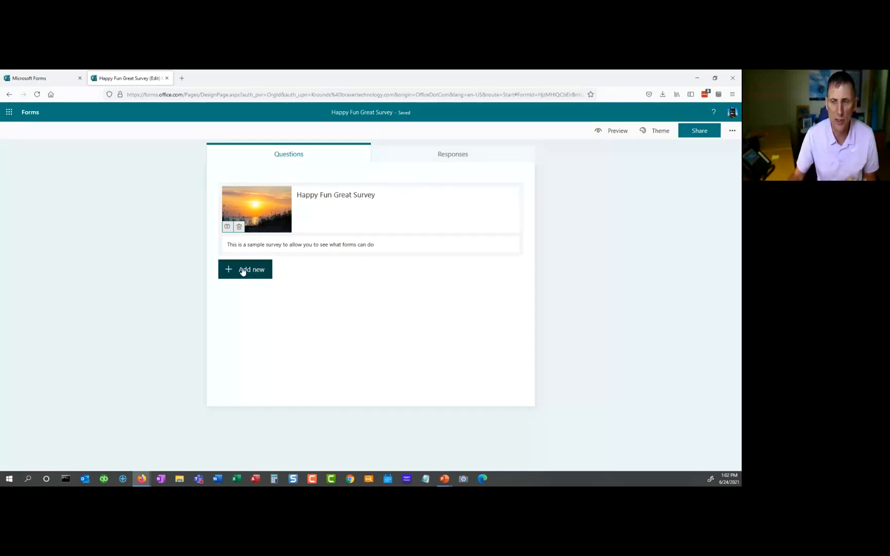
Add a choice question and give it a fourth answer option.
{"action": "left_click", "coordinate": [244, 269]}
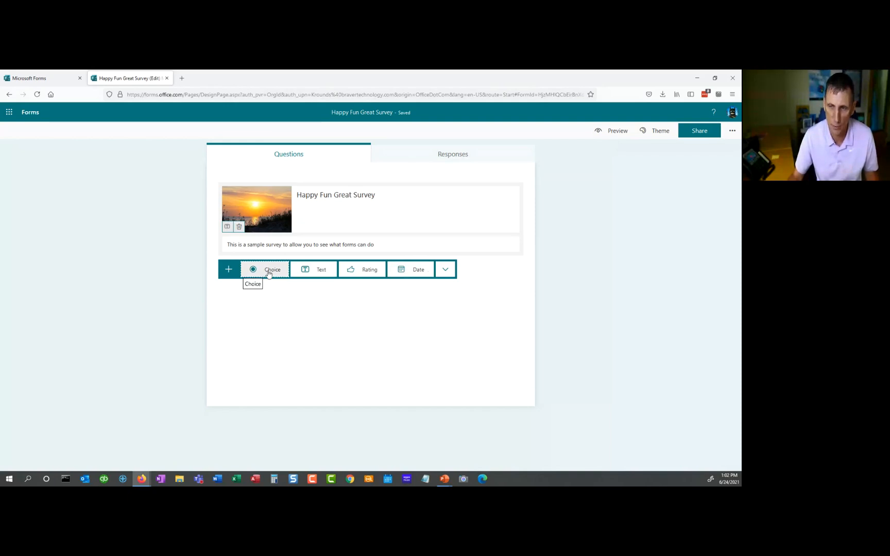
{"action": "left_click", "coordinate": [265, 269]}
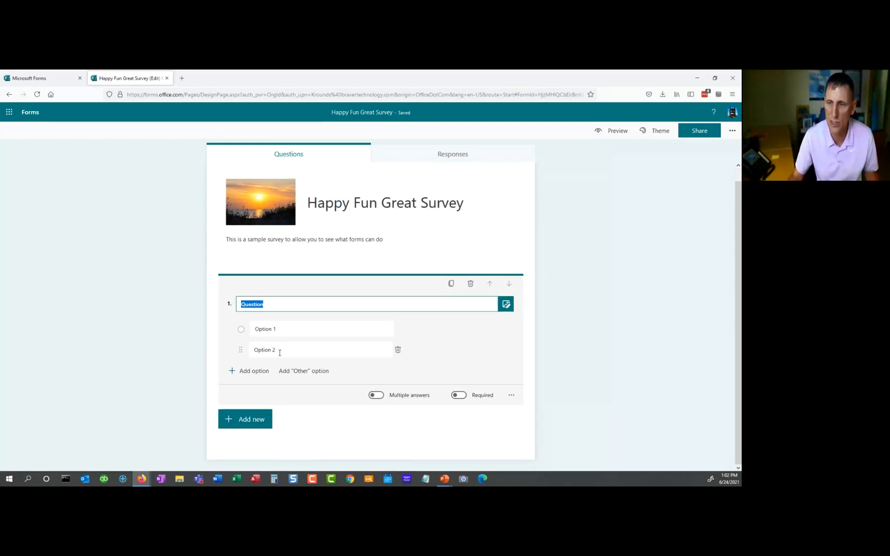
{"action": "left_click", "coordinate": [253, 371]}
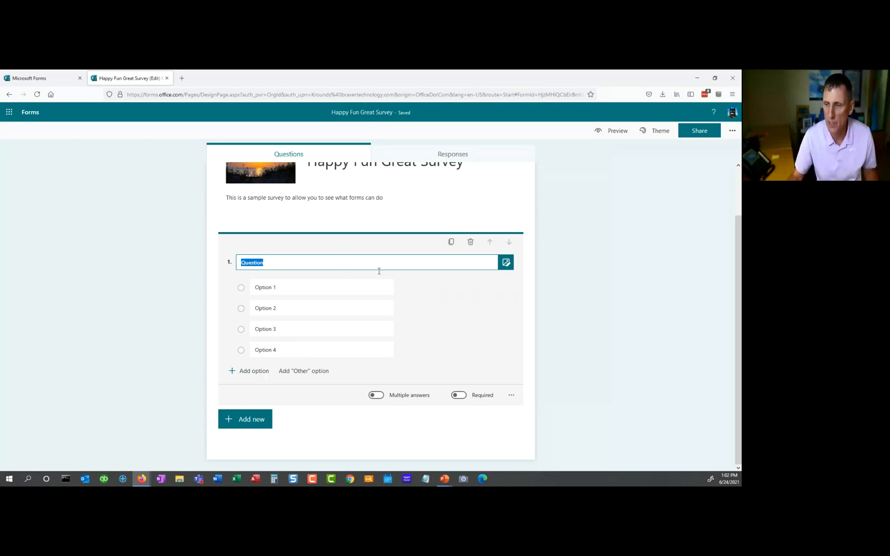
{"action": "mouse_move", "coordinate": [402, 417]}
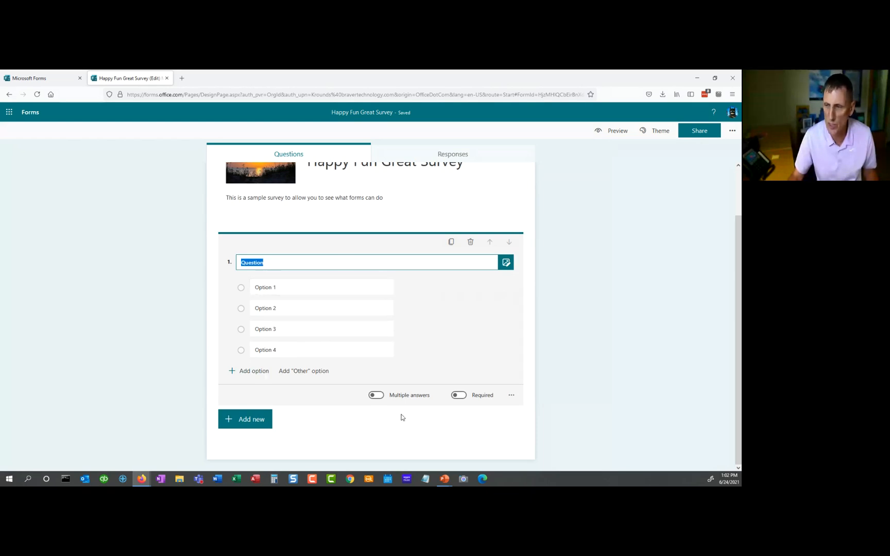
Try multiple answers, revert to a single answer, and make the choice question required.
{"action": "left_click", "coordinate": [375, 396]}
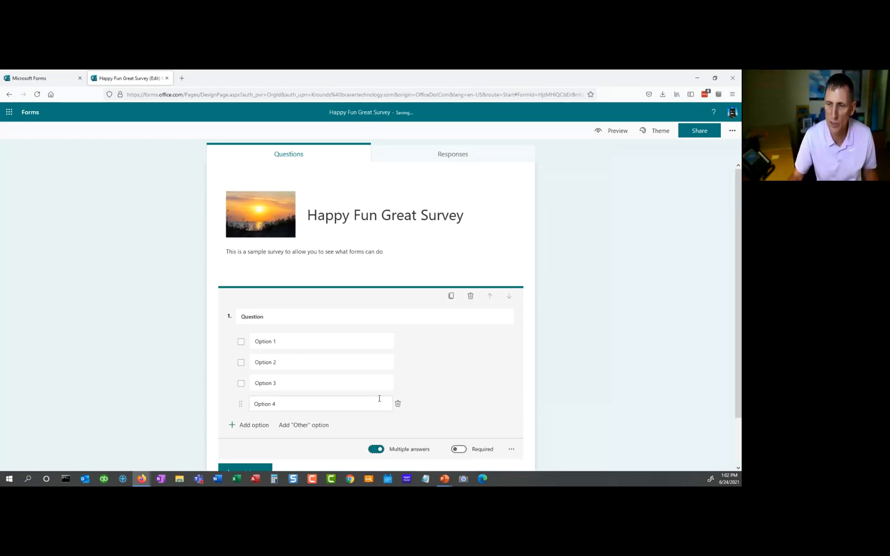
{"action": "scroll", "scroll_direction": "down", "scroll_amount": 3}
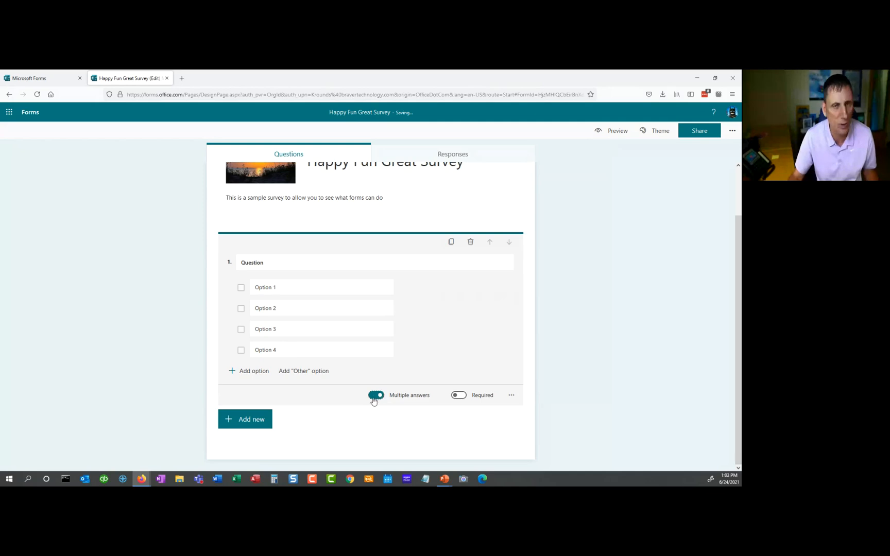
{"action": "left_click", "coordinate": [376, 396]}
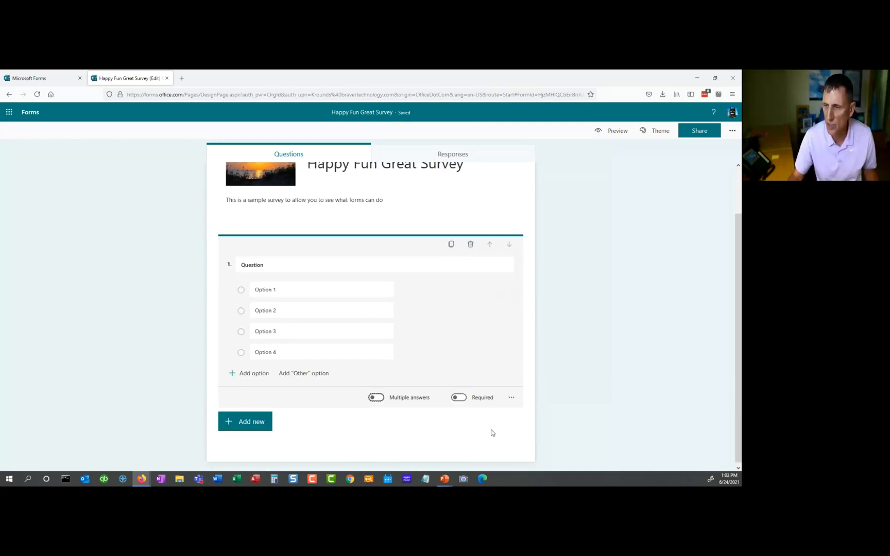
{"action": "left_click", "coordinate": [459, 398]}
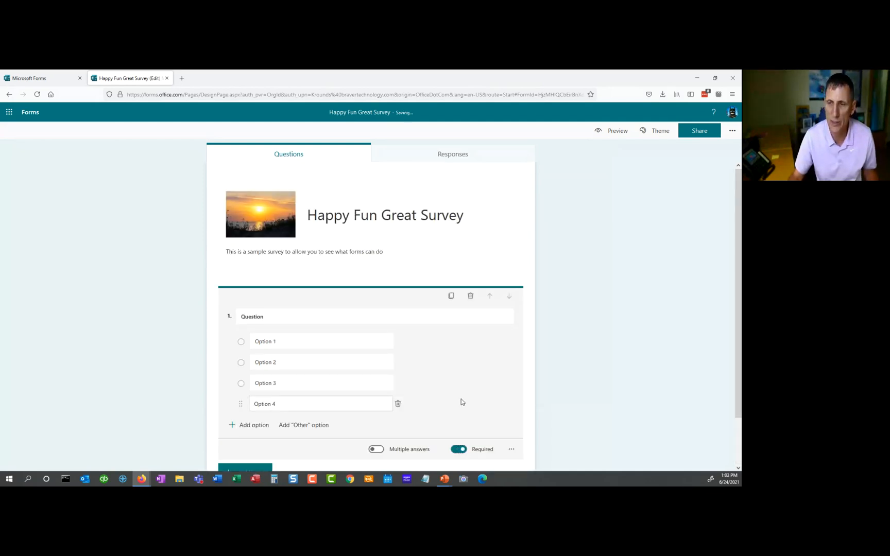
{"action": "scroll", "scroll_direction": "down", "scroll_amount": 3}
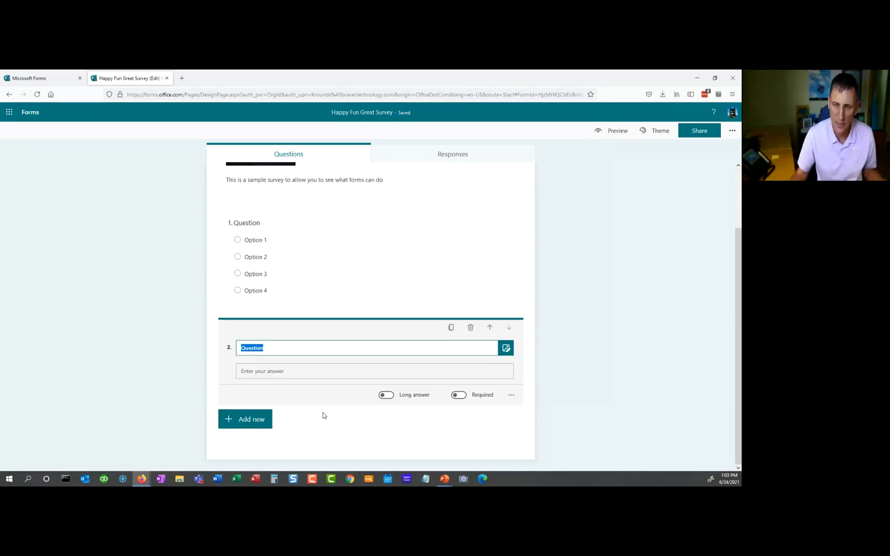
Title the text question 'Your Name' and make it required.
{"action": "type", "text": "Y"}
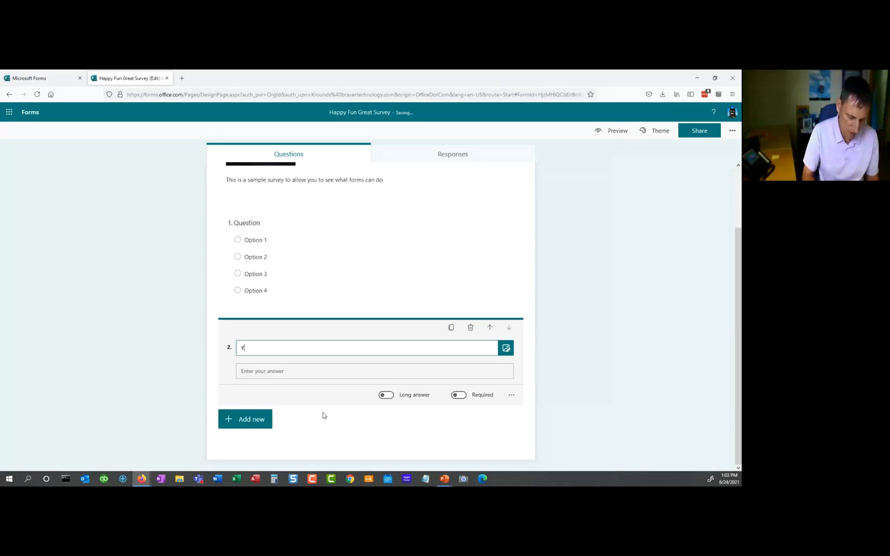
{"action": "type", "text": "our Name"}
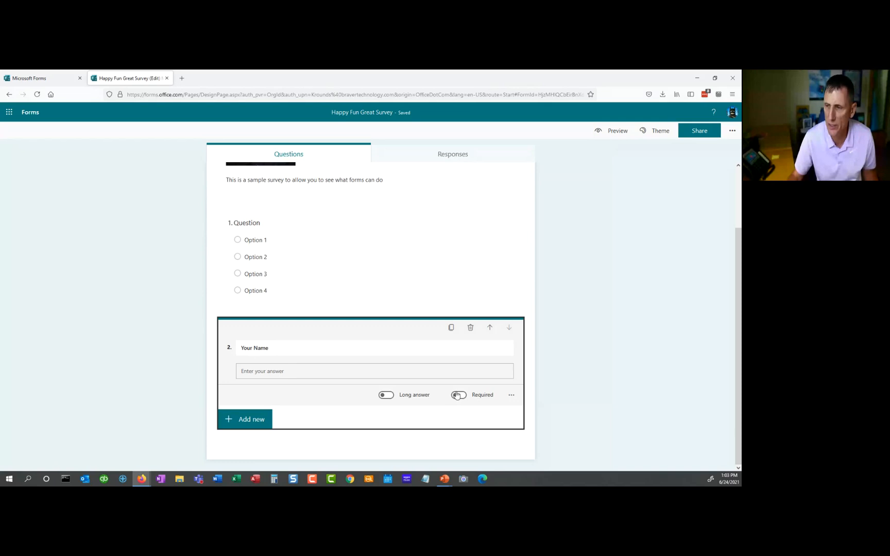
{"action": "left_click", "coordinate": [458, 396]}
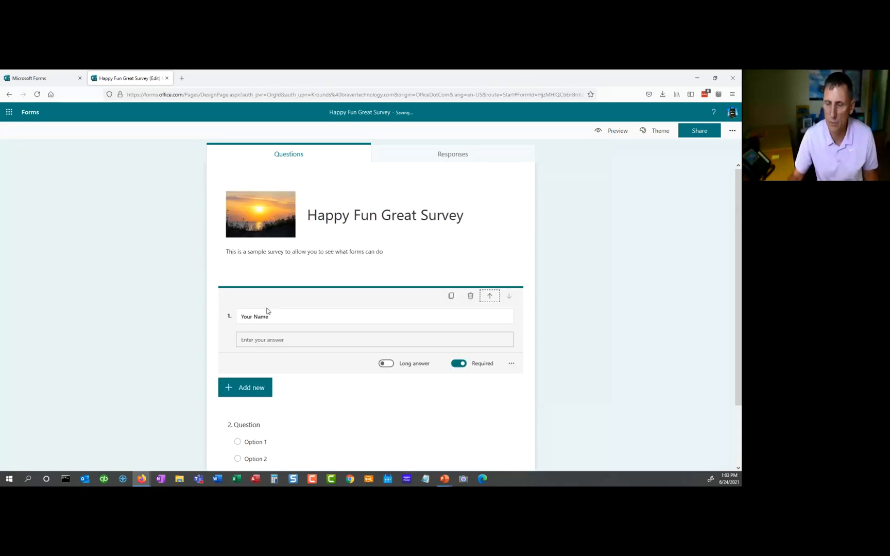
{"action": "mouse_move", "coordinate": [334, 390]}
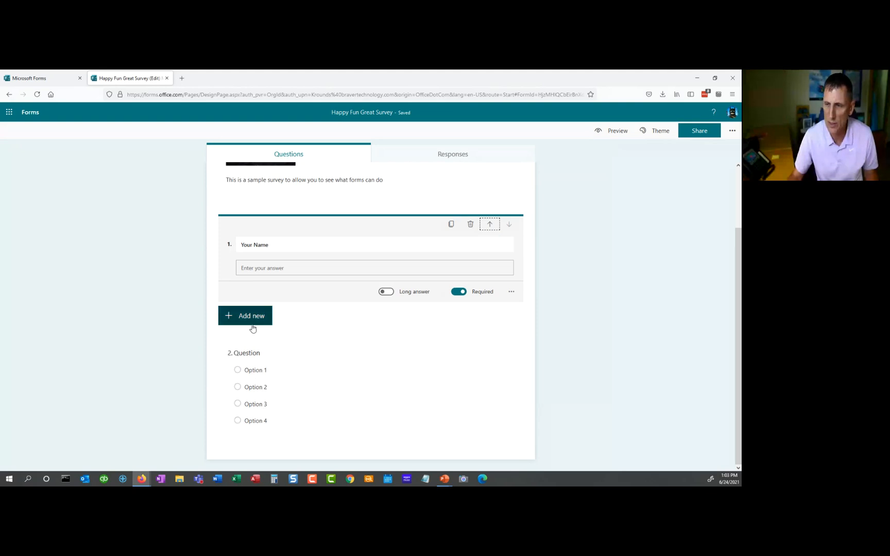
Add a five-star rating question and review its levels and symbol settings.
{"action": "left_click", "coordinate": [252, 315]}
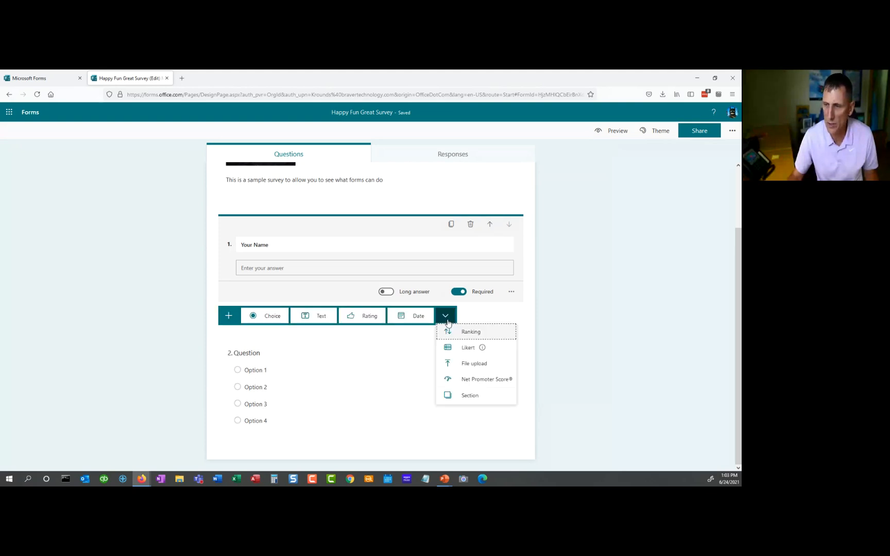
{"action": "mouse_move", "coordinate": [370, 316]}
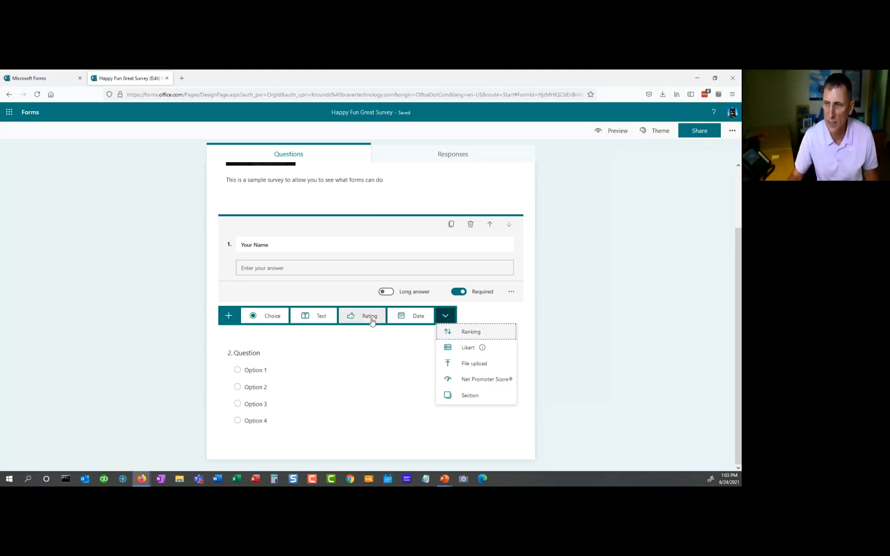
{"action": "left_click", "coordinate": [370, 315]}
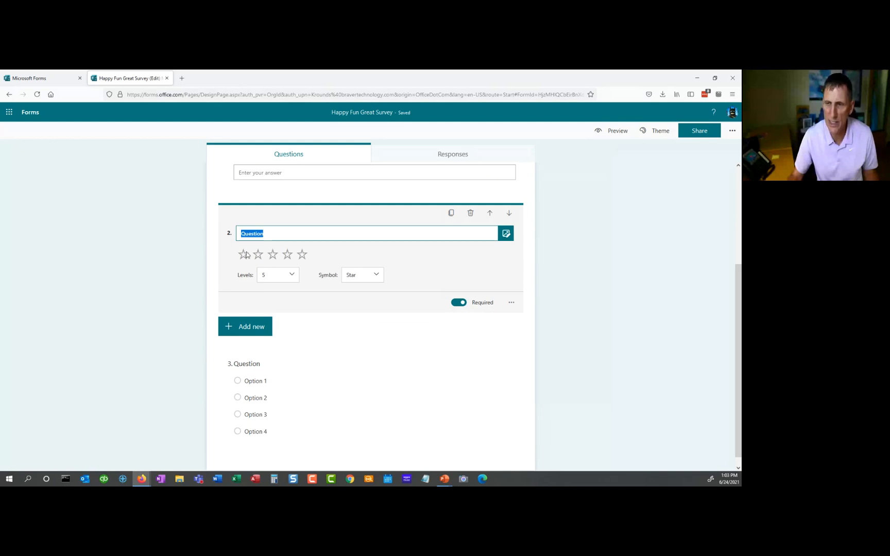
{"action": "mouse_move", "coordinate": [291, 278]}
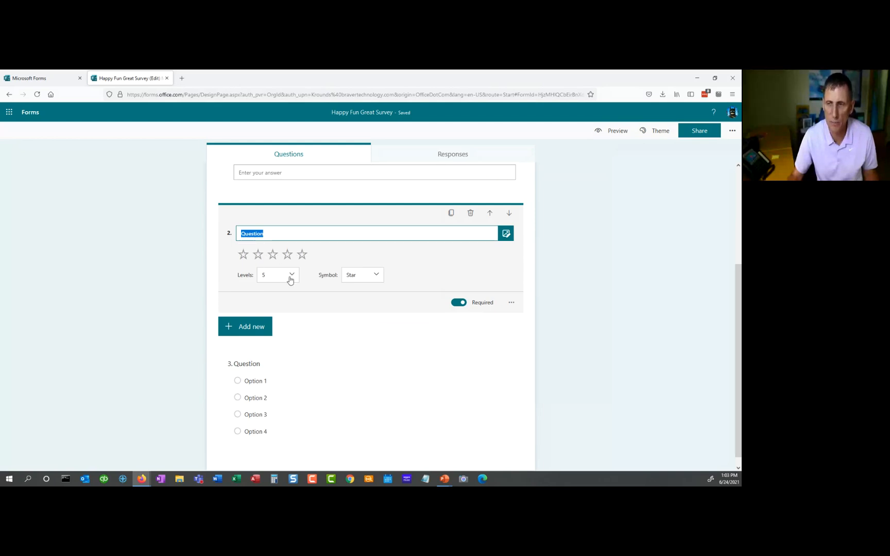
{"action": "left_click", "coordinate": [277, 275]}
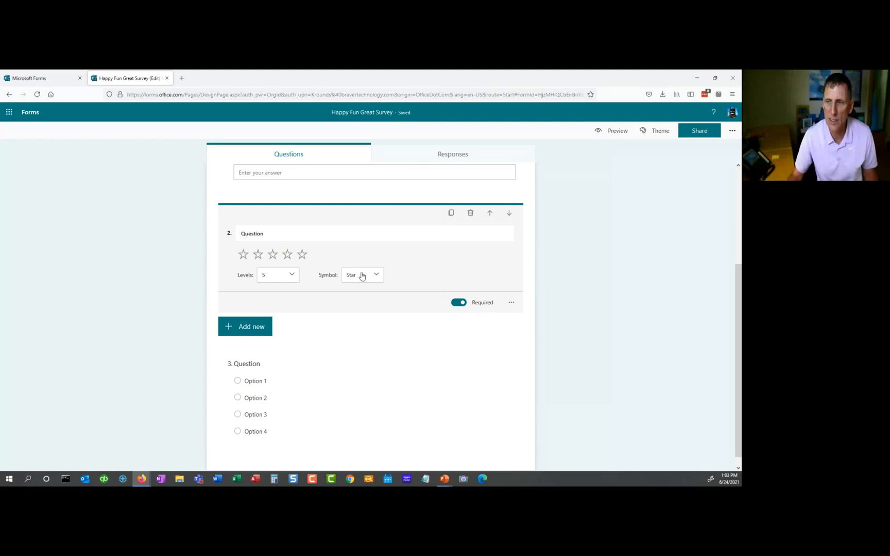
{"action": "mouse_move", "coordinate": [288, 254]}
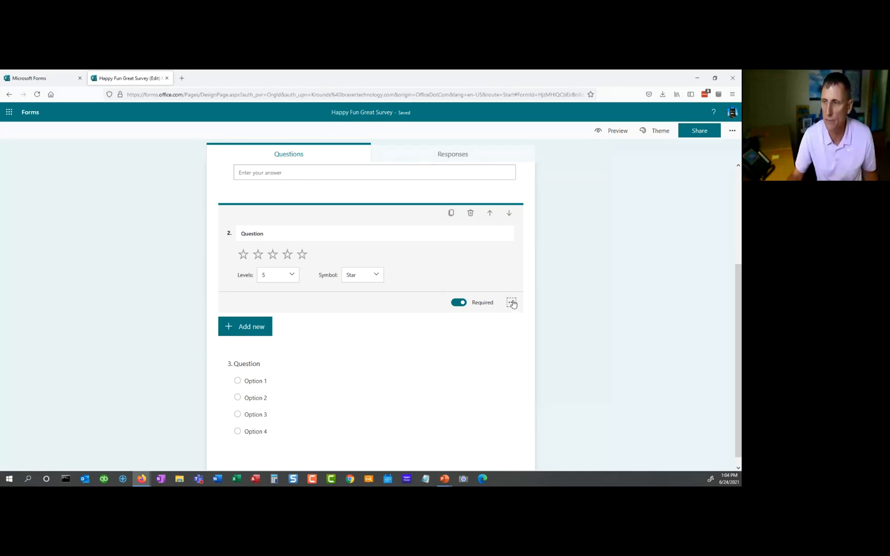
{"action": "left_click", "coordinate": [510, 303]}
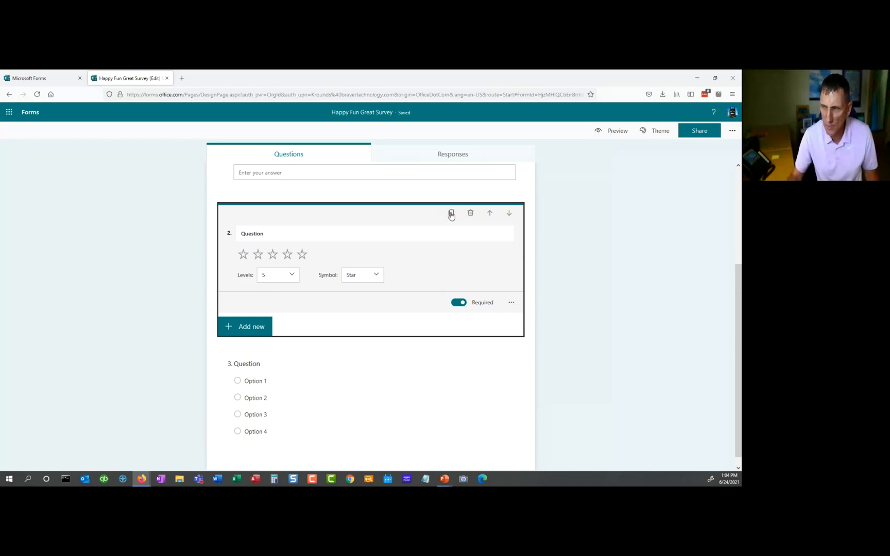
Duplicate the rating question and reveal the additional question types for a new question.
{"action": "left_click", "coordinate": [451, 213]}
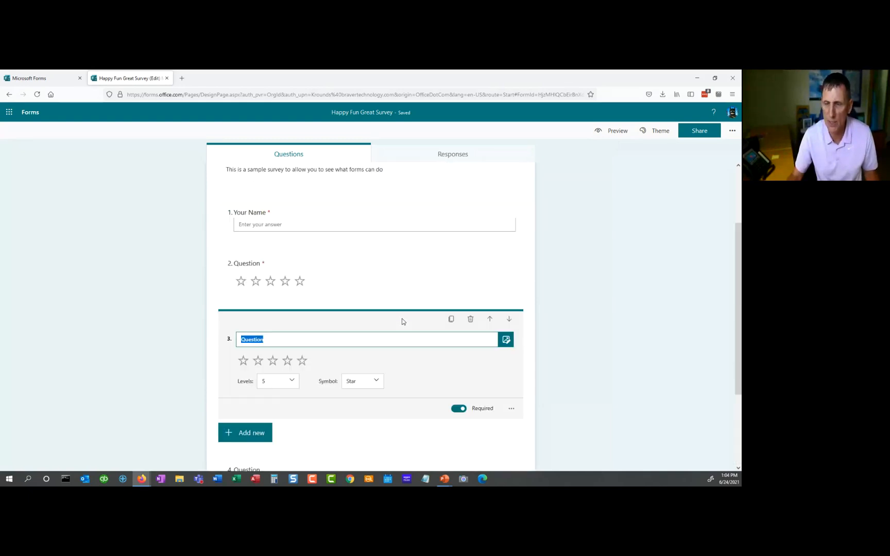
{"action": "scroll", "scroll_direction": "down", "scroll_amount": 3}
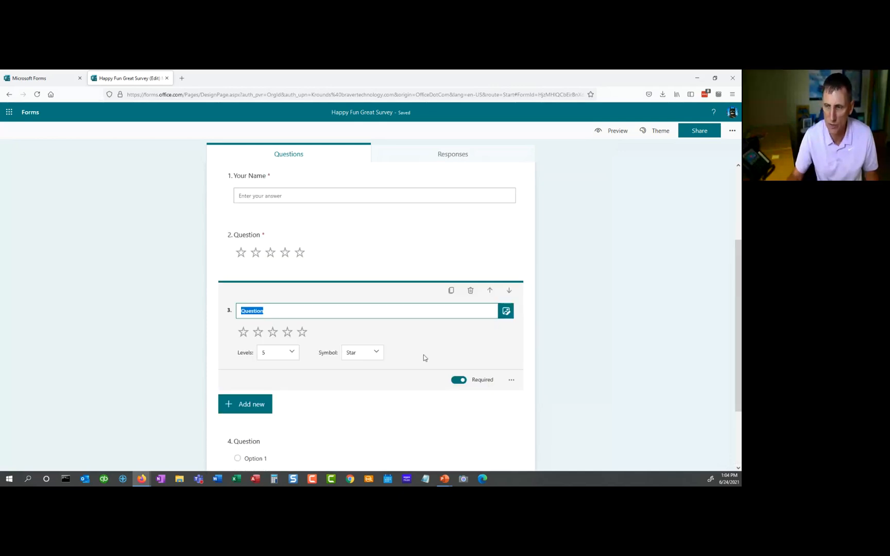
{"action": "scroll", "scroll_direction": "down", "scroll_amount": 3}
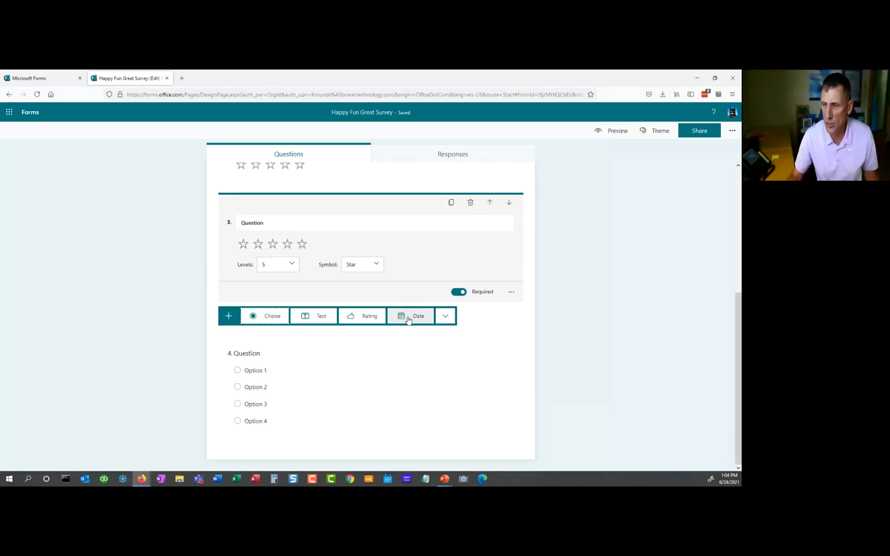
{"action": "left_click", "coordinate": [445, 317]}
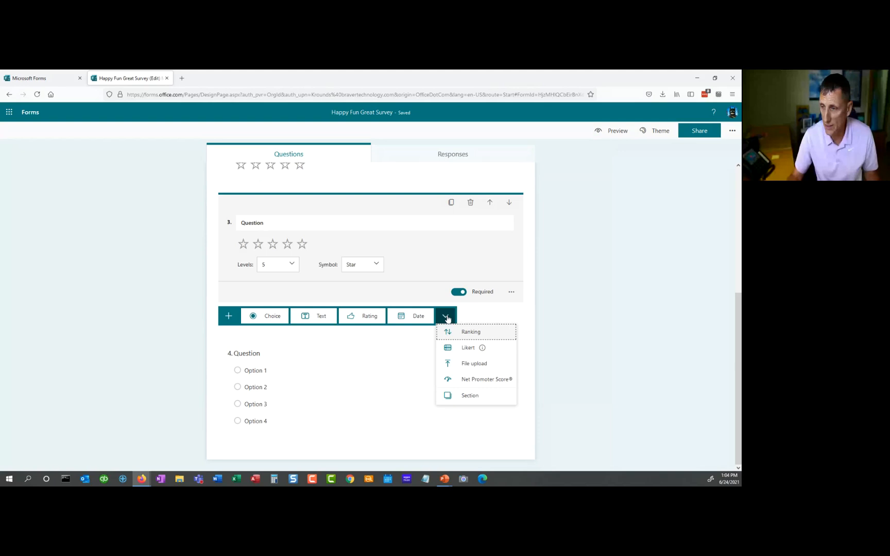
{"action": "mouse_move", "coordinate": [465, 336]}
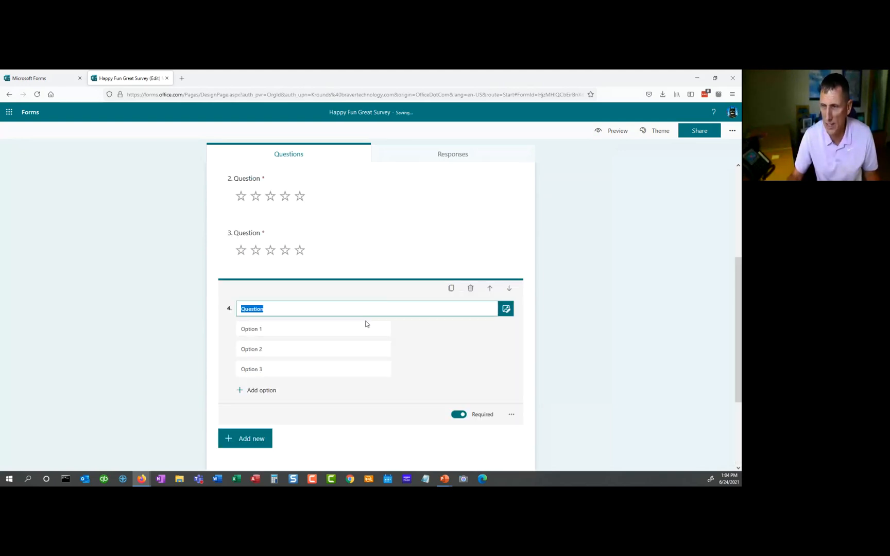
{"action": "mouse_move", "coordinate": [245, 438]}
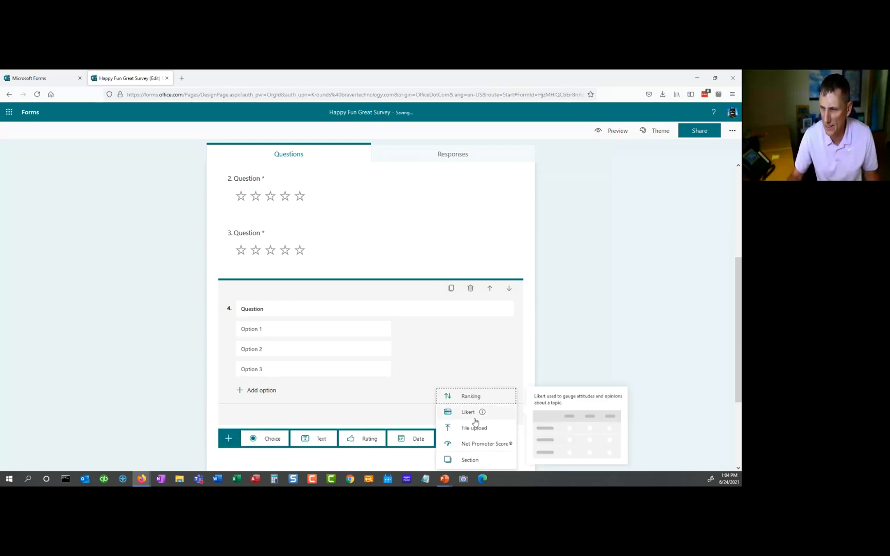
Add a Likert question and extend its grid to four statements.
{"action": "left_click", "coordinate": [468, 412]}
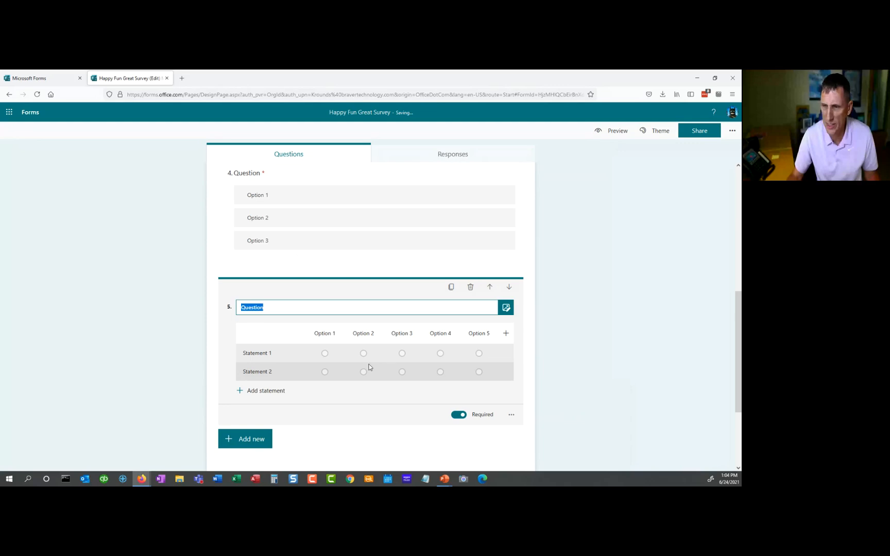
{"action": "left_click", "coordinate": [266, 390]}
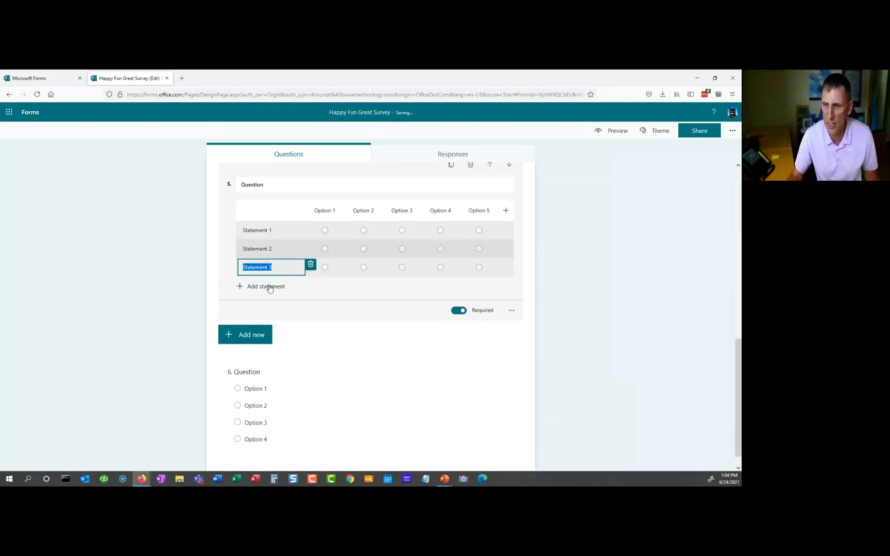
{"action": "left_click", "coordinate": [265, 287]}
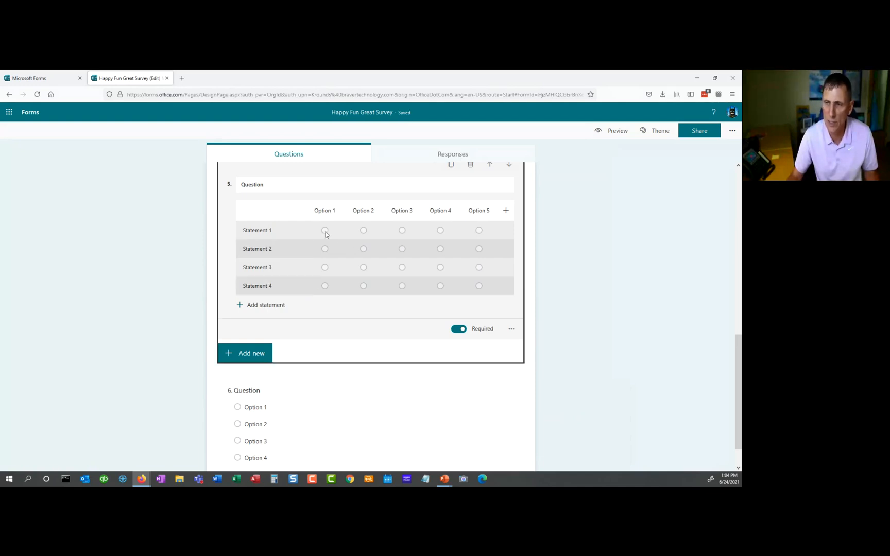
{"action": "mouse_move", "coordinate": [335, 278]}
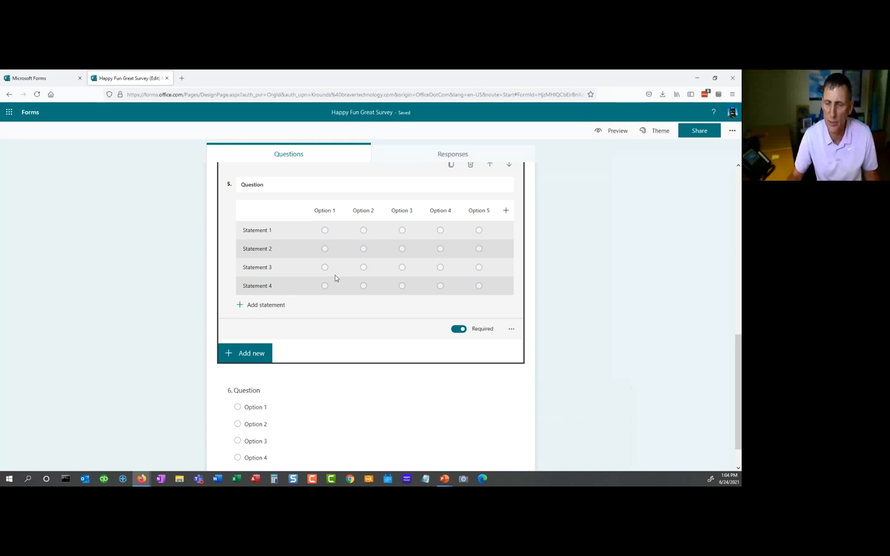
{"action": "scroll", "scroll_direction": "down", "scroll_amount": 3}
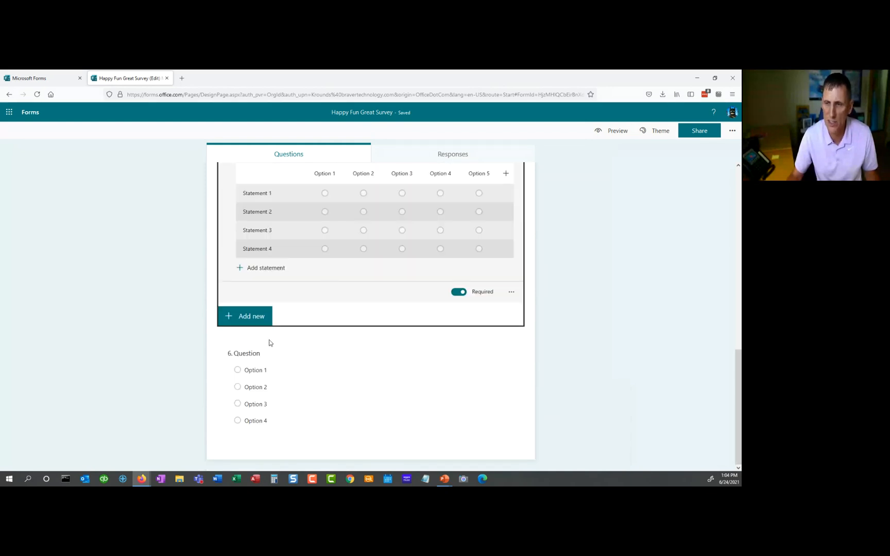
{"action": "left_click", "coordinate": [246, 317]}
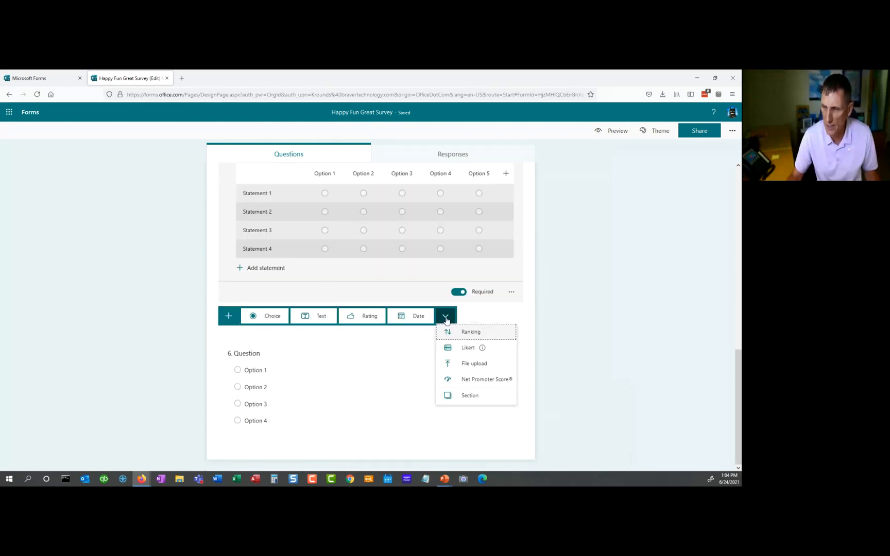
{"action": "mouse_move", "coordinate": [470, 396]}
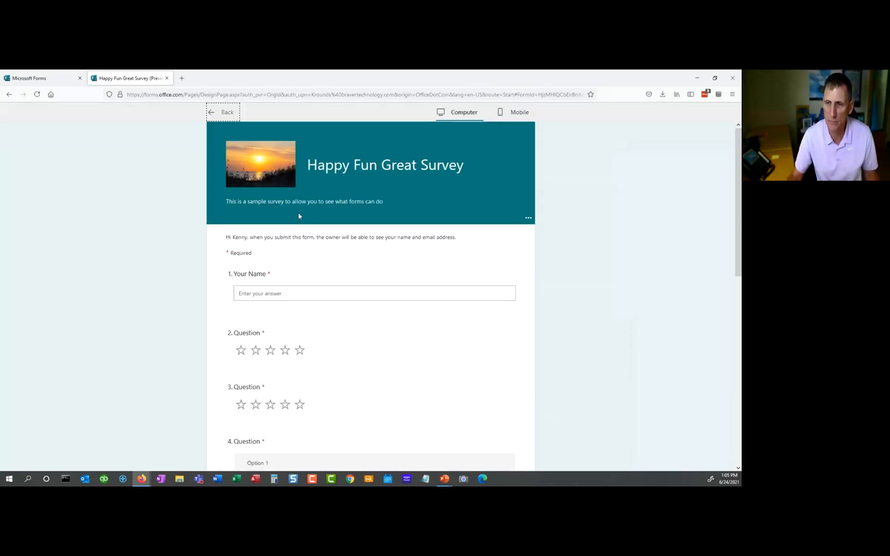
Preview the survey in computer and mobile layouts, then return to editing.
{"action": "scroll", "scroll_direction": "down", "scroll_amount": 3}
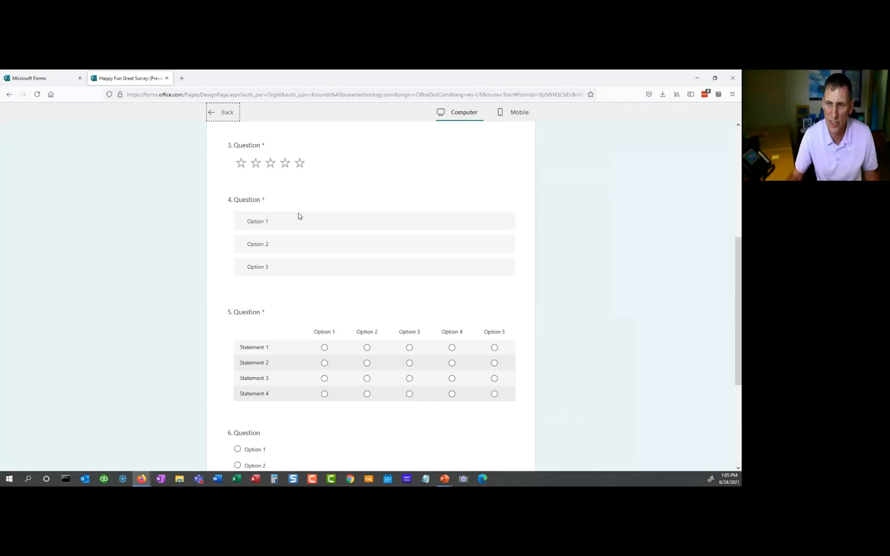
{"action": "mouse_move", "coordinate": [335, 257]}
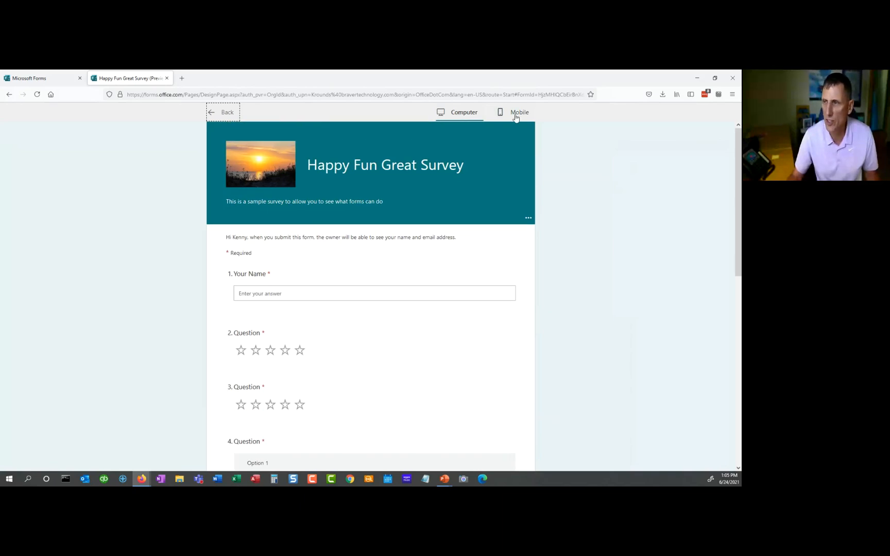
{"action": "left_click", "coordinate": [518, 112]}
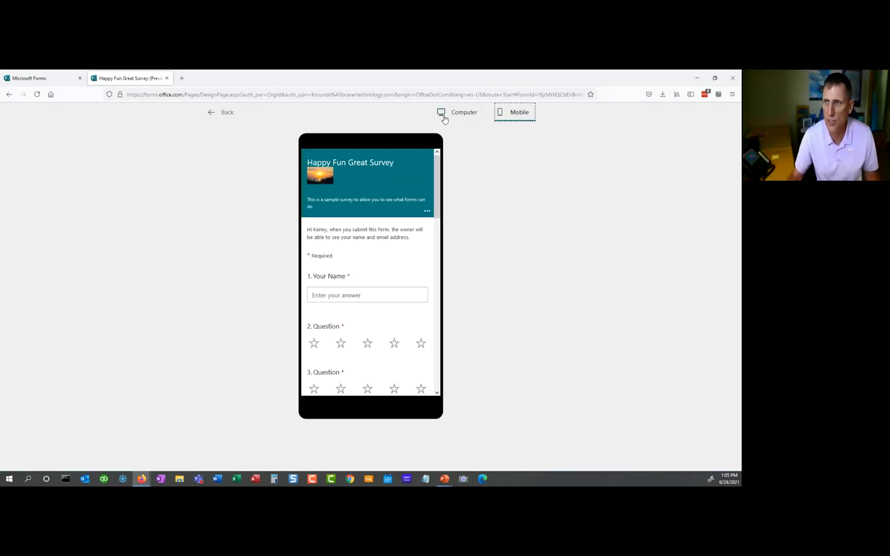
{"action": "left_click", "coordinate": [222, 112]}
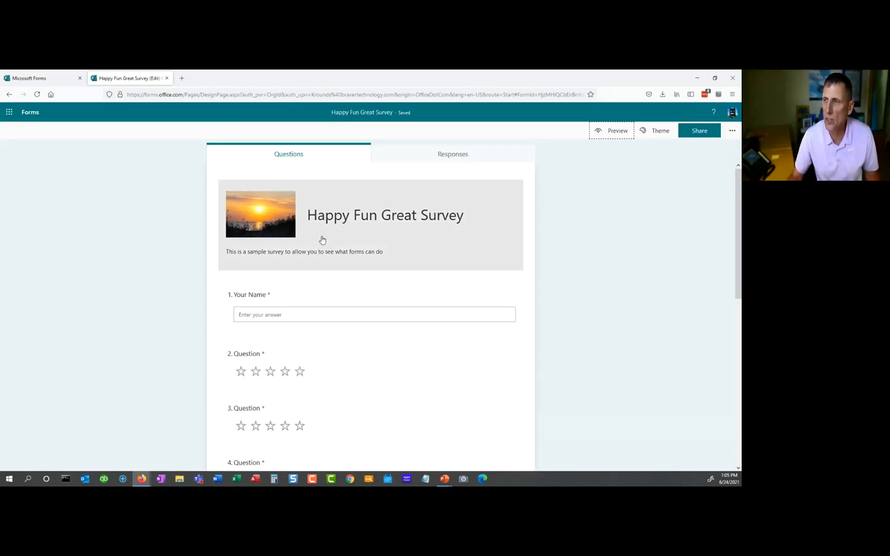
{"action": "mouse_move", "coordinate": [392, 266]}
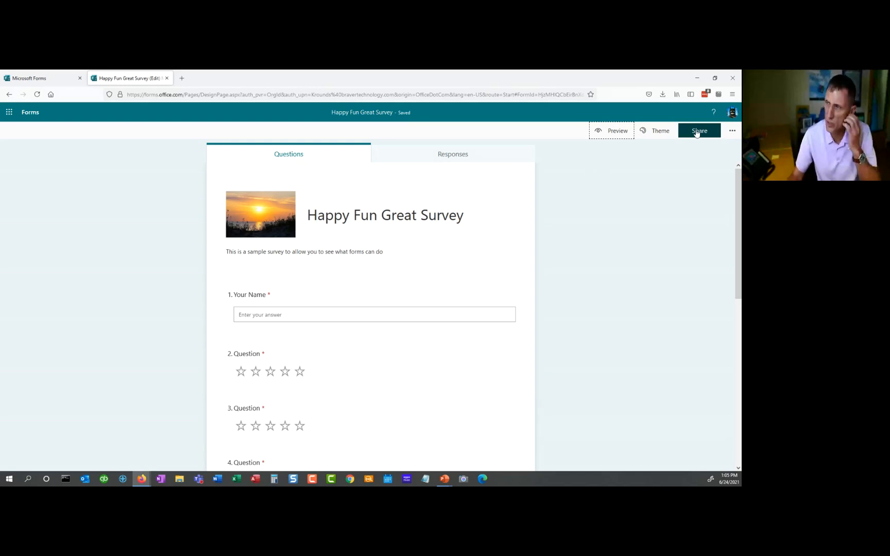
In the Share pane set the audience to 'Anyone can respond', showing the response link.
{"action": "left_click", "coordinate": [699, 130]}
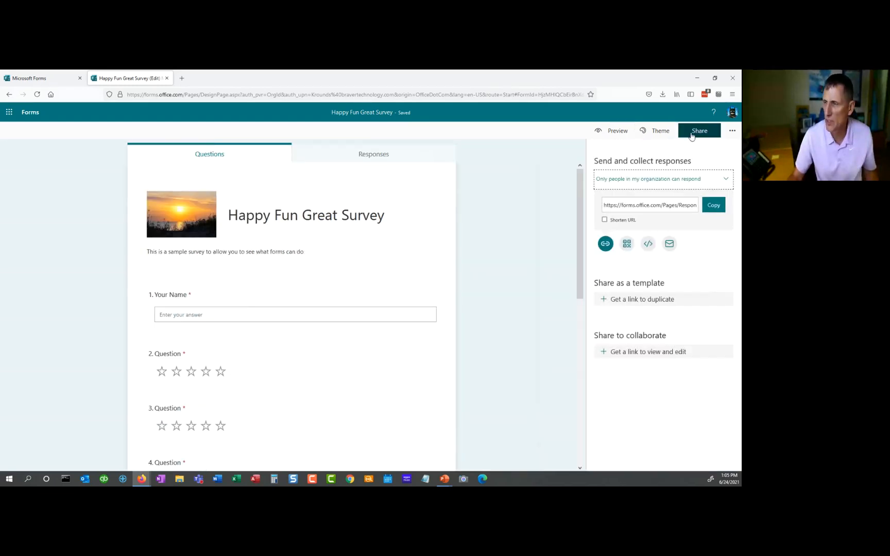
{"action": "mouse_move", "coordinate": [611, 181]}
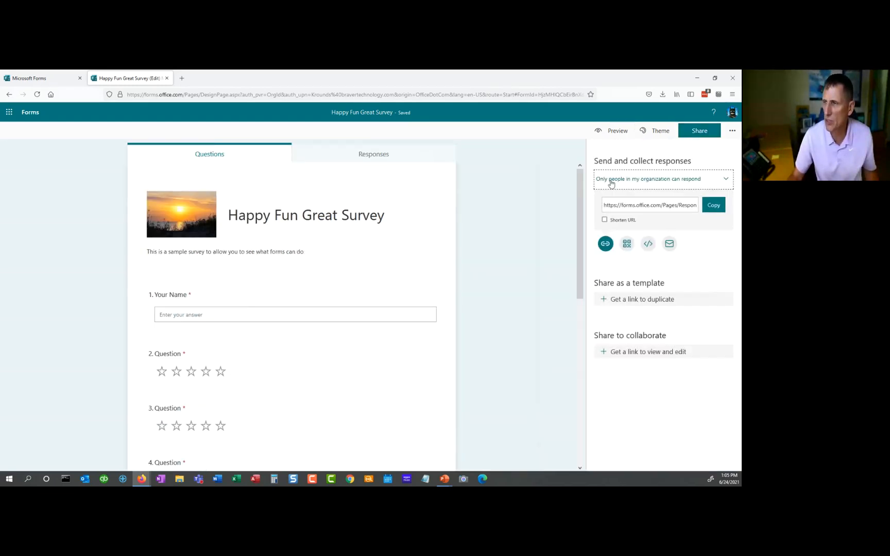
{"action": "left_click", "coordinate": [662, 178]}
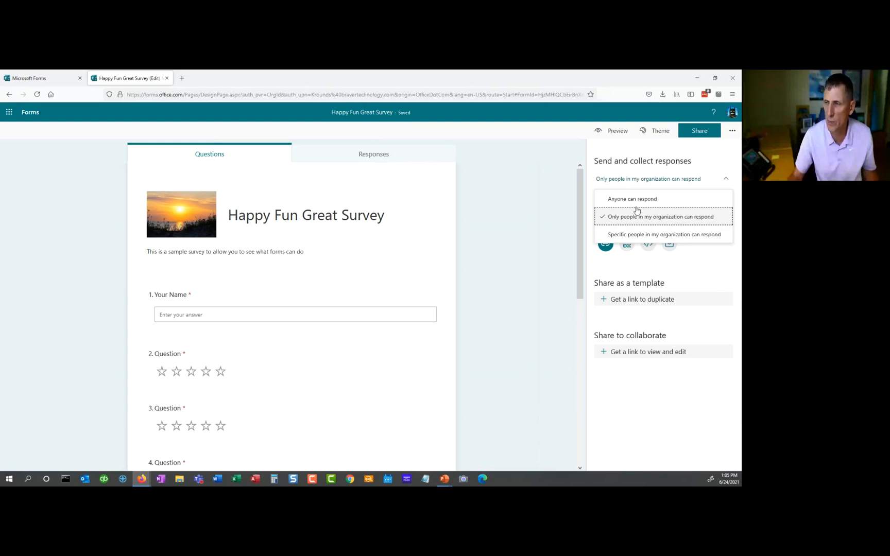
{"action": "mouse_move", "coordinate": [632, 199]}
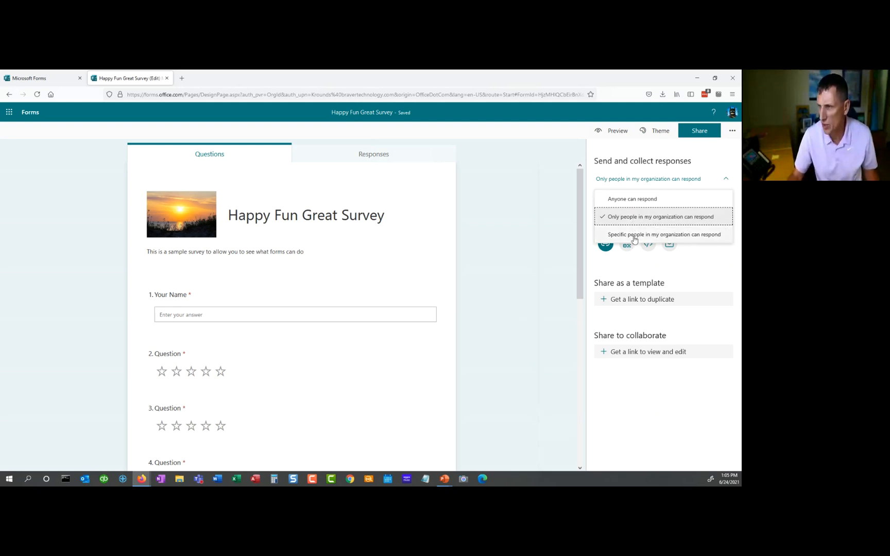
{"action": "mouse_move", "coordinate": [665, 235]}
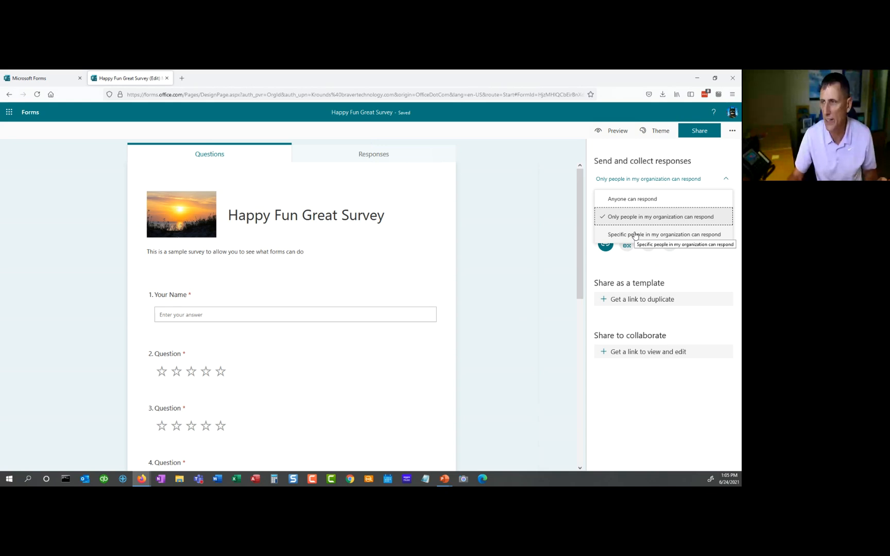
{"action": "left_click", "coordinate": [663, 235]}
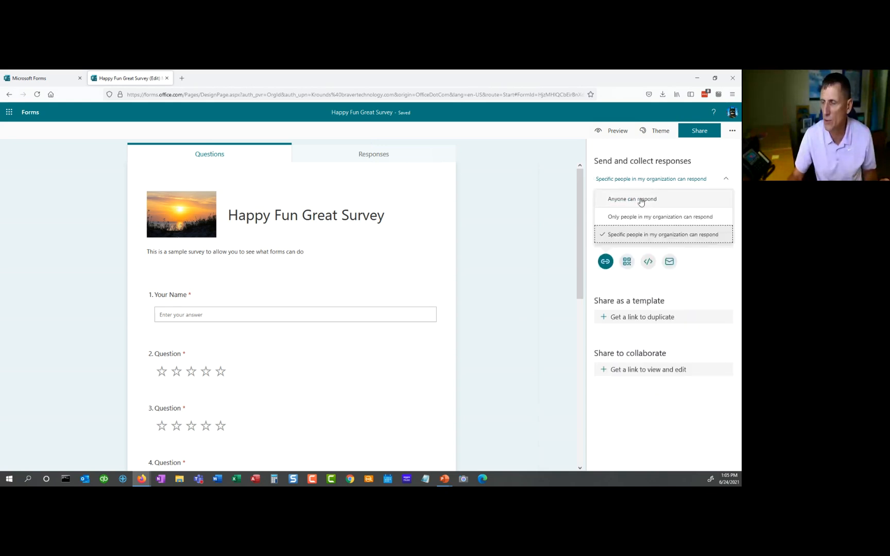
{"action": "left_click", "coordinate": [631, 199]}
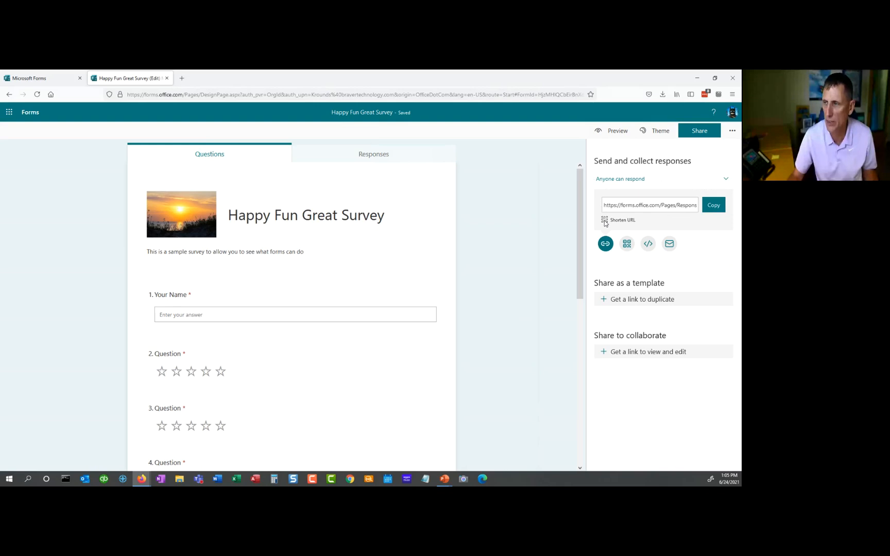
Shorten the survey's response URL and copy the shortened link.
{"action": "left_click", "coordinate": [604, 220]}
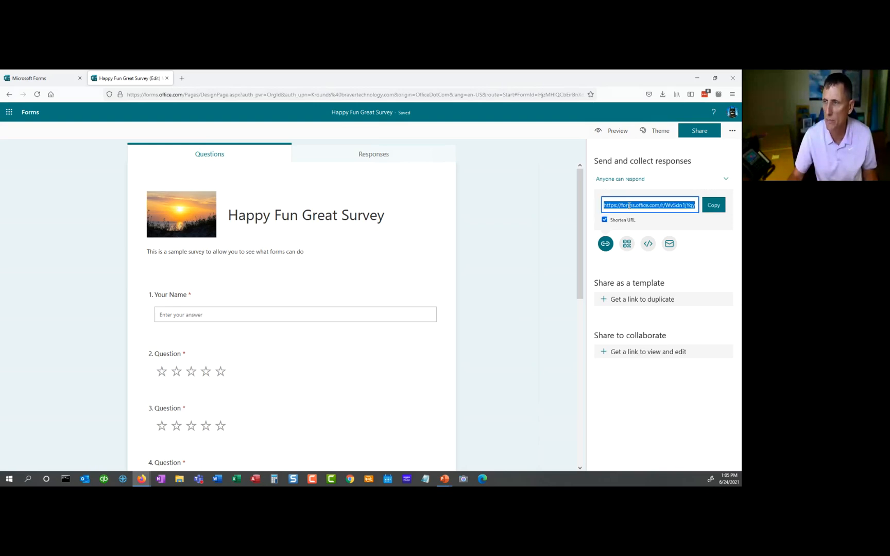
{"action": "left_click", "coordinate": [627, 244]}
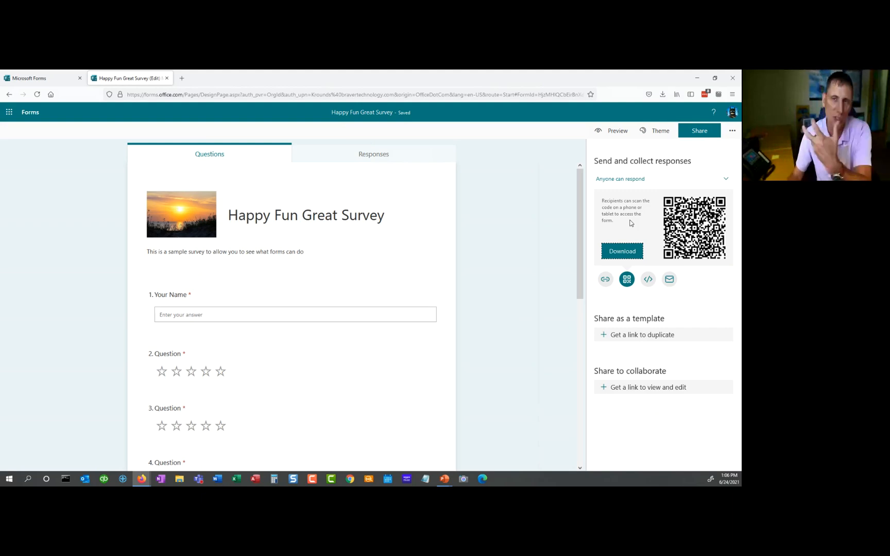
{"action": "mouse_move", "coordinate": [647, 271]}
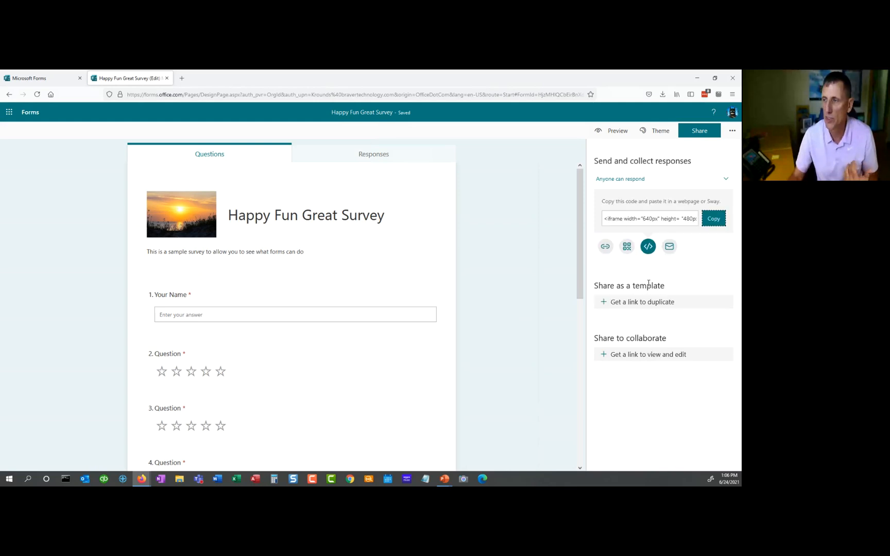
{"action": "mouse_move", "coordinate": [668, 247]}
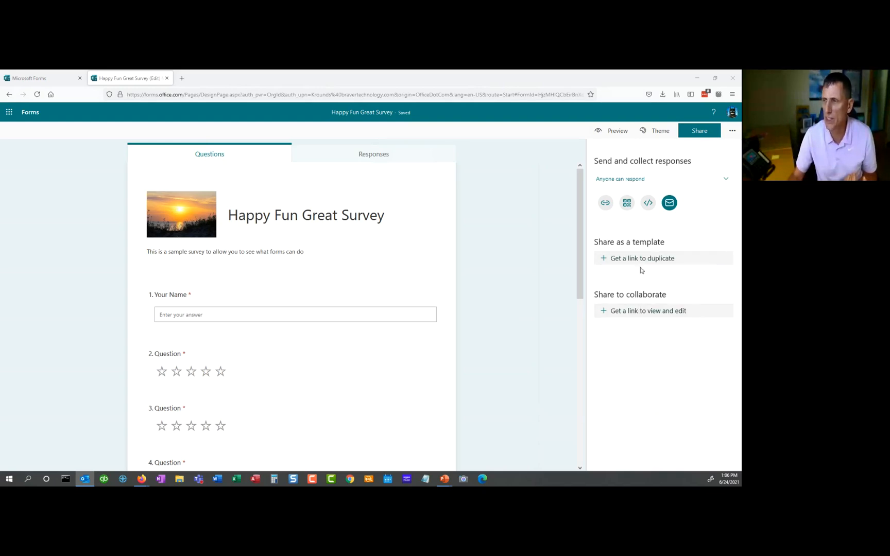
{"action": "mouse_move", "coordinate": [642, 259]}
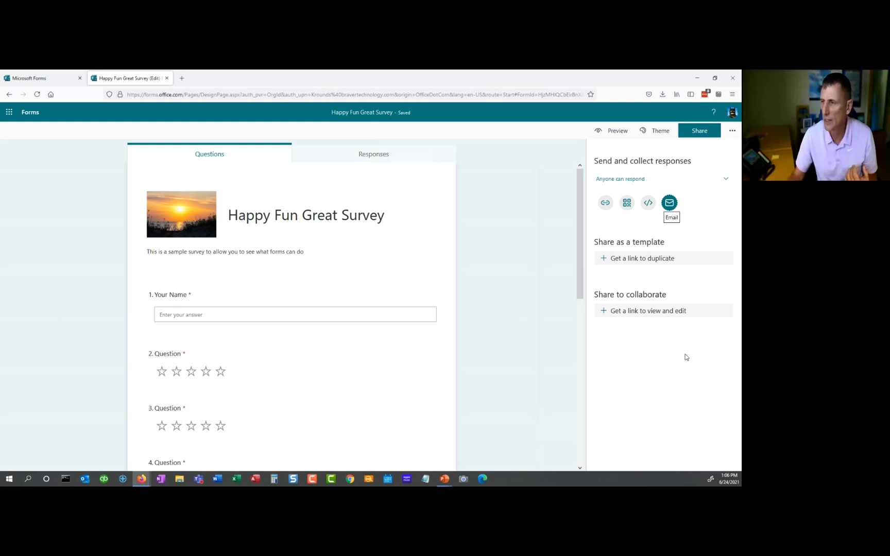
{"action": "mouse_move", "coordinate": [648, 310]}
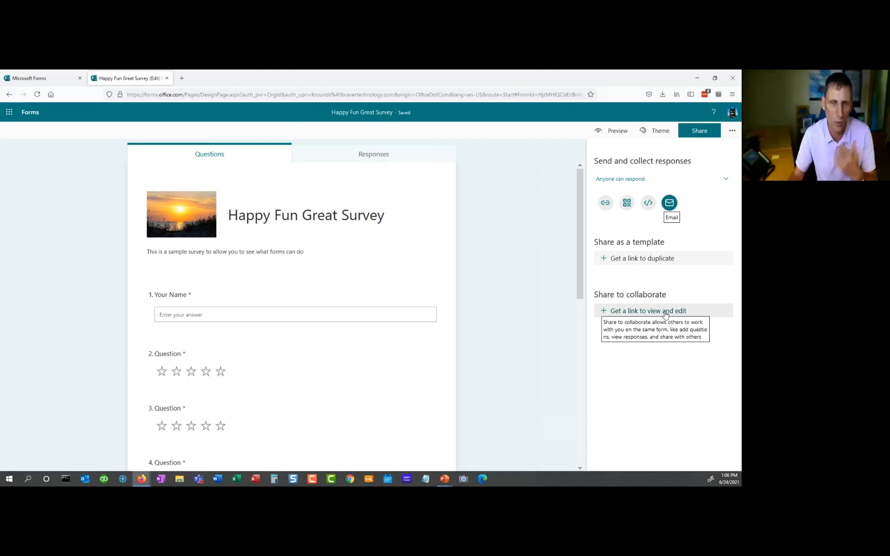
Generate the view-and-edit collaboration link, then bring up the theme choices.
{"action": "left_click", "coordinate": [648, 310]}
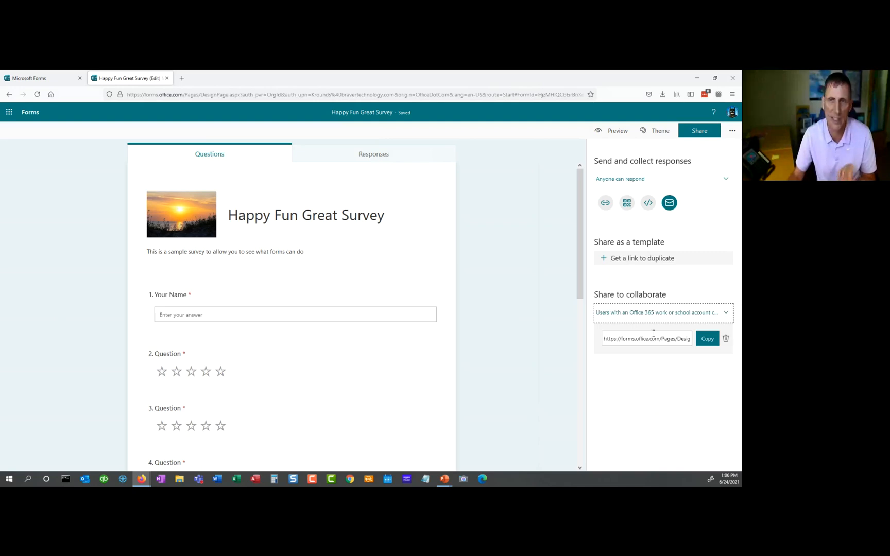
{"action": "mouse_move", "coordinate": [572, 137]}
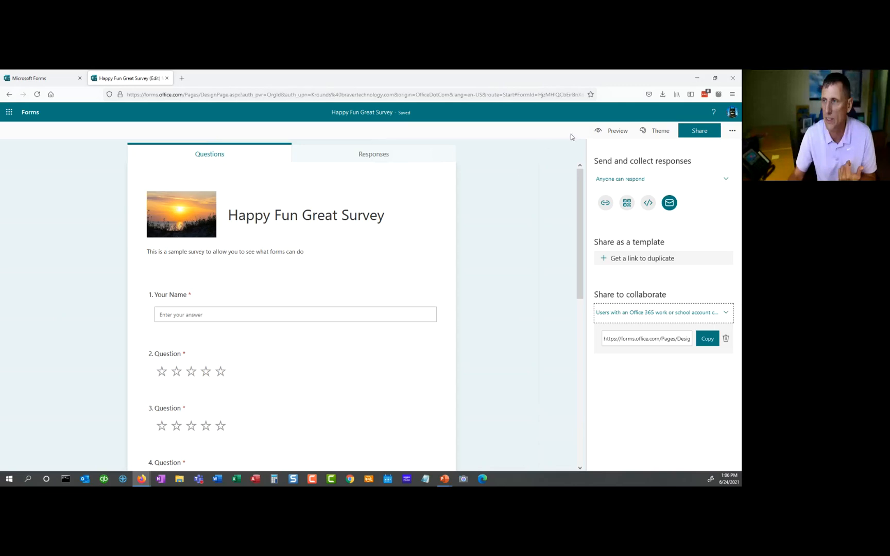
{"action": "mouse_move", "coordinate": [496, 232]}
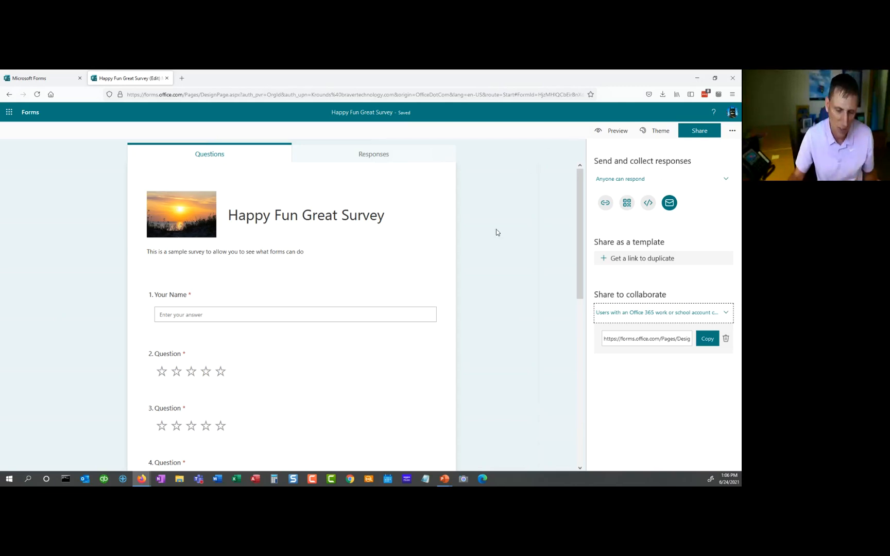
{"action": "mouse_move", "coordinate": [481, 262]}
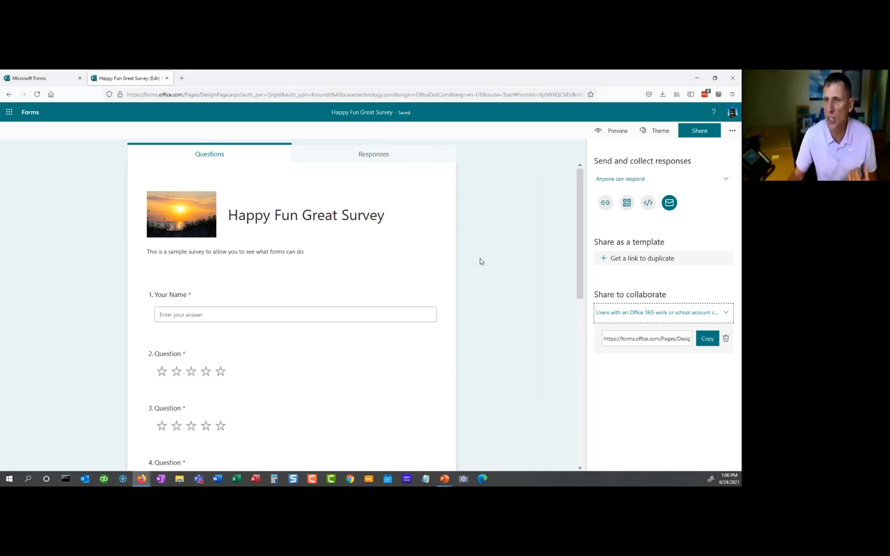
{"action": "mouse_move", "coordinate": [659, 131]}
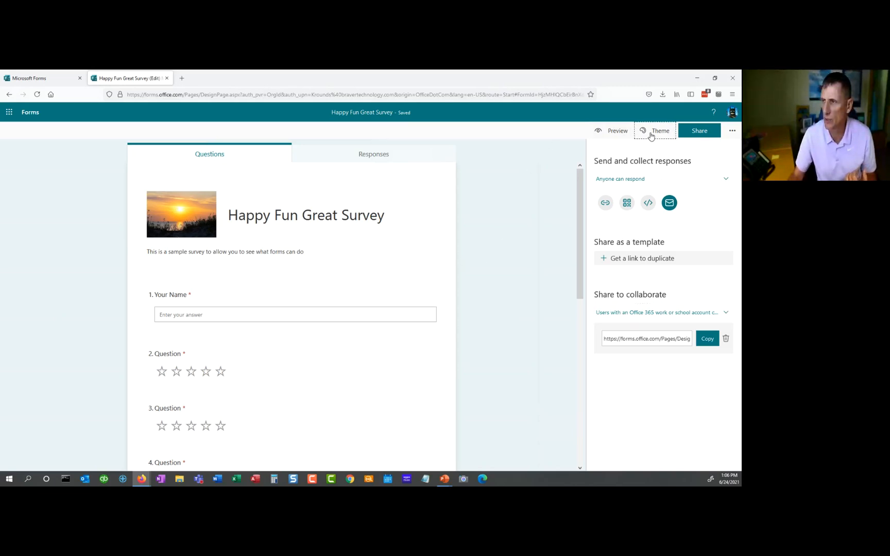
{"action": "left_click", "coordinate": [656, 131]}
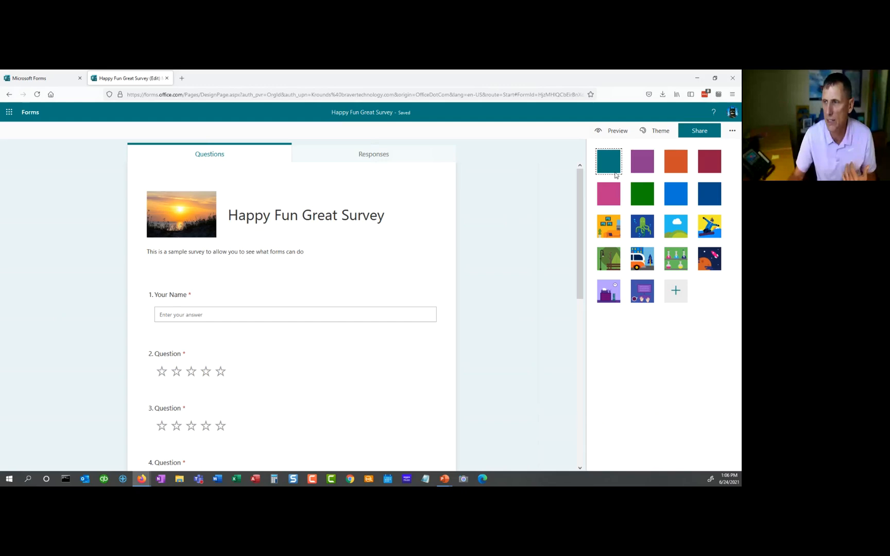
Try the dark orange, underwater and city park themes, settle on the purple data illustration theme, and preview it.
{"action": "left_click", "coordinate": [676, 161]}
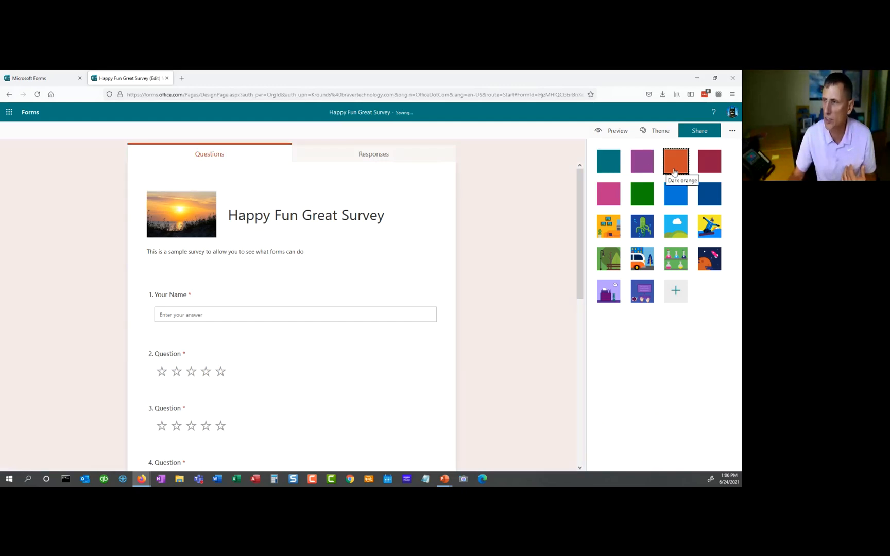
{"action": "left_click", "coordinate": [642, 226]}
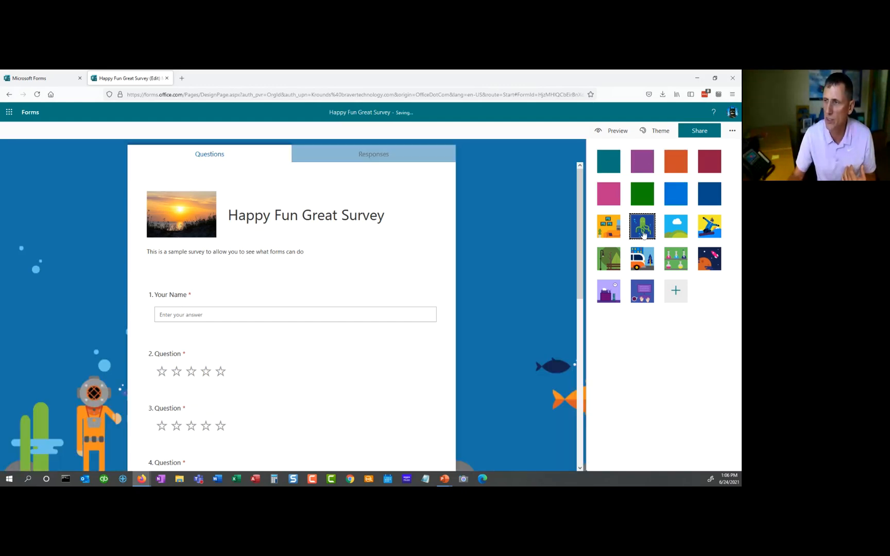
{"action": "left_click", "coordinate": [608, 259]}
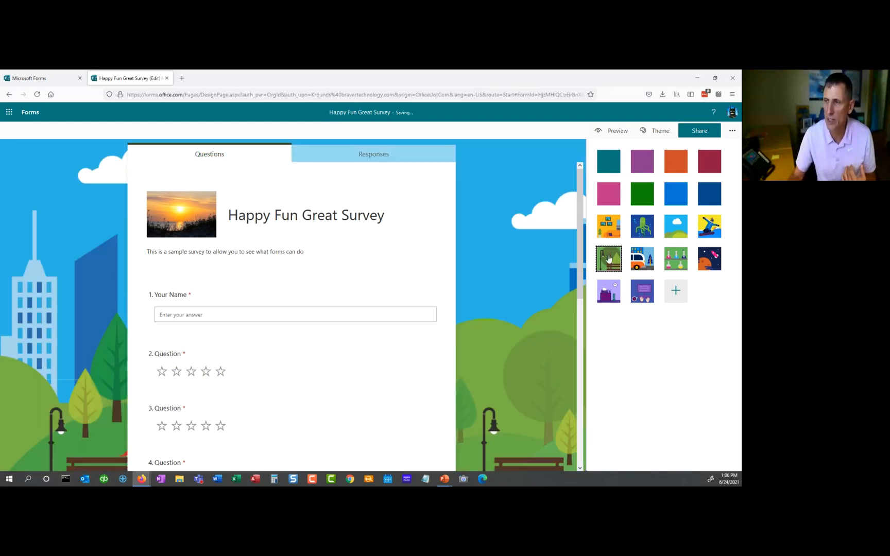
{"action": "left_click", "coordinate": [608, 259]}
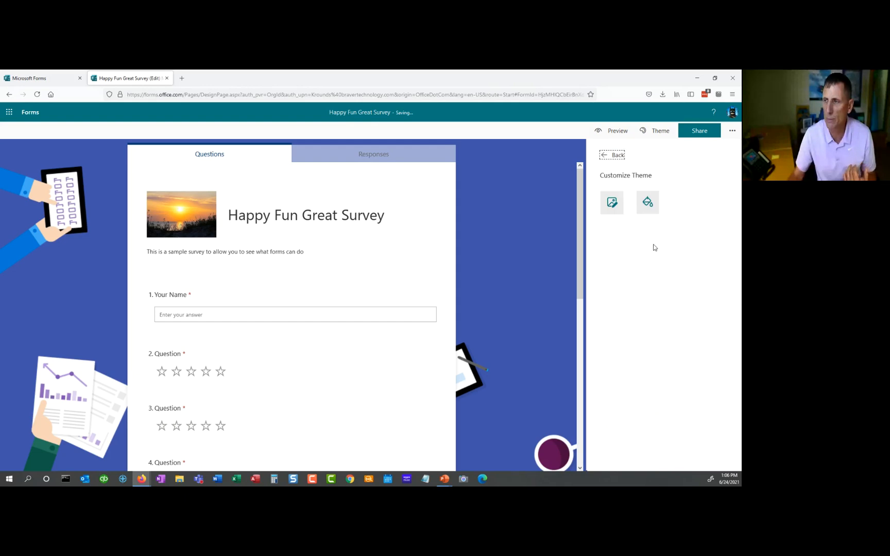
{"action": "mouse_move", "coordinate": [635, 294]}
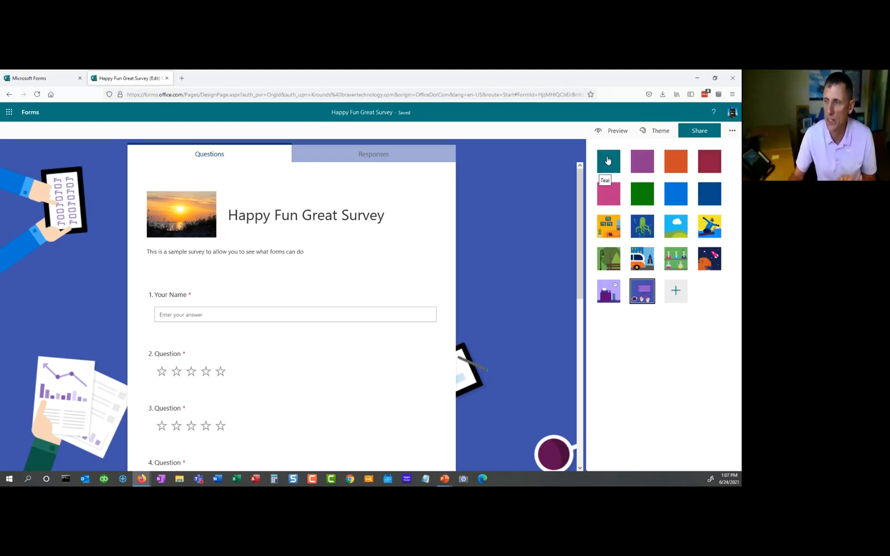
{"action": "left_click", "coordinate": [617, 131]}
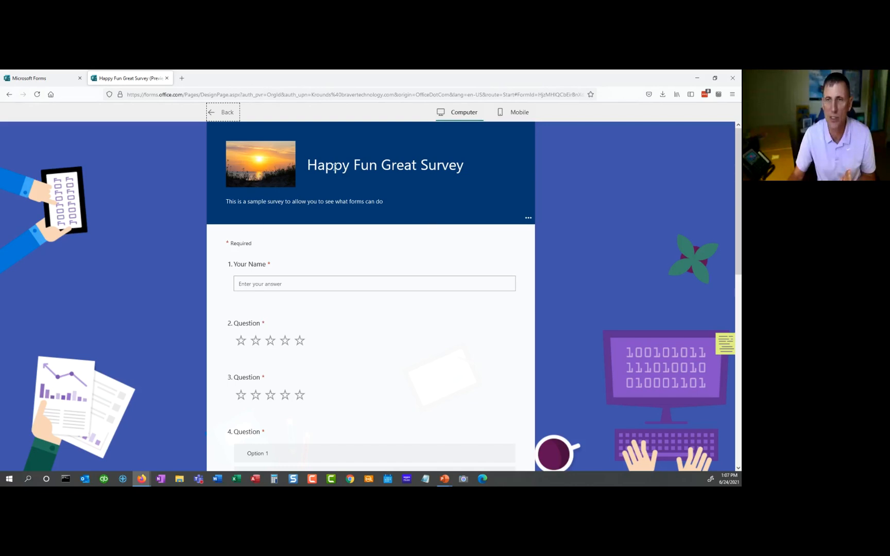
Leave the preview for the editor, then return to the list of all forms.
{"action": "left_click", "coordinate": [221, 112]}
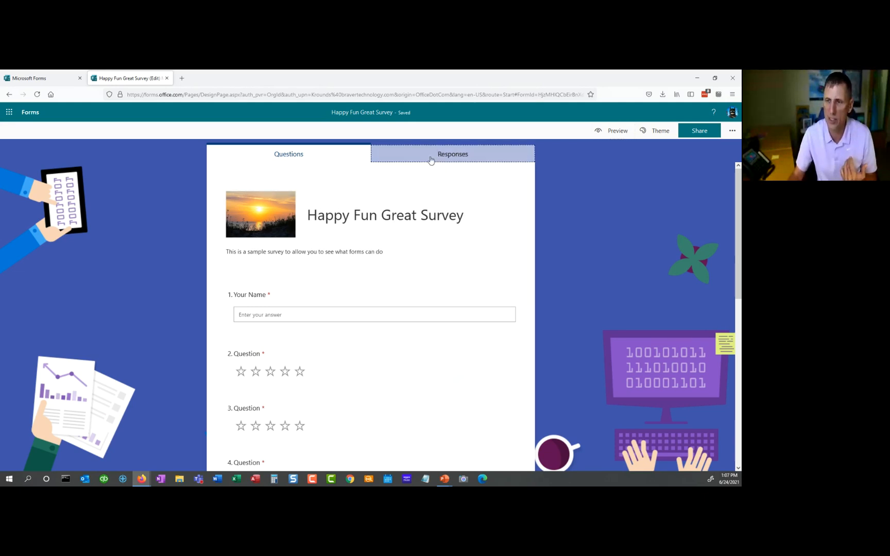
{"action": "left_click", "coordinate": [453, 153]}
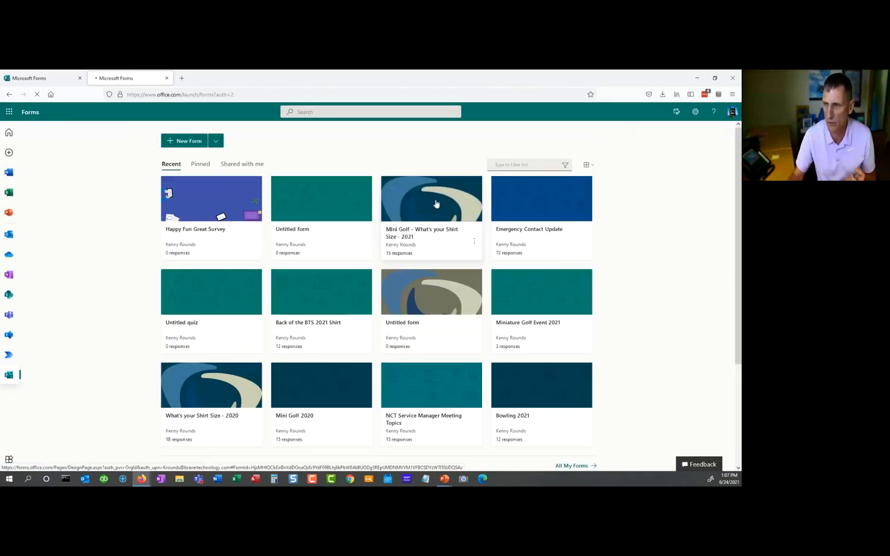
{"action": "left_click", "coordinate": [431, 198]}
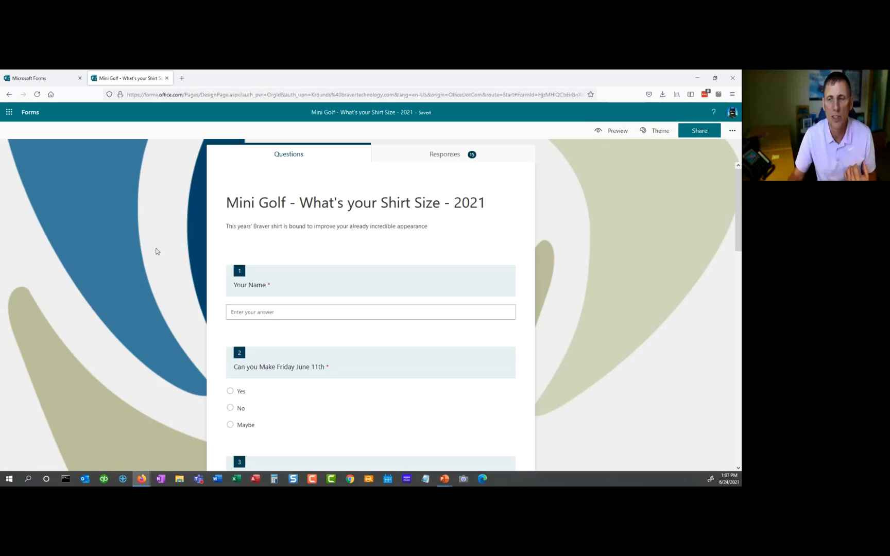
{"action": "scroll", "scroll_direction": "down", "scroll_amount": 3}
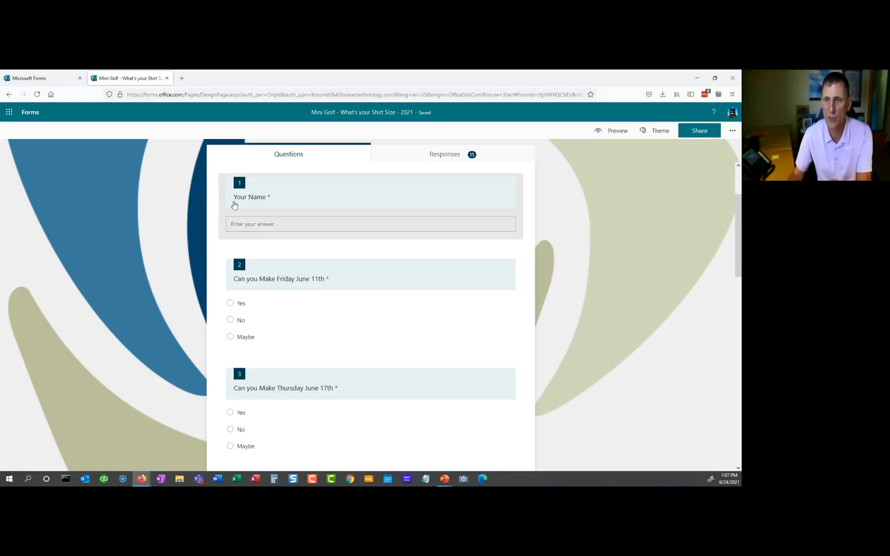
{"action": "scroll", "scroll_direction": "down", "scroll_amount": 3}
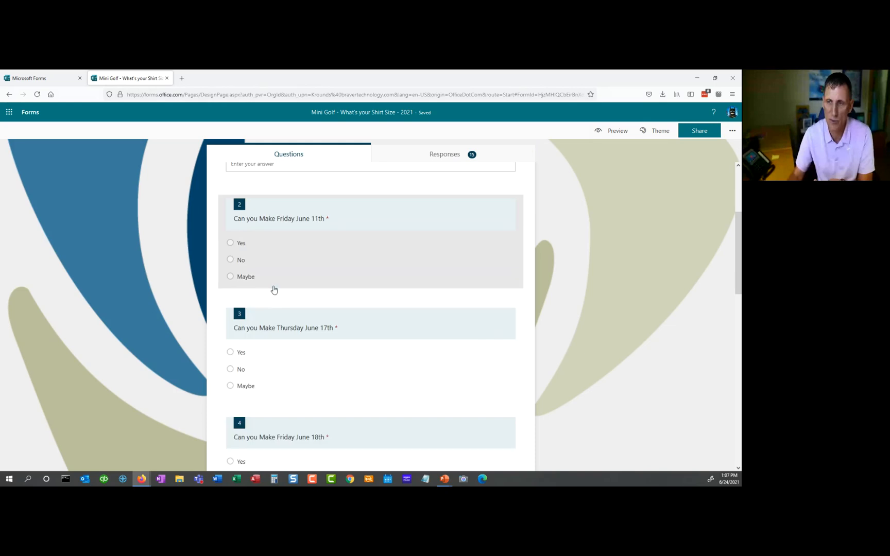
{"action": "scroll", "scroll_direction": "down", "scroll_amount": 3}
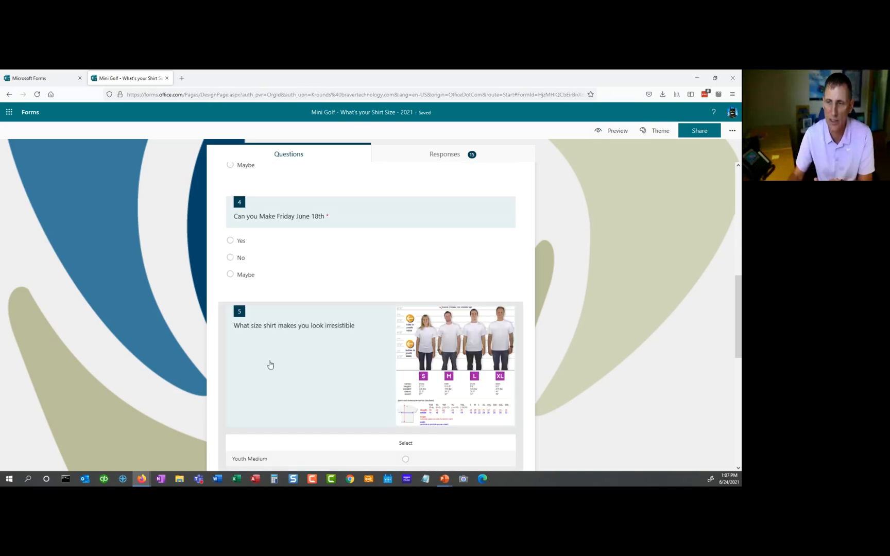
{"action": "scroll", "scroll_direction": "down", "scroll_amount": 3}
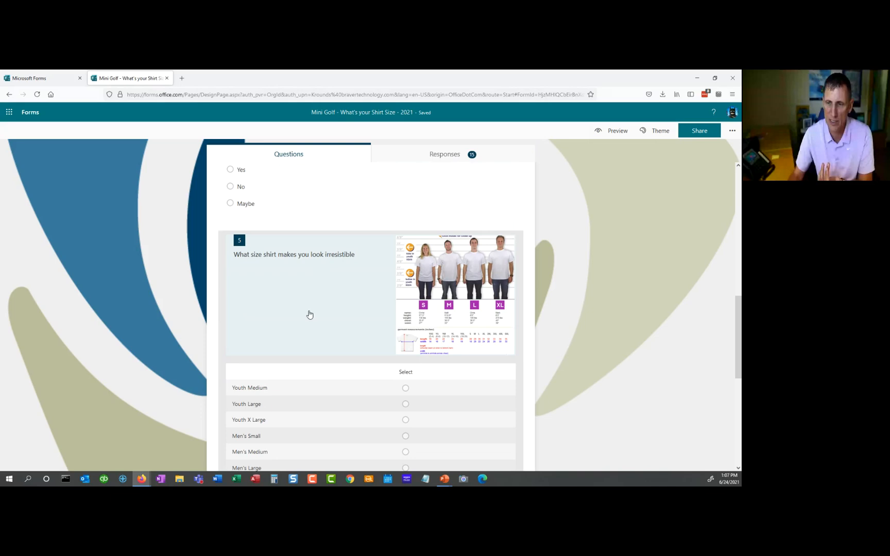
{"action": "scroll", "scroll_direction": "down", "scroll_amount": 3}
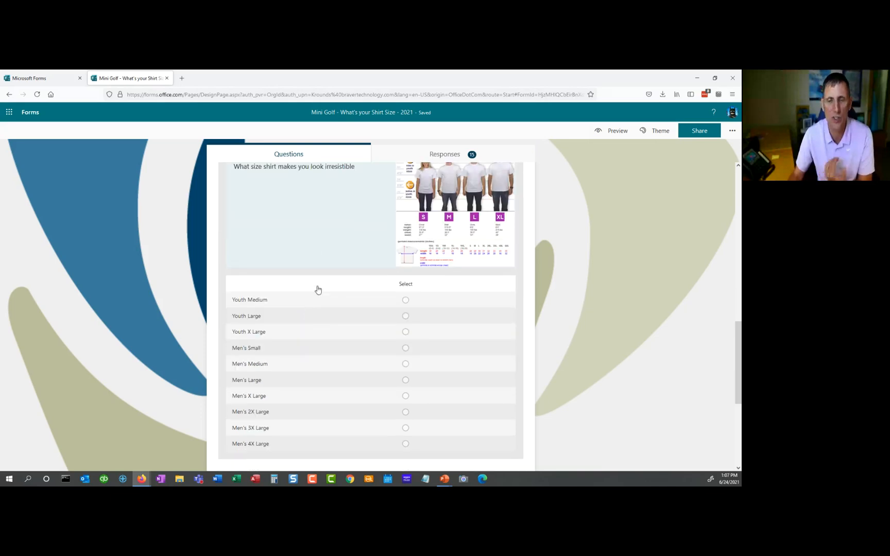
{"action": "mouse_move", "coordinate": [337, 327]}
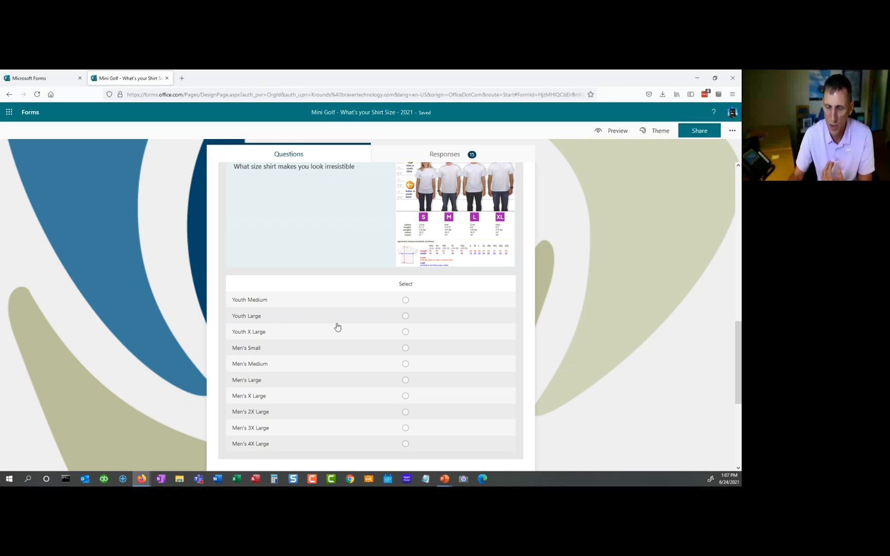
{"action": "mouse_move", "coordinate": [335, 228]}
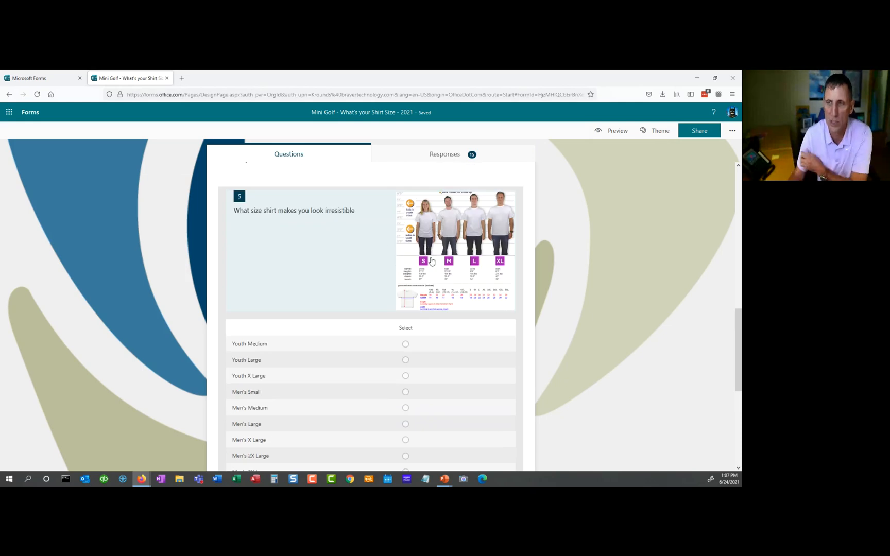
{"action": "scroll", "scroll_direction": "down", "scroll_amount": 3}
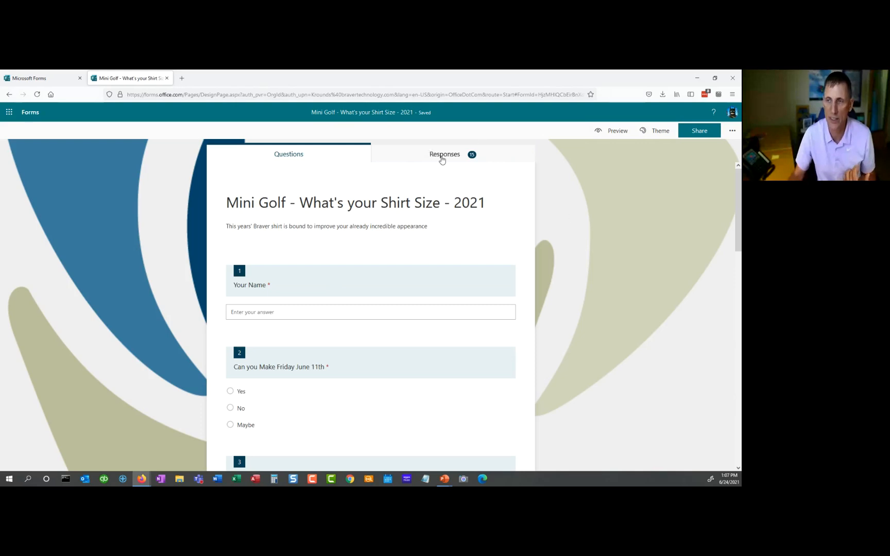
{"action": "left_click", "coordinate": [616, 130]}
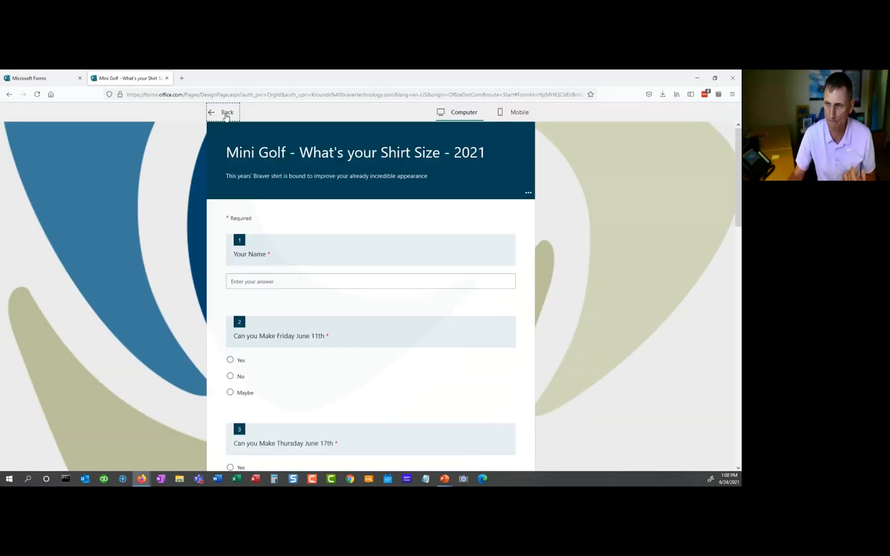
{"action": "left_click", "coordinate": [227, 112]}
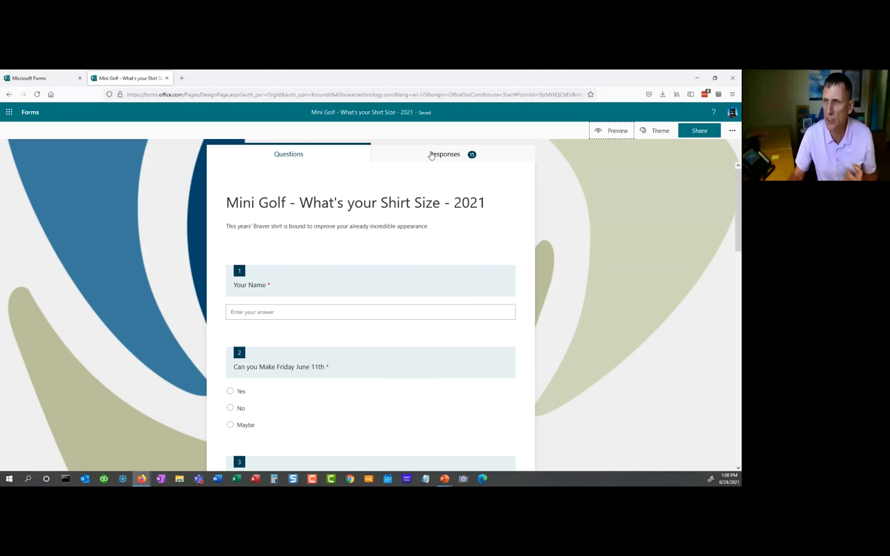
{"action": "left_click", "coordinate": [445, 154]}
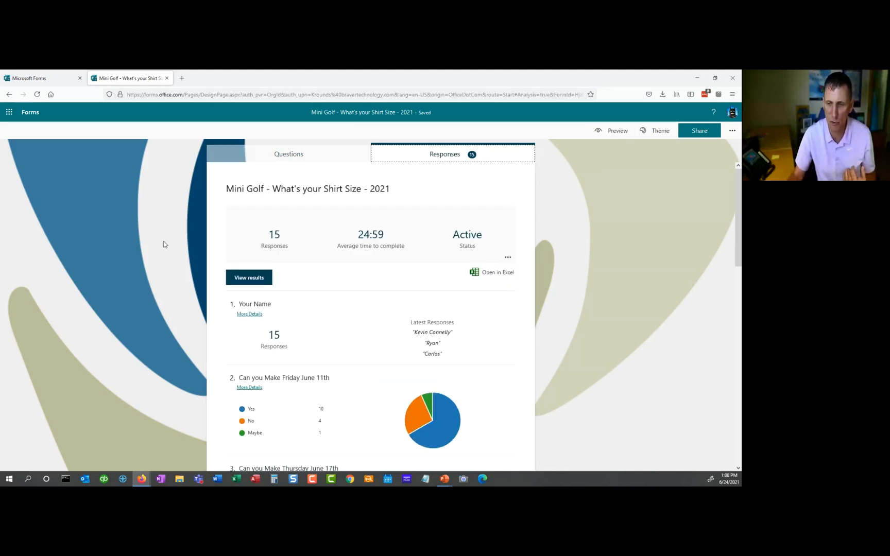
Scroll through the Mini Golf form's per-question response charts.
{"action": "scroll", "scroll_direction": "down", "scroll_amount": 3}
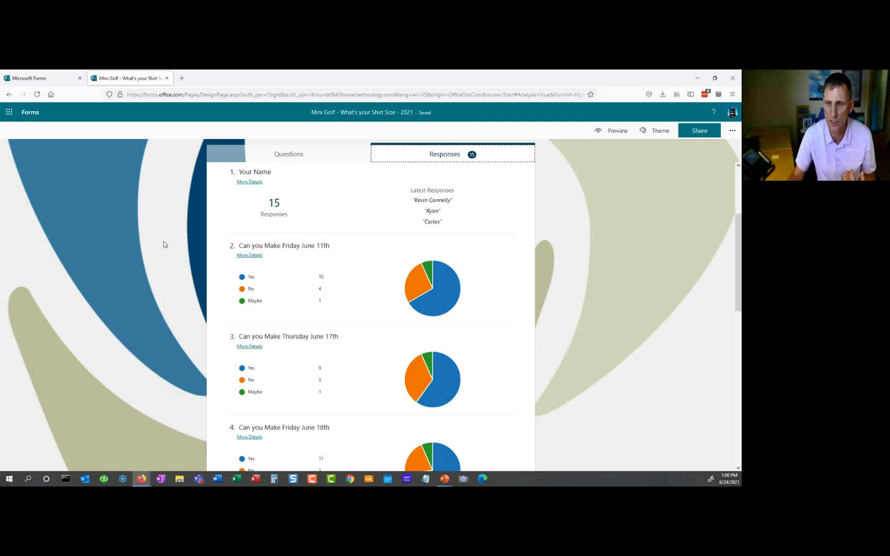
{"action": "mouse_move", "coordinate": [429, 257]}
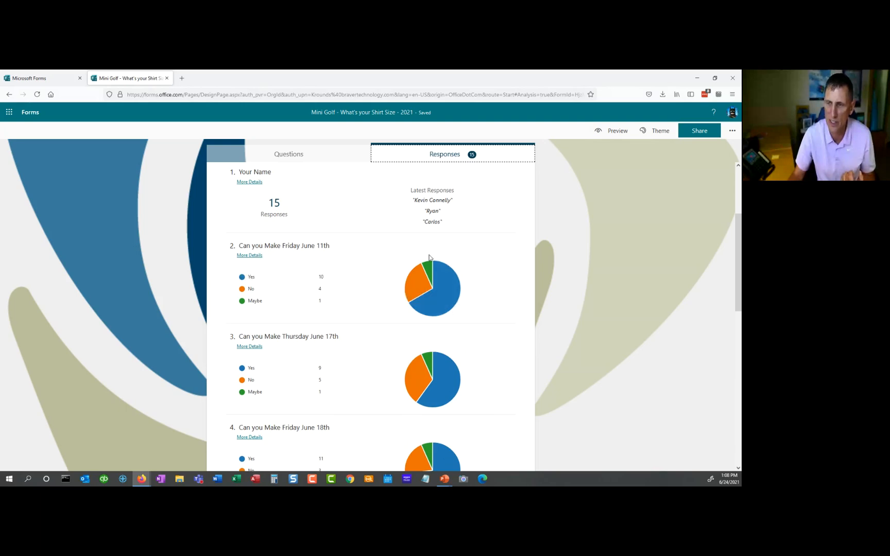
{"action": "mouse_move", "coordinate": [426, 284]}
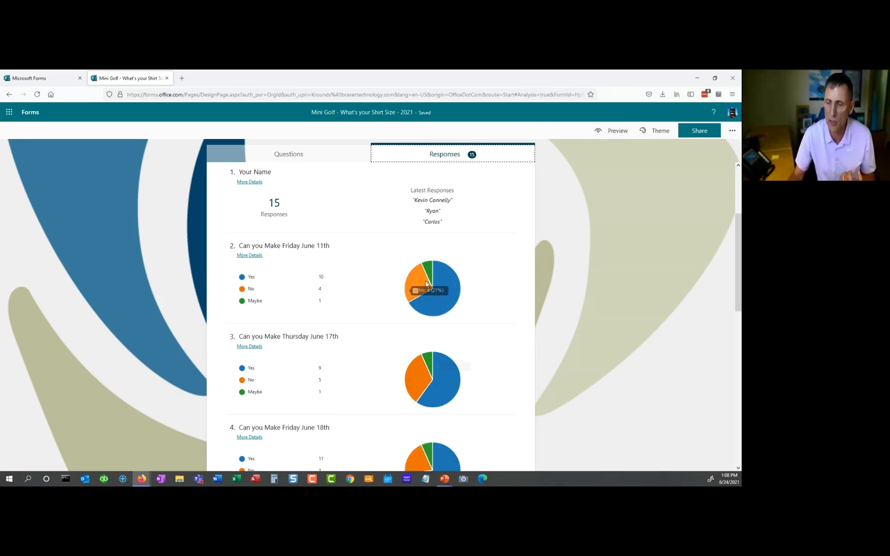
{"action": "scroll", "scroll_direction": "down", "scroll_amount": 3}
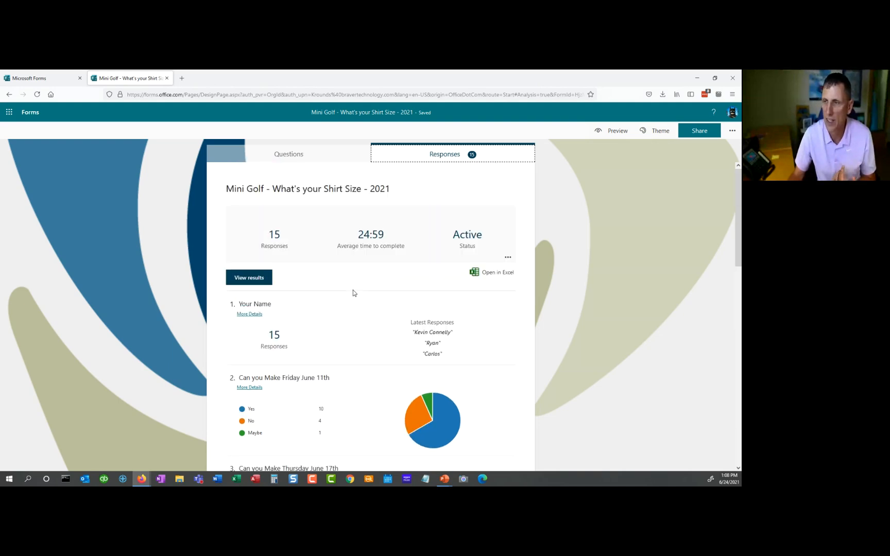
{"action": "mouse_move", "coordinate": [491, 272]}
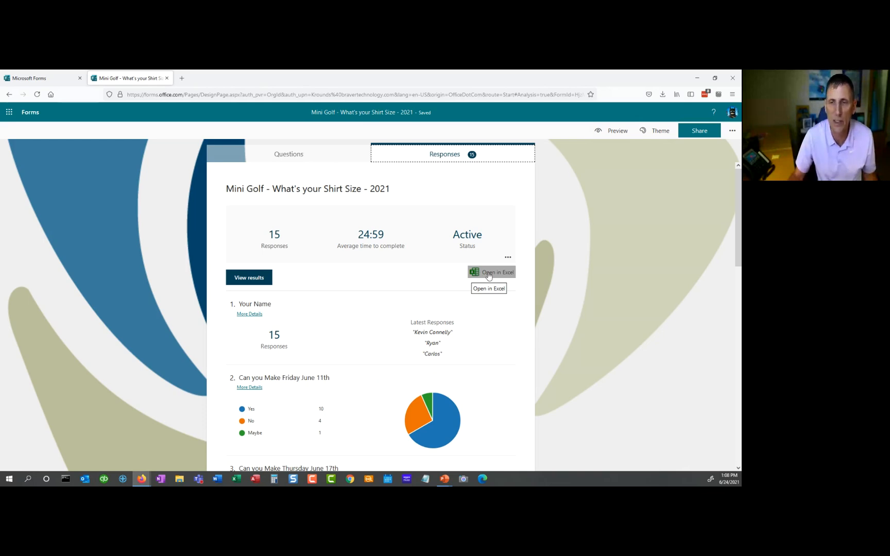
Export the Mini Golf responses to an Excel workbook and confirm opening it in Excel.
{"action": "left_click", "coordinate": [497, 272]}
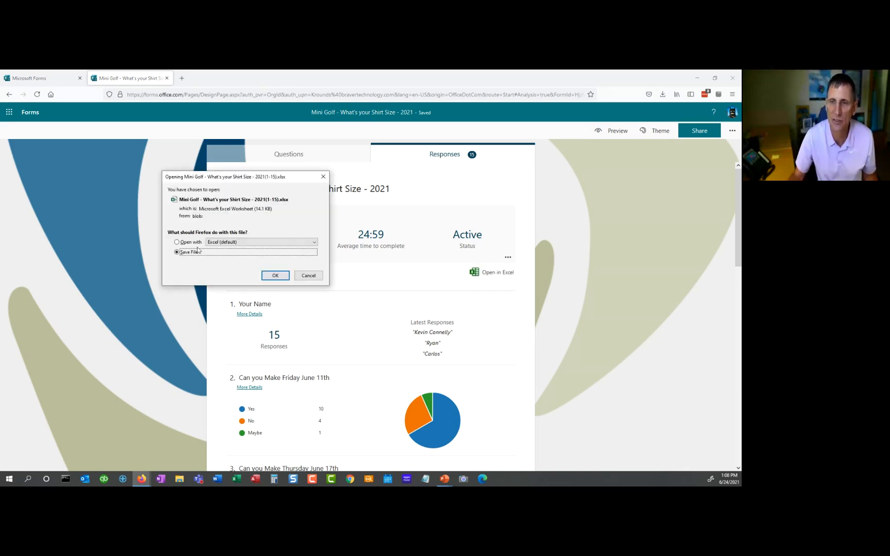
{"action": "left_click", "coordinate": [176, 243]}
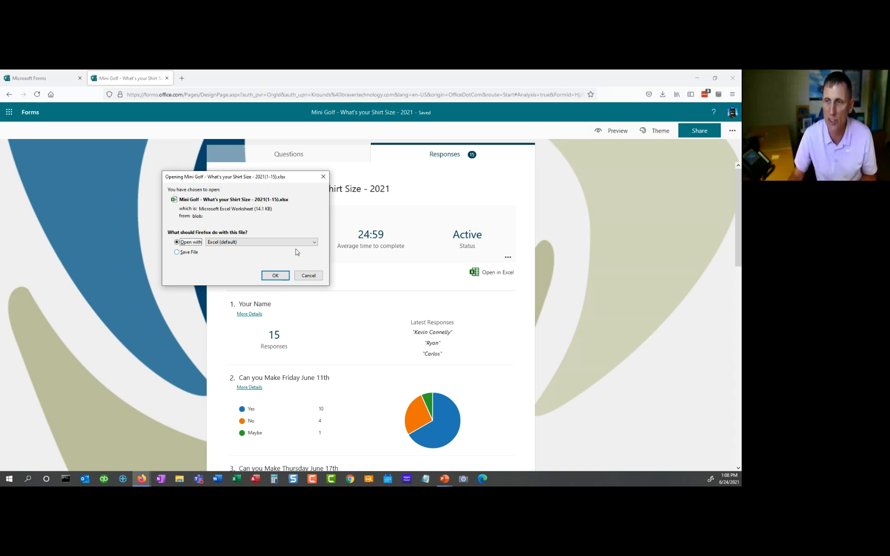
{"action": "left_click", "coordinate": [308, 275]}
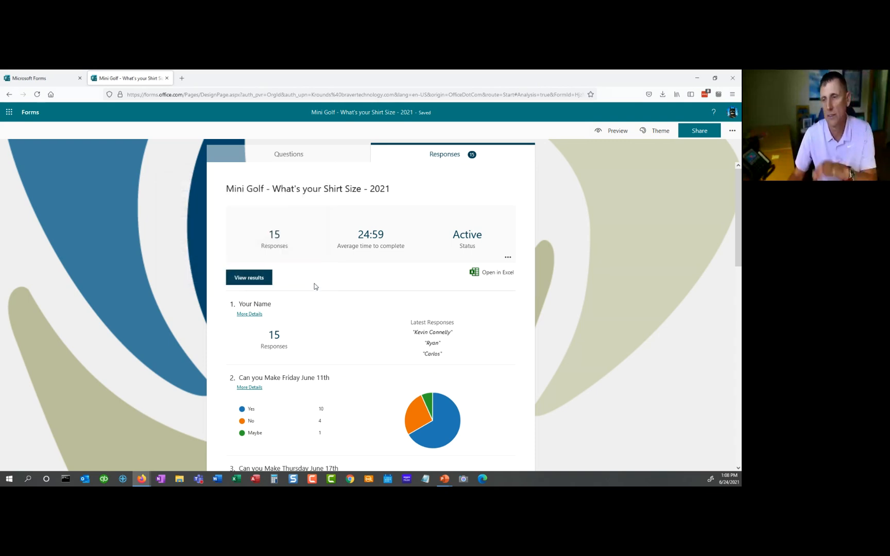
Scroll down through the remaining response charts.
{"action": "scroll", "scroll_direction": "down", "scroll_amount": 3}
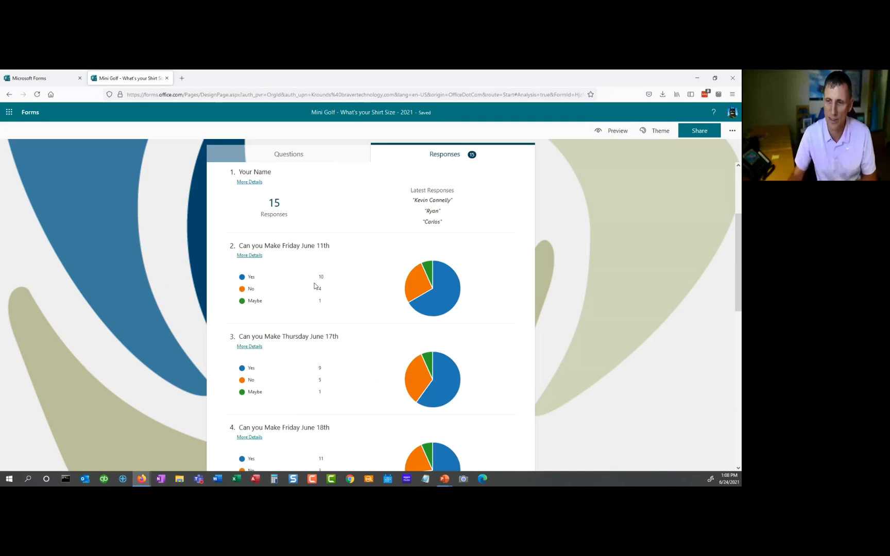
{"action": "scroll", "scroll_direction": "down", "scroll_amount": 3}
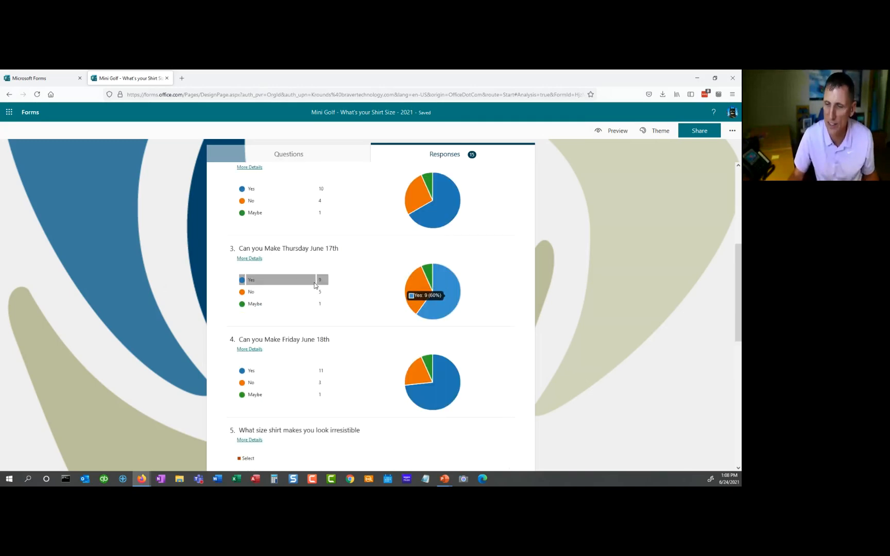
{"action": "scroll", "scroll_direction": "down", "scroll_amount": 3}
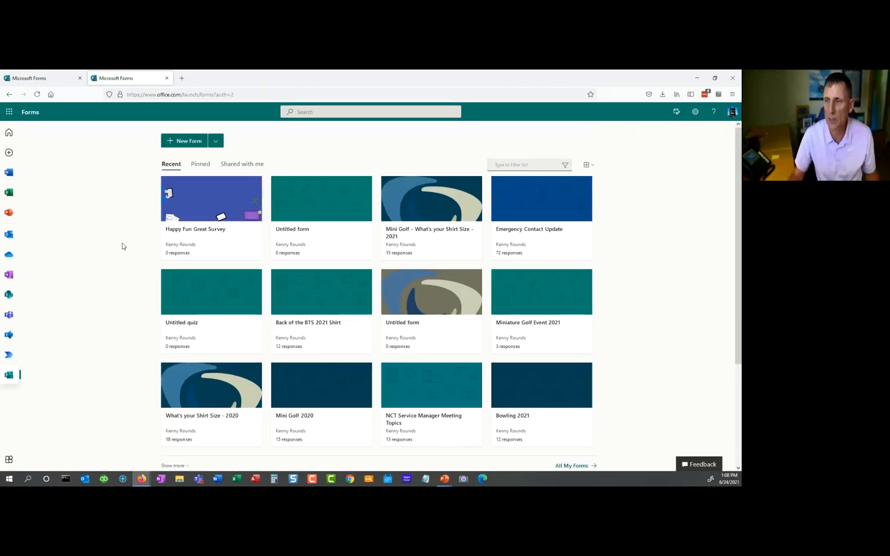
{"action": "mouse_move", "coordinate": [110, 247]}
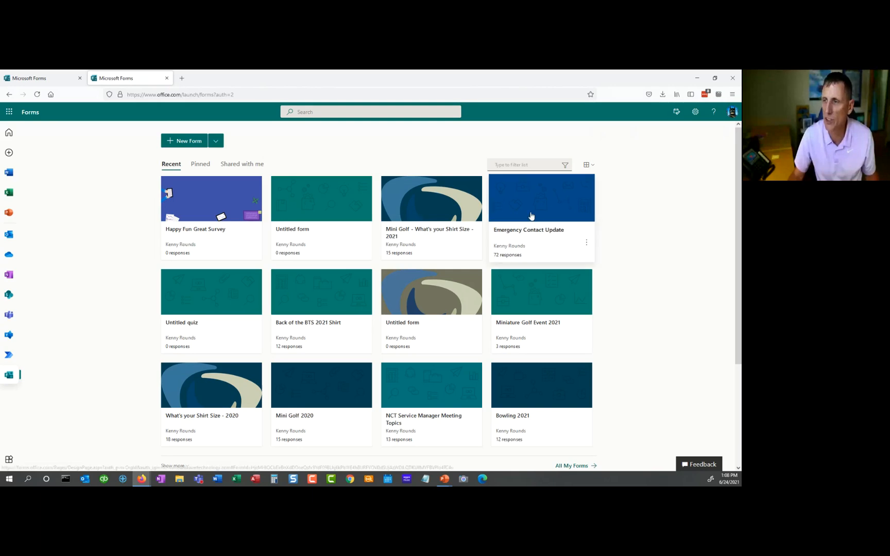
Open the Emergency Contact Update form from the Recent forms grid.
{"action": "left_click", "coordinate": [541, 198]}
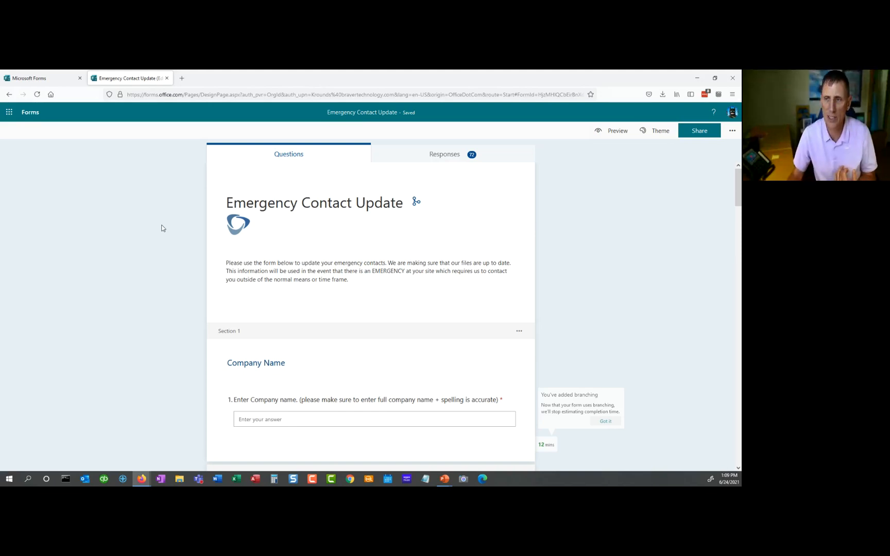
Scroll through the form's sections and show it in respondent preview.
{"action": "scroll", "scroll_direction": "down", "scroll_amount": 3}
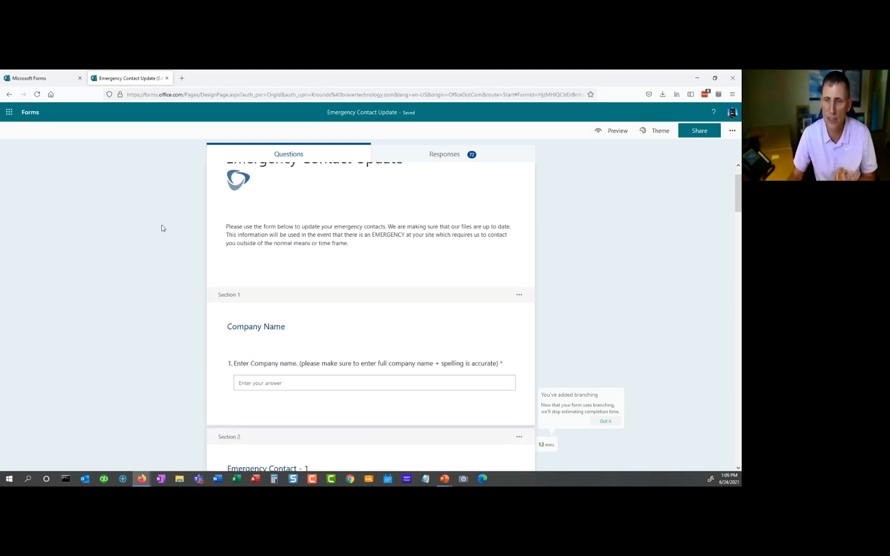
{"action": "scroll", "scroll_direction": "down", "scroll_amount": 3}
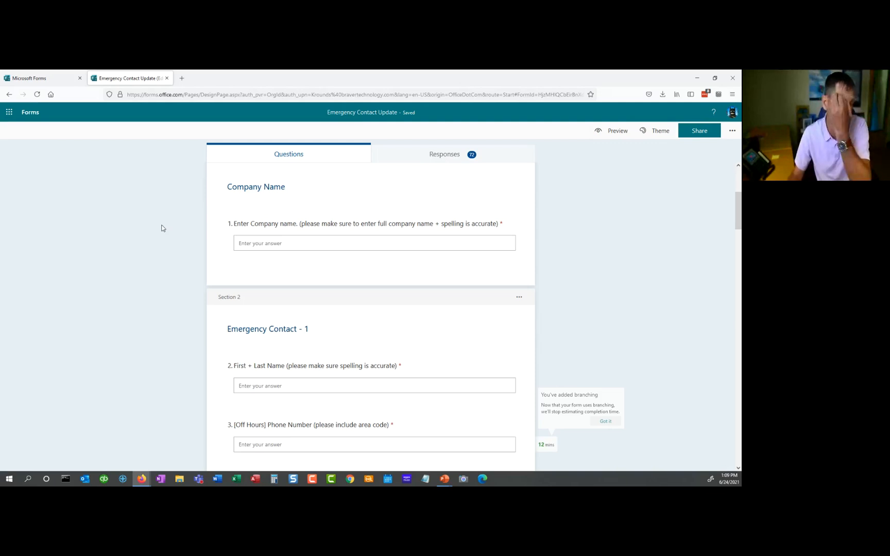
{"action": "left_click", "coordinate": [618, 131]}
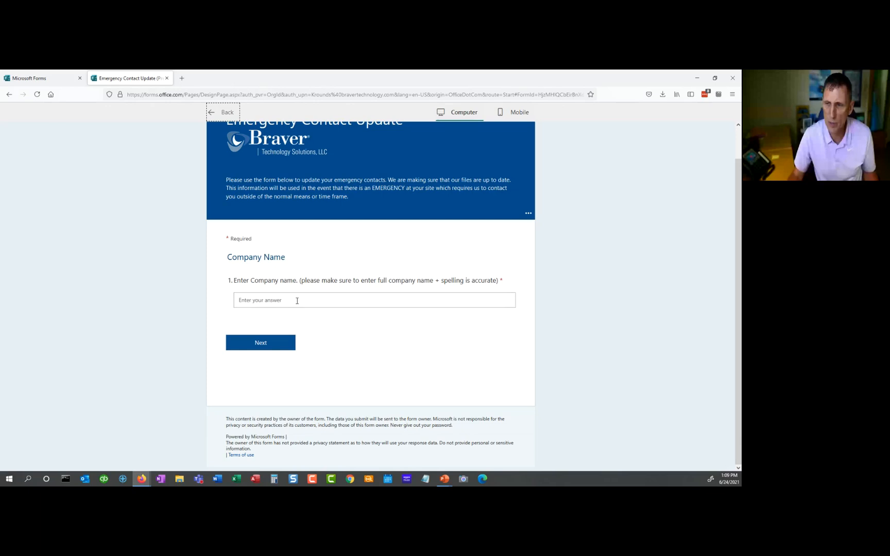
Answer the company name question with 'Test' and continue to the next section of the preview.
{"action": "left_click", "coordinate": [374, 300]}
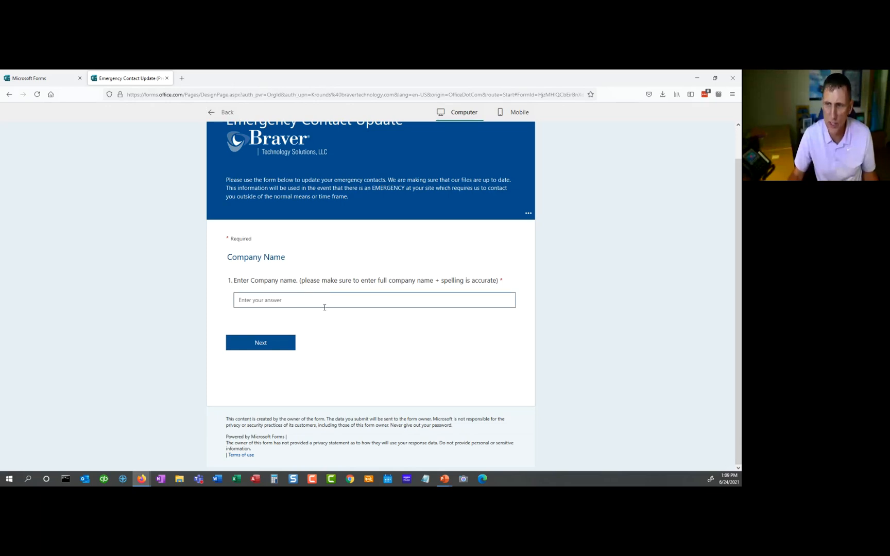
{"action": "type", "text": "Test"}
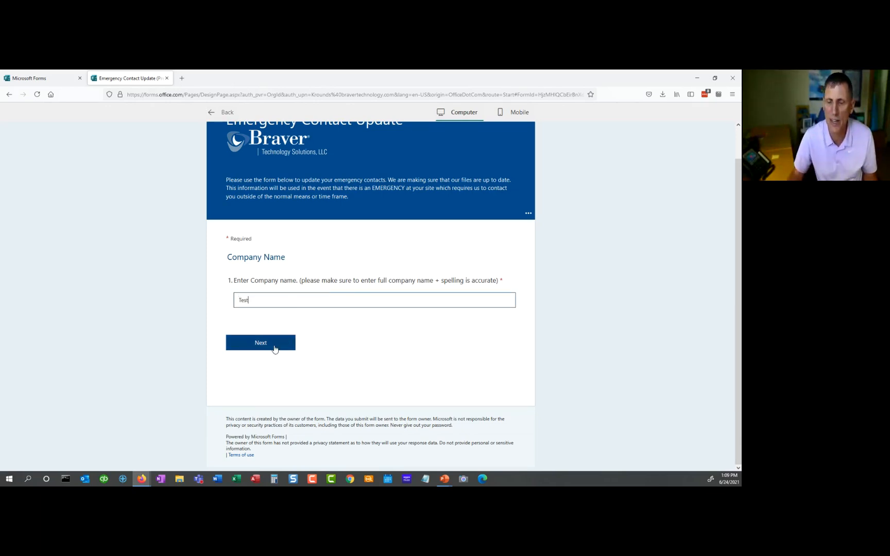
{"action": "left_click", "coordinate": [261, 343]}
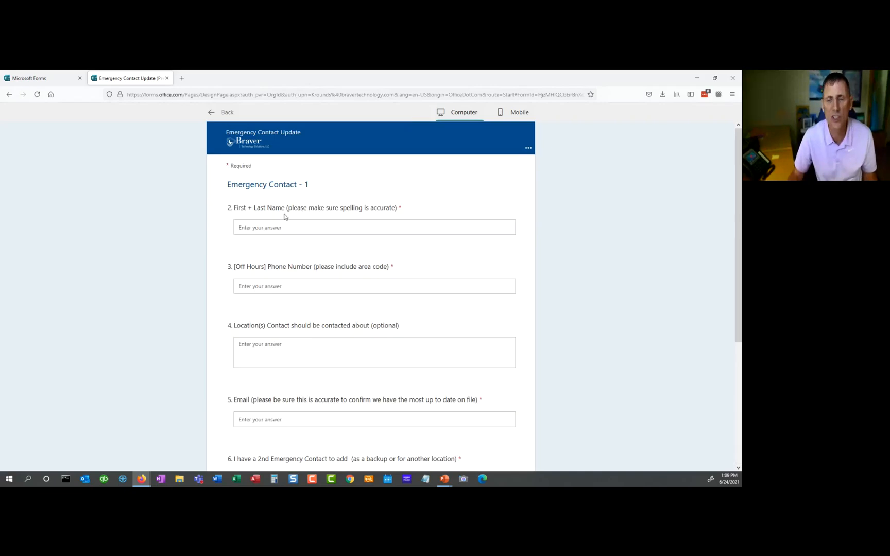
Fill the emergency contact fields in the preview with placeholder 'xx' entries.
{"action": "scroll", "scroll_direction": "down", "scroll_amount": 3}
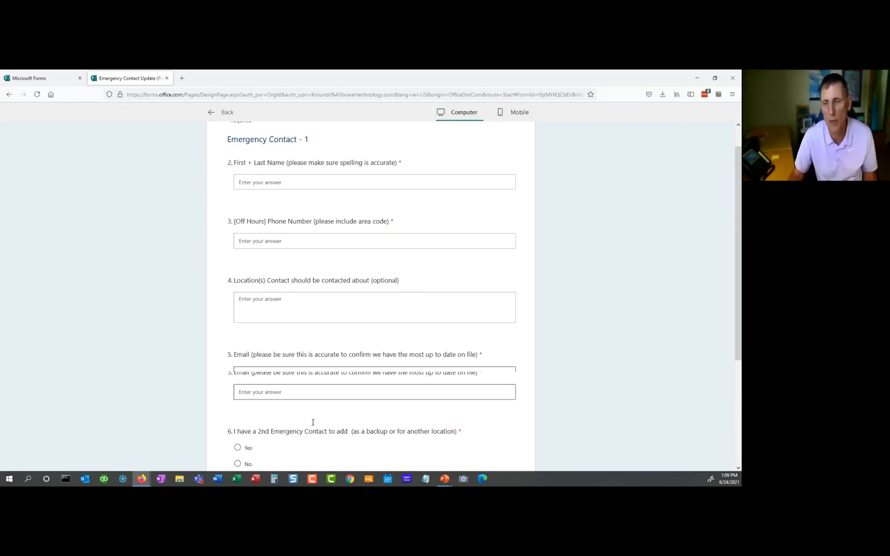
{"action": "scroll", "scroll_direction": "up", "scroll_amount": 3}
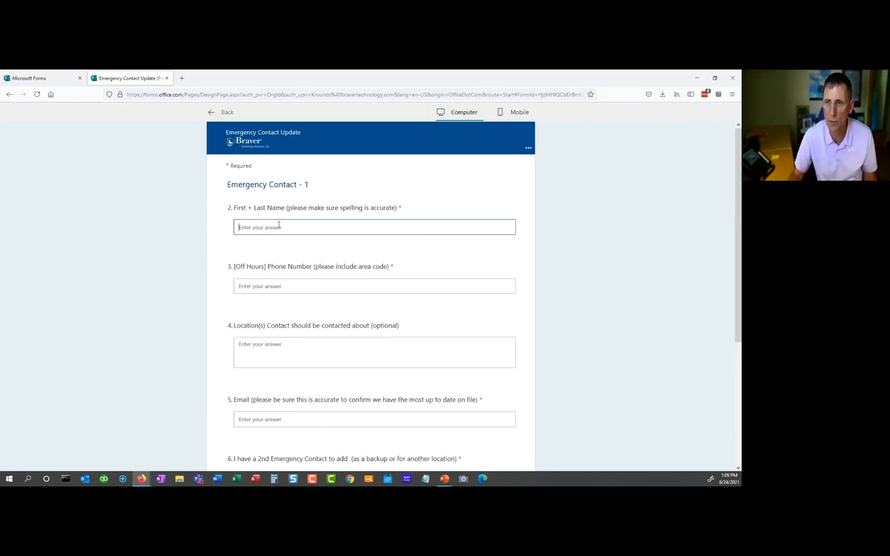
{"action": "type", "text": "xx"}
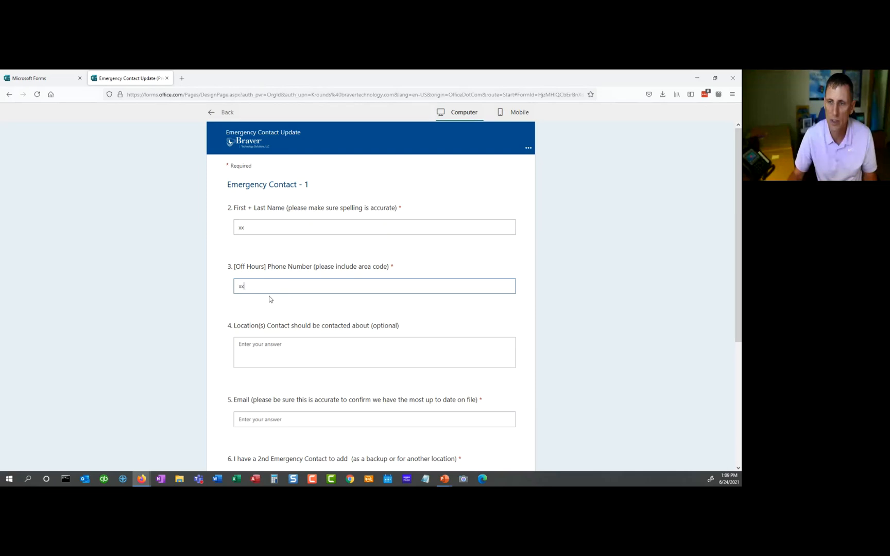
{"action": "scroll", "scroll_direction": "down", "scroll_amount": 3}
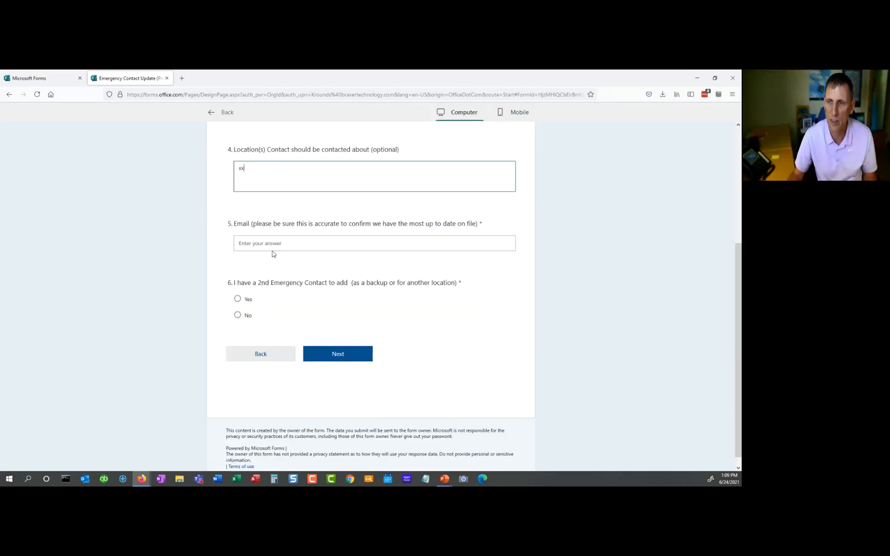
{"action": "type", "text": "xx"}
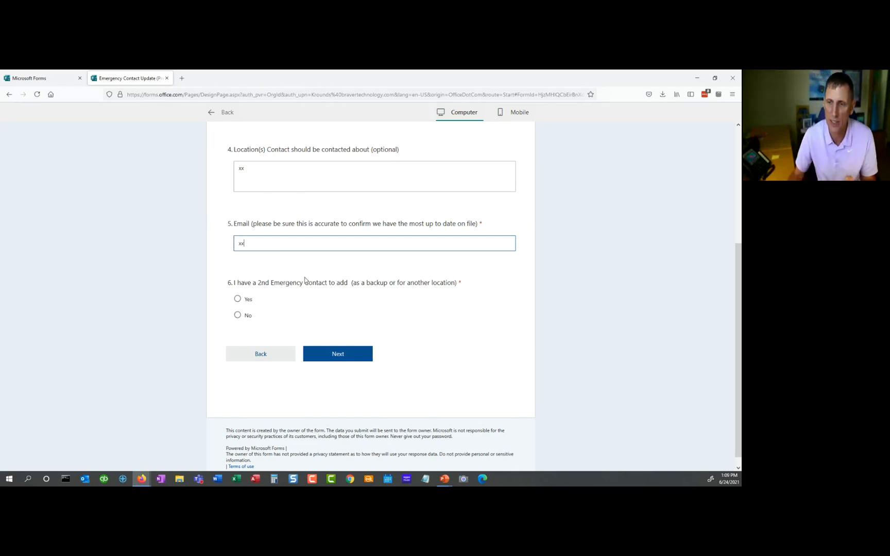
Test the second-contact branching by answering No then Yes, and return to the form editor.
{"action": "left_click", "coordinate": [237, 315]}
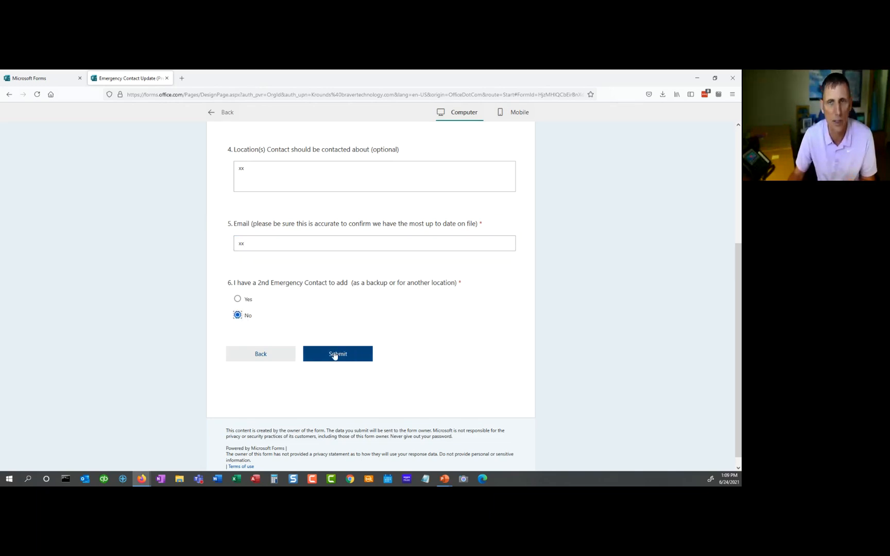
{"action": "left_click", "coordinate": [237, 299]}
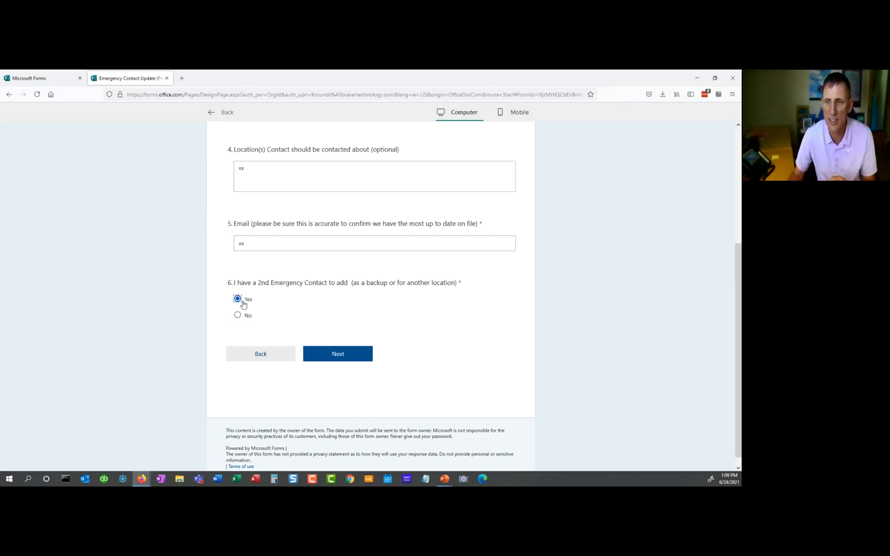
{"action": "left_click", "coordinate": [337, 353]}
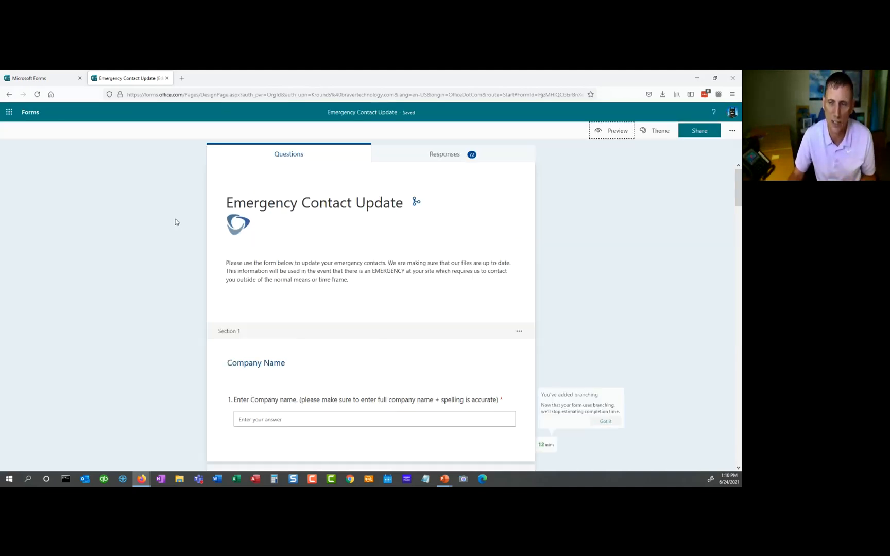
Show the actions menu for Section 1 of Emergency Contact Update.
{"action": "scroll", "scroll_direction": "down", "scroll_amount": 3}
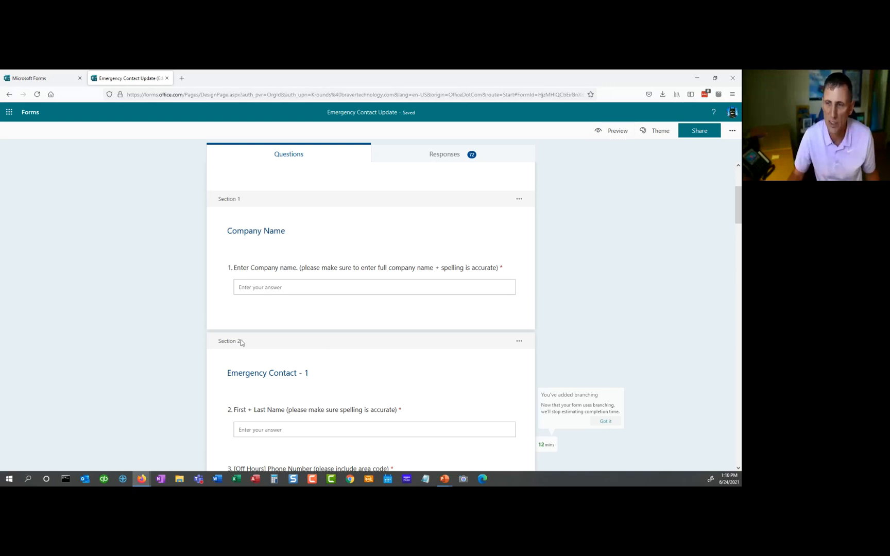
{"action": "left_click", "coordinate": [519, 199]}
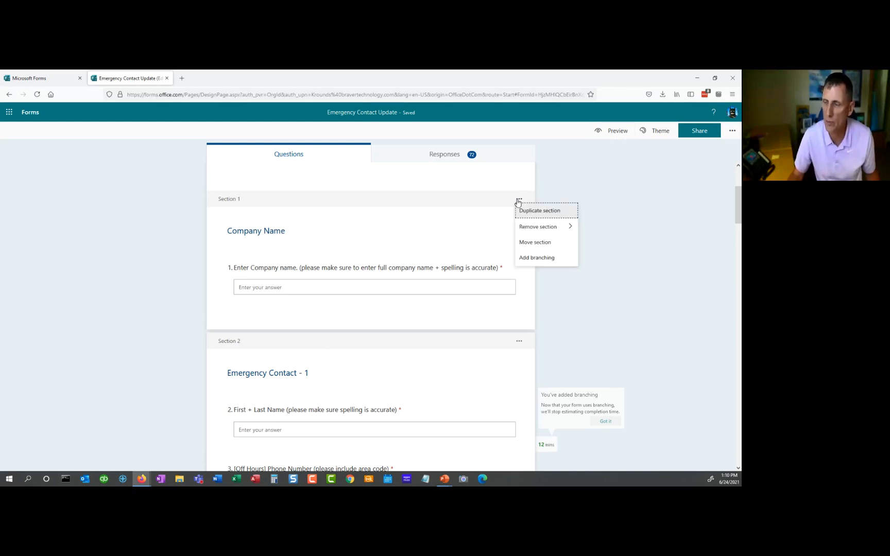
{"action": "mouse_move", "coordinate": [550, 213]}
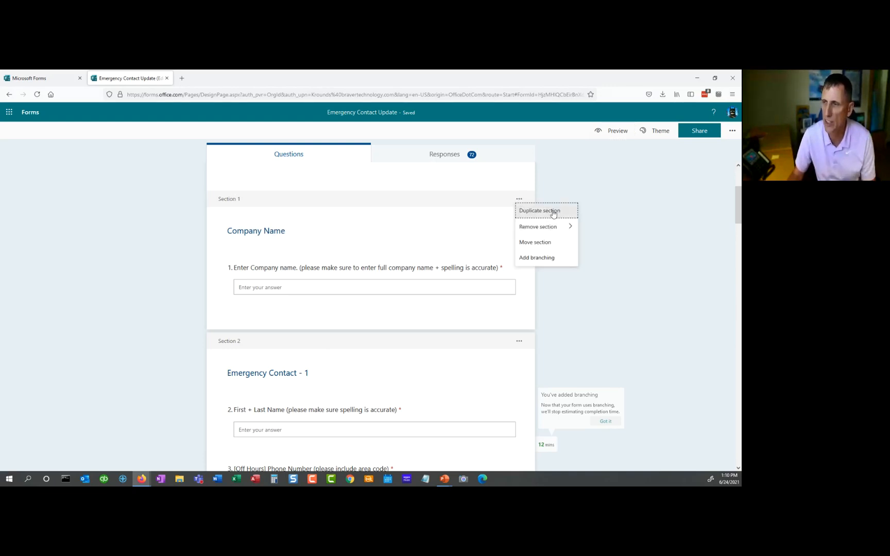
{"action": "mouse_move", "coordinate": [535, 242]}
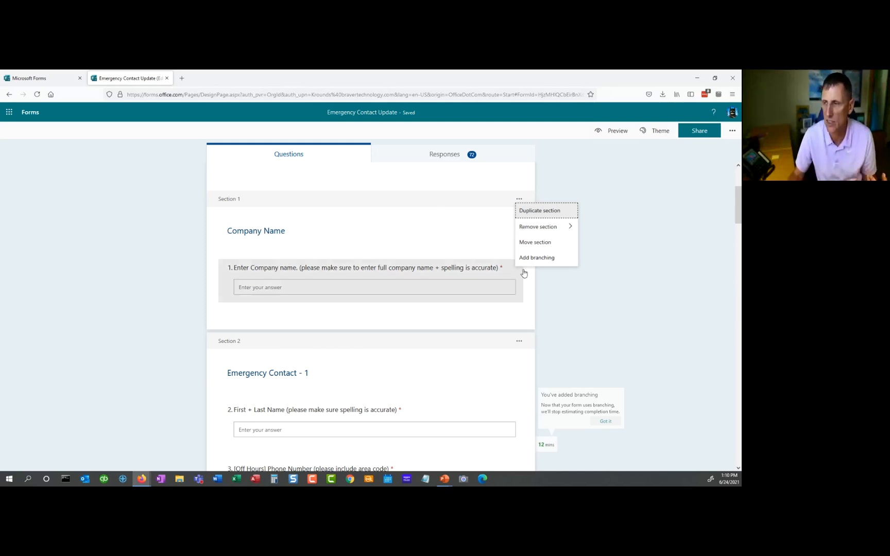
Review the branching settings, including question 6 sending No answers to the end of the form.
{"action": "left_click", "coordinate": [537, 258]}
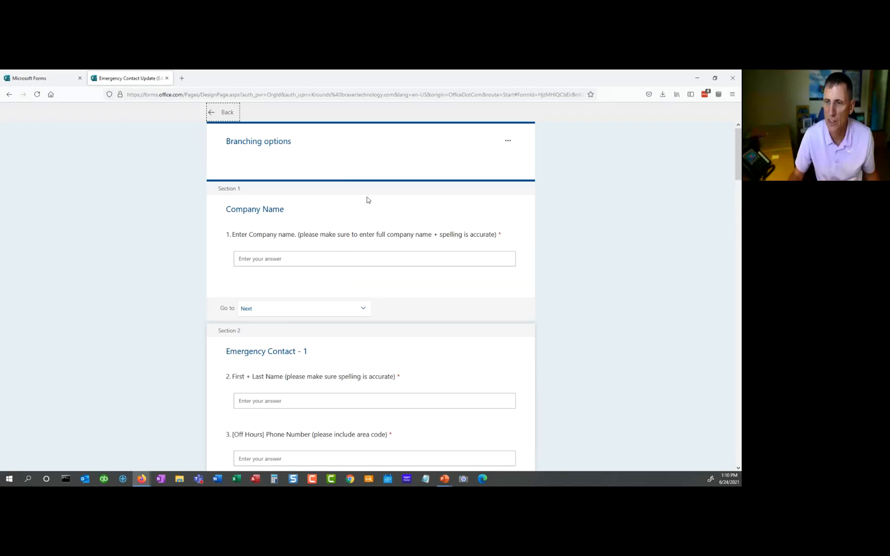
{"action": "mouse_move", "coordinate": [411, 210]}
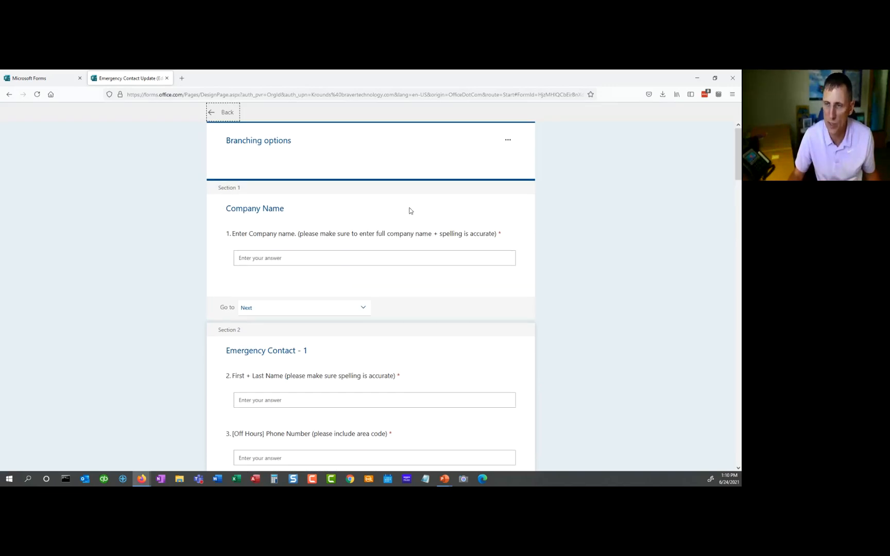
{"action": "scroll", "scroll_direction": "down", "scroll_amount": 3}
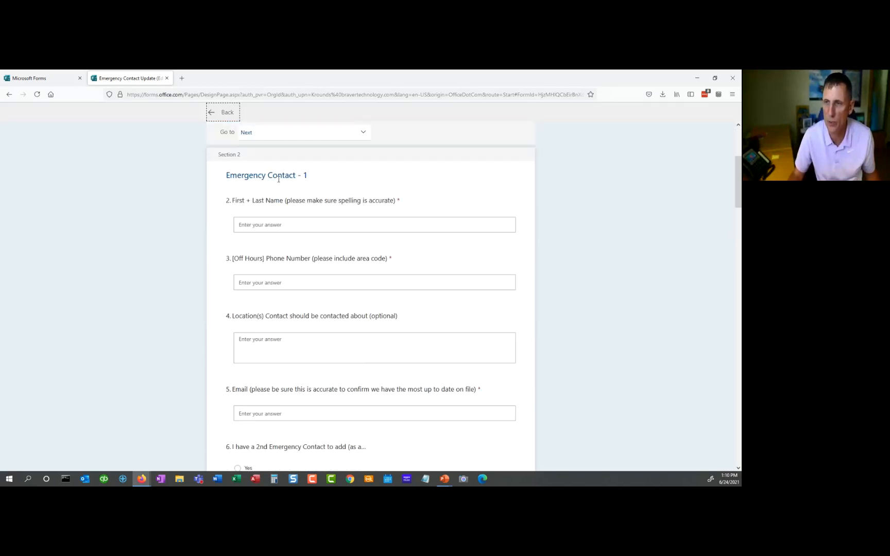
{"action": "scroll", "scroll_direction": "down", "scroll_amount": 3}
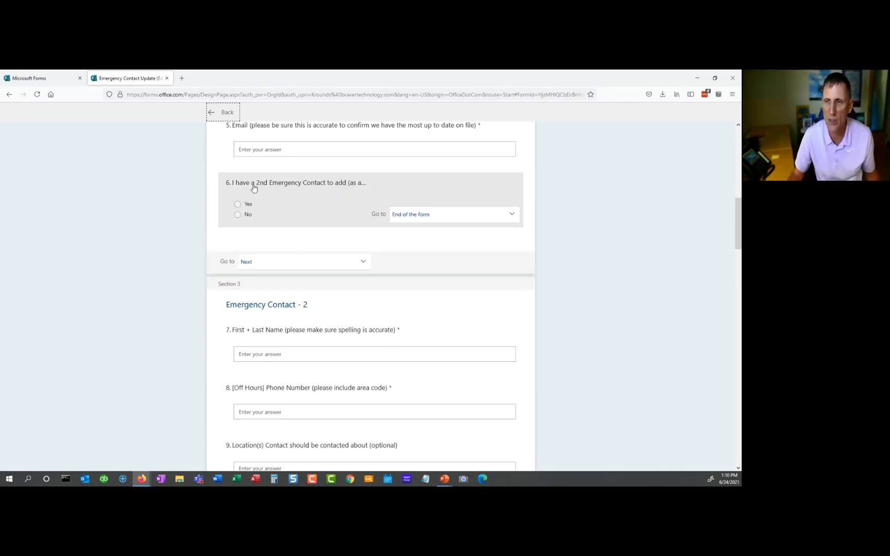
{"action": "mouse_move", "coordinate": [325, 192]}
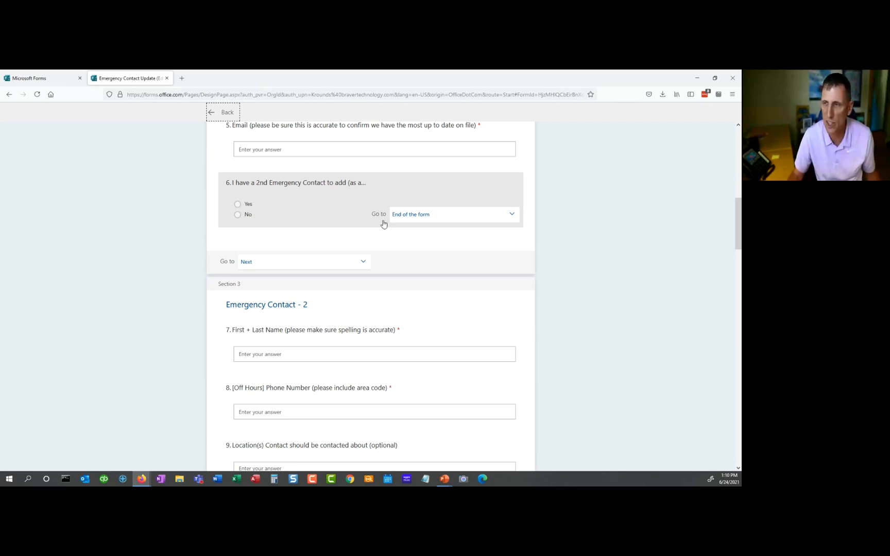
{"action": "mouse_move", "coordinate": [257, 242]}
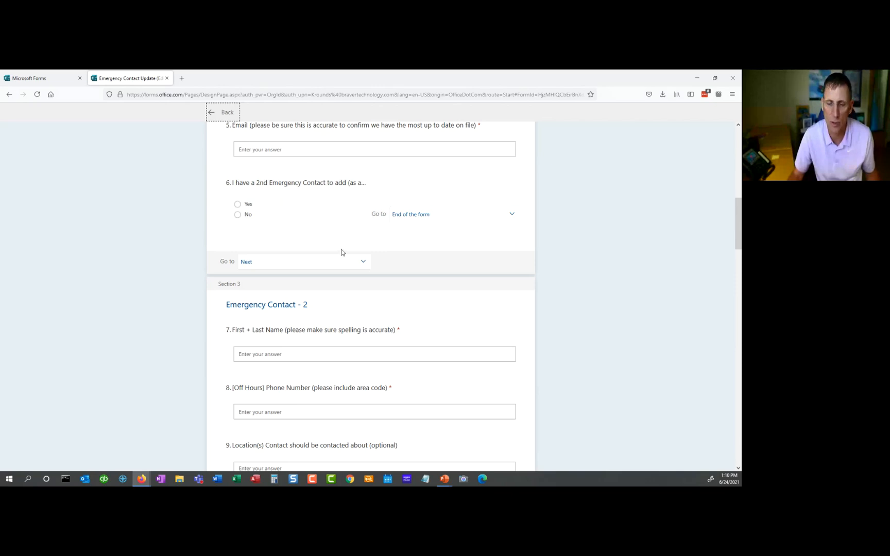
{"action": "mouse_move", "coordinate": [337, 254]}
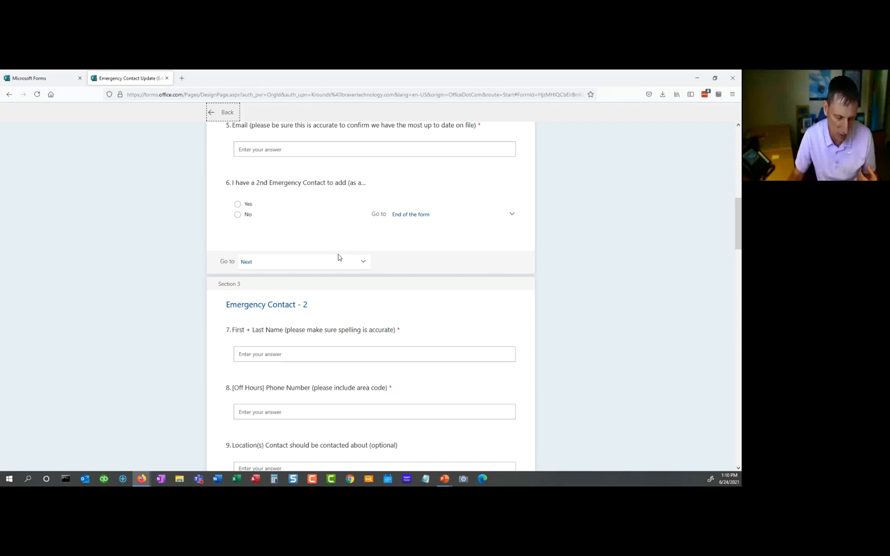
{"action": "mouse_move", "coordinate": [339, 263]}
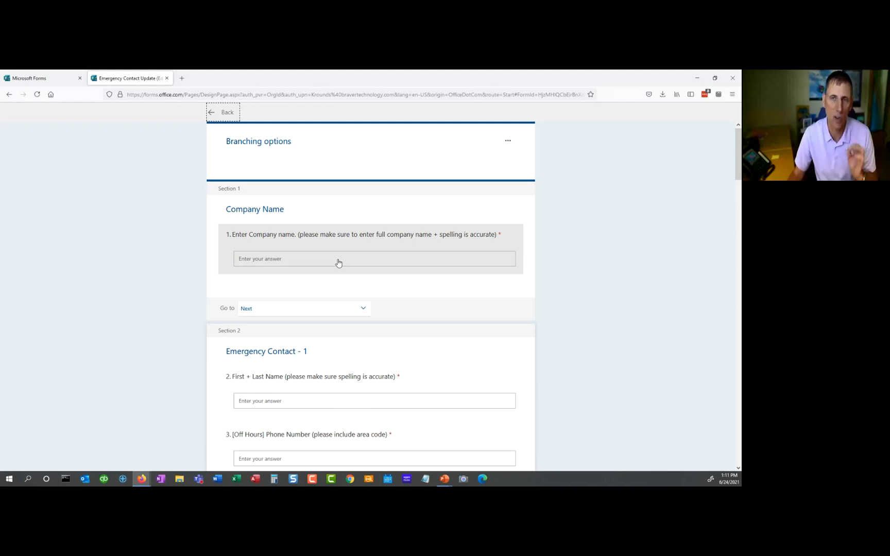
{"action": "mouse_move", "coordinate": [332, 277]}
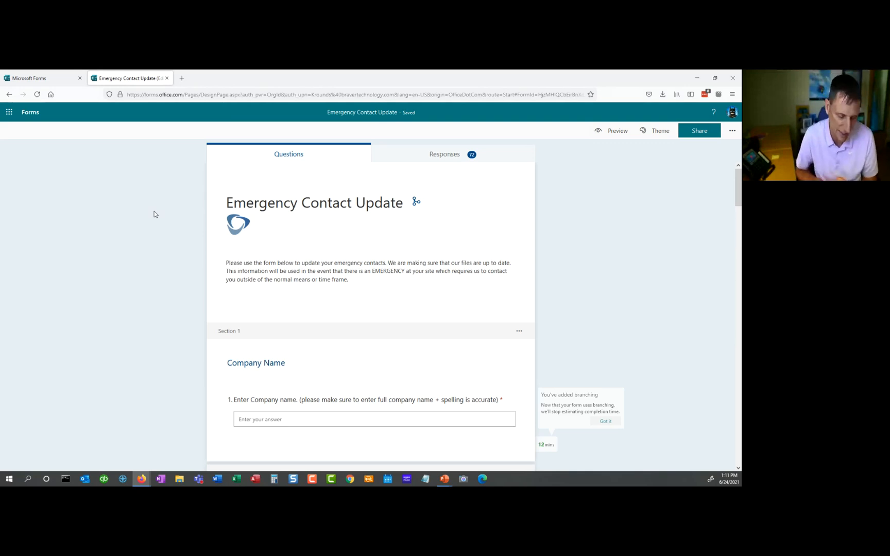
{"action": "mouse_move", "coordinate": [141, 245]}
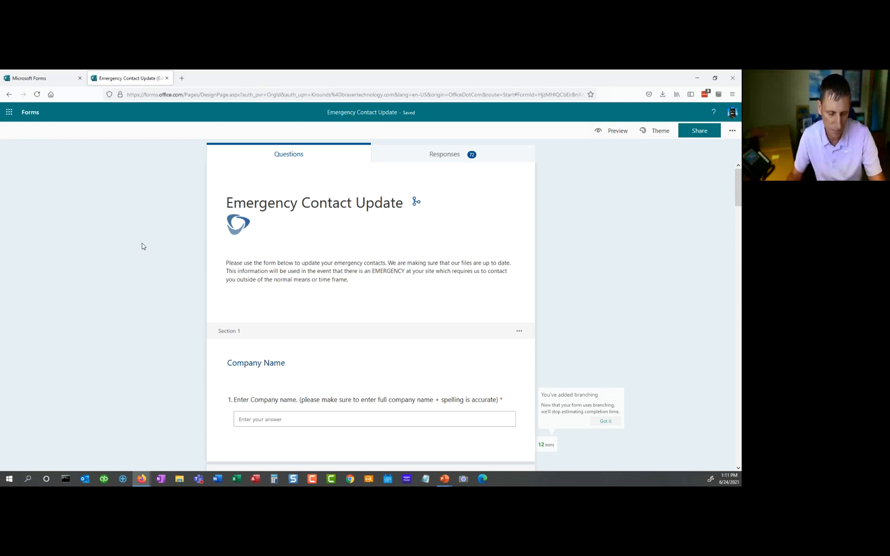
{"action": "mouse_move", "coordinate": [168, 269]}
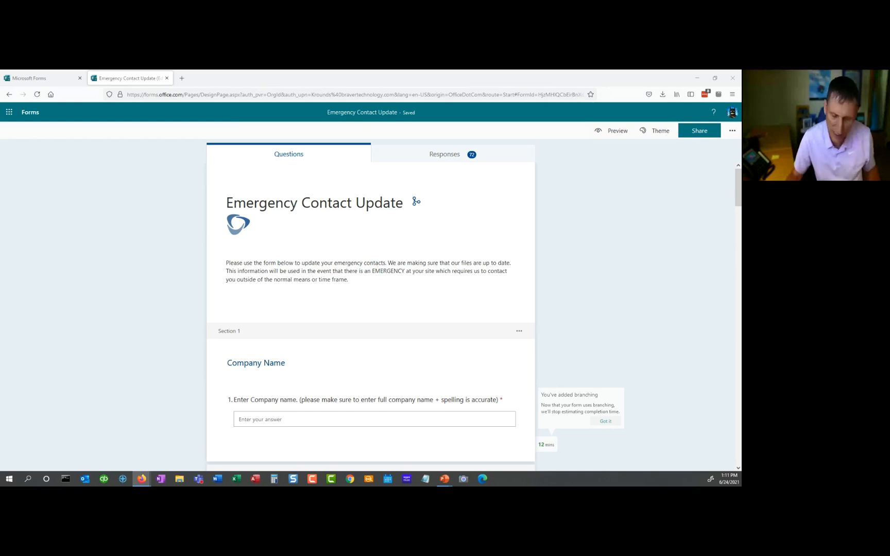
{"action": "mouse_move", "coordinate": [29, 113]}
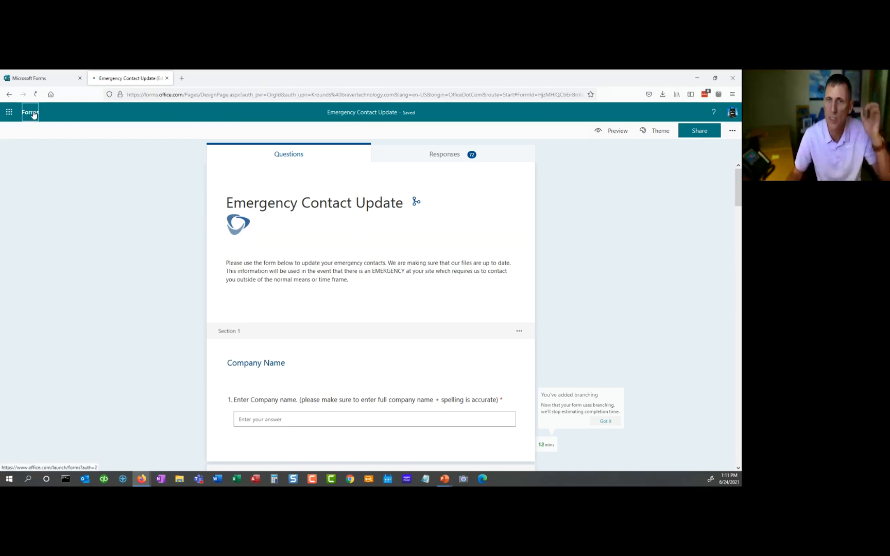
Go to the forms list and show the actions for Mini Golf - What's your Shirt Size - 2021.
{"action": "left_click", "coordinate": [30, 112]}
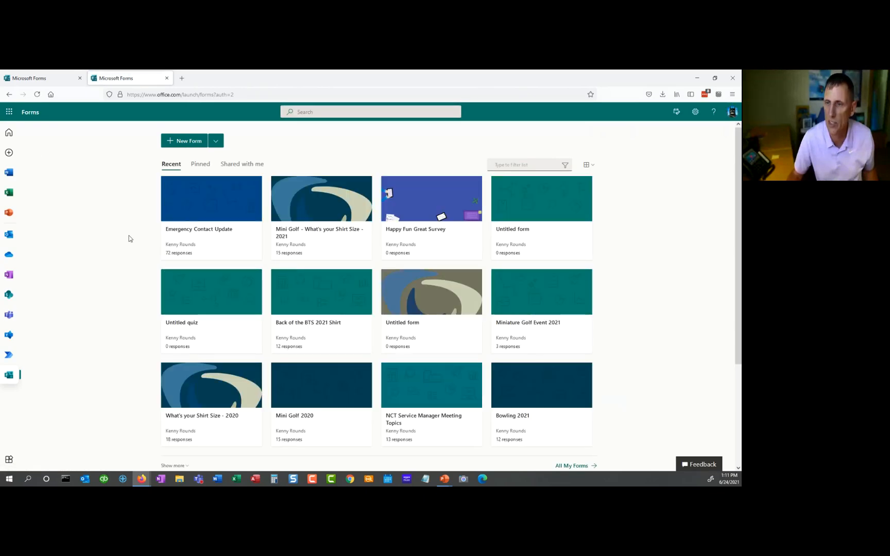
{"action": "mouse_move", "coordinate": [321, 213]}
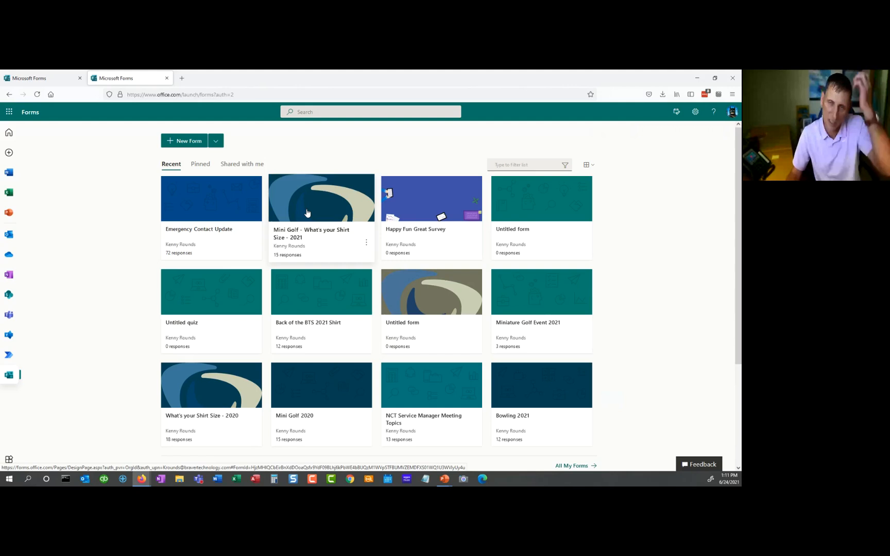
{"action": "mouse_move", "coordinate": [343, 210]}
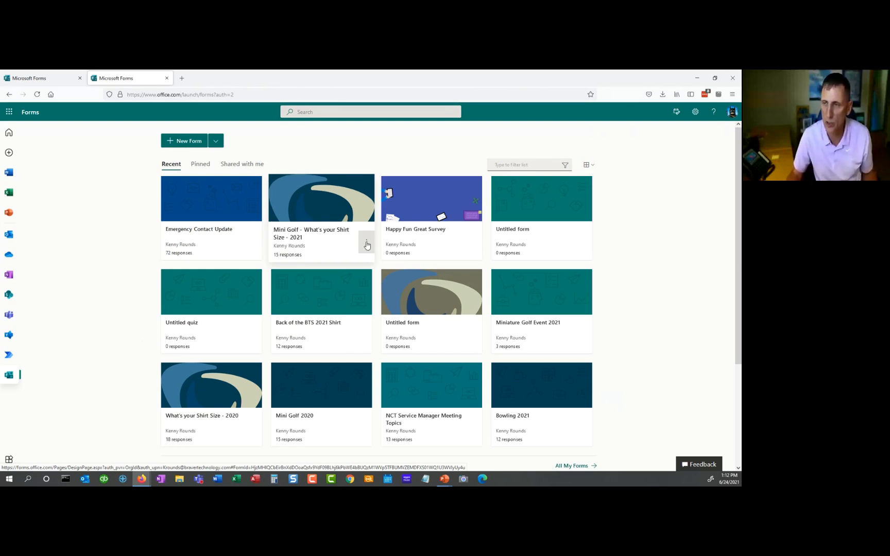
{"action": "left_click", "coordinate": [363, 241]}
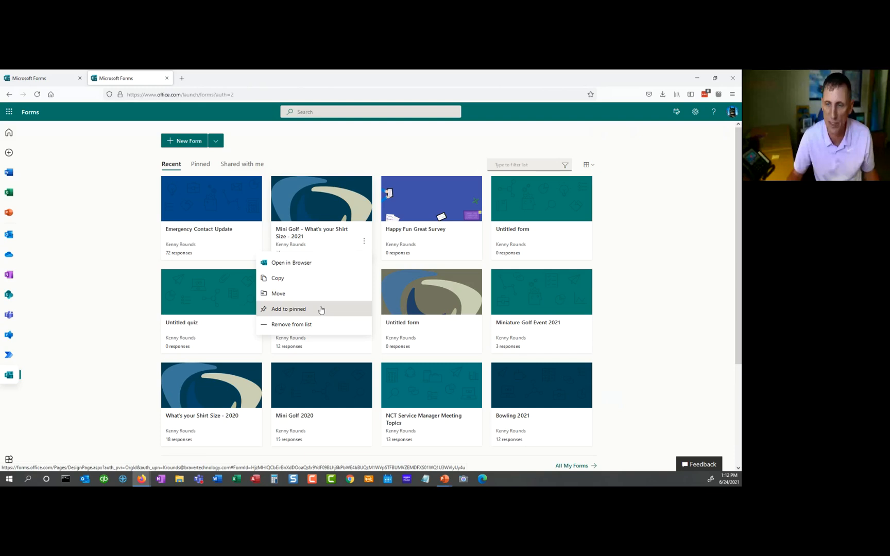
Browse the Pinned and Shared with me lists, then return to Recent led by an untitled form.
{"action": "left_click", "coordinate": [201, 164]}
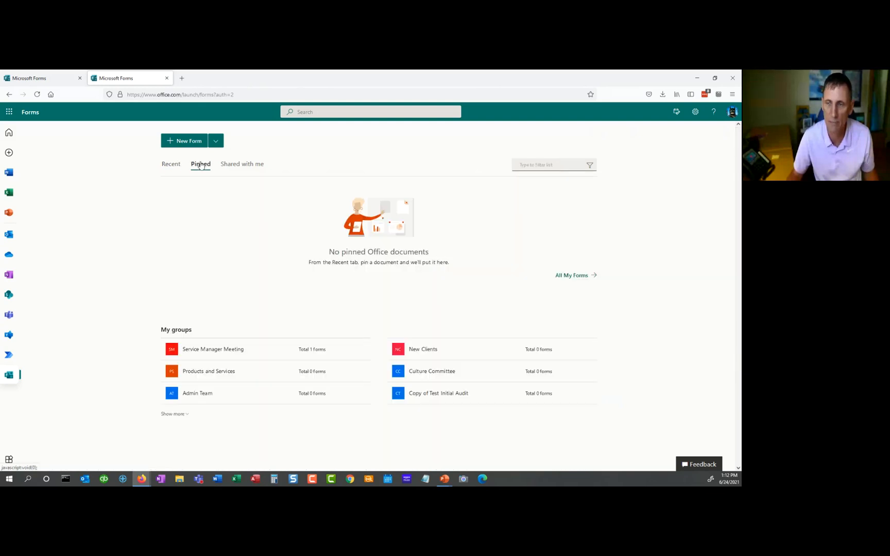
{"action": "mouse_move", "coordinate": [250, 169]}
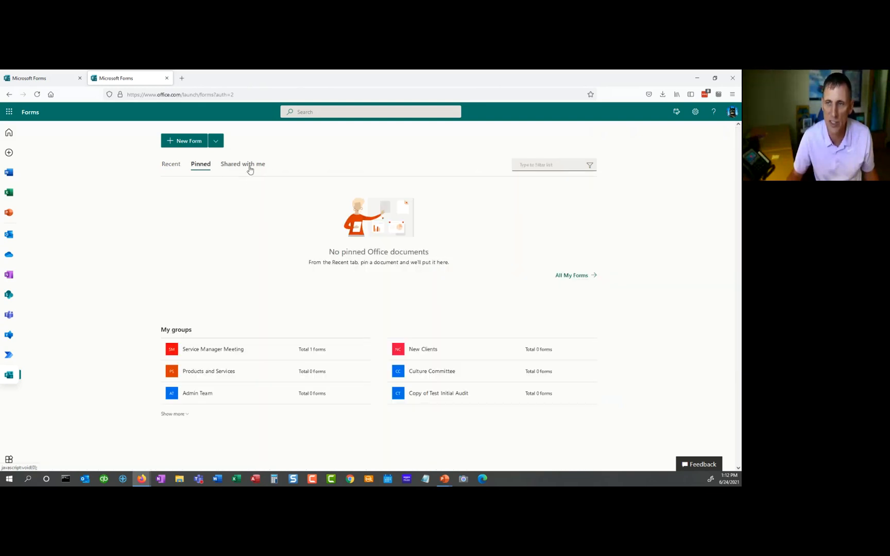
{"action": "left_click", "coordinate": [242, 164]}
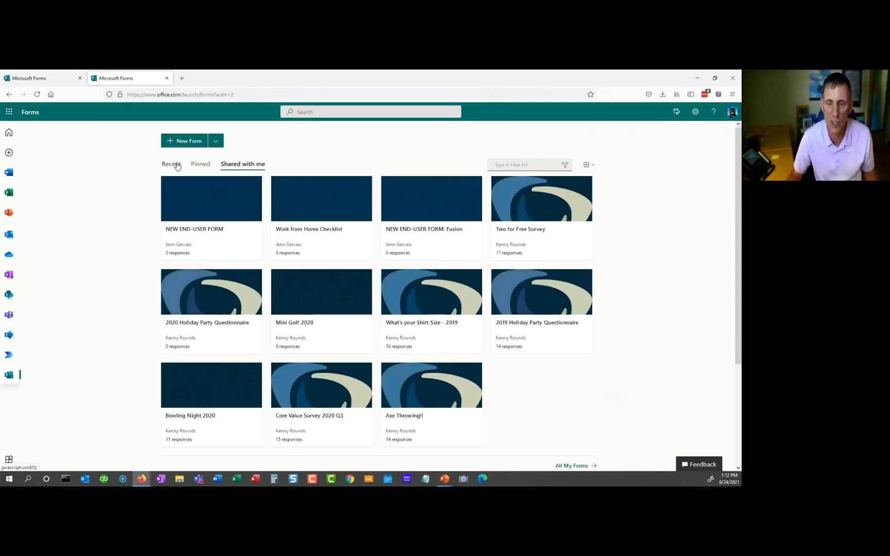
{"action": "left_click", "coordinate": [171, 164]}
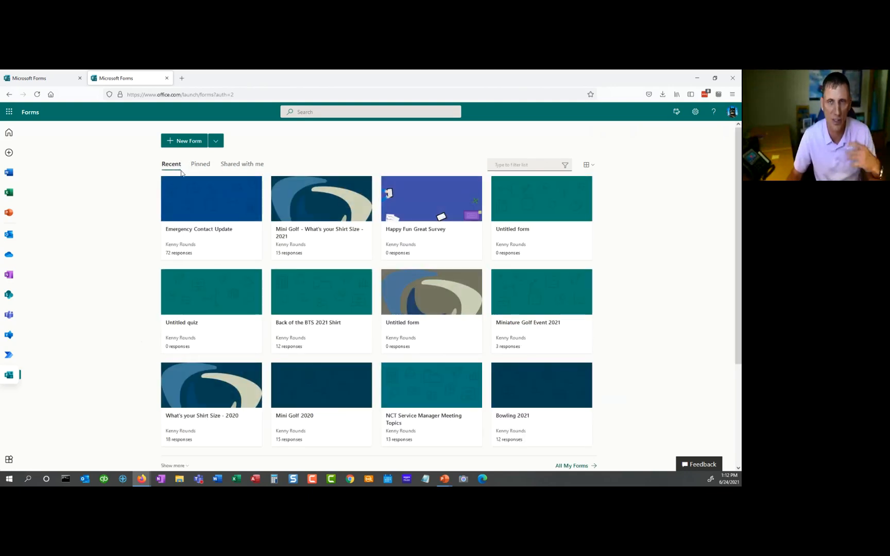
{"action": "left_click", "coordinate": [364, 241]}
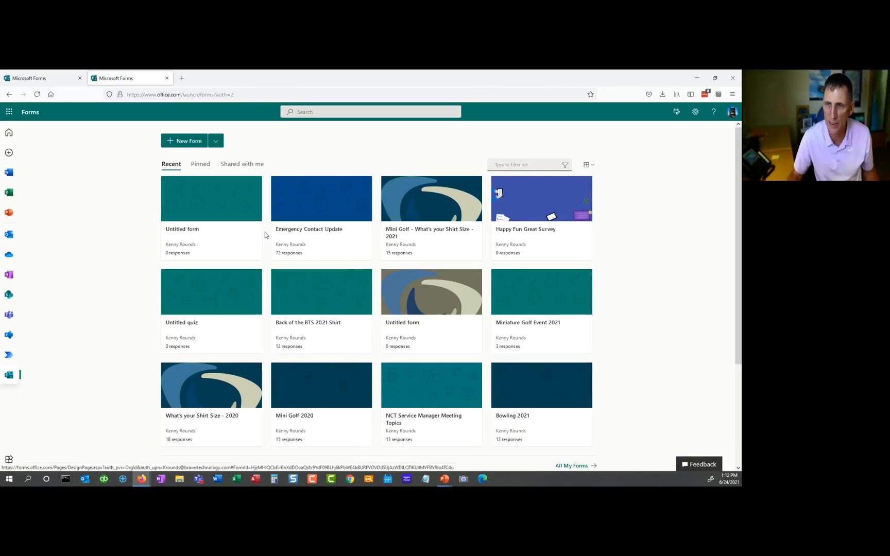
Remove the teal untitled form with no responses from the recent forms list.
{"action": "left_click", "coordinate": [254, 241]}
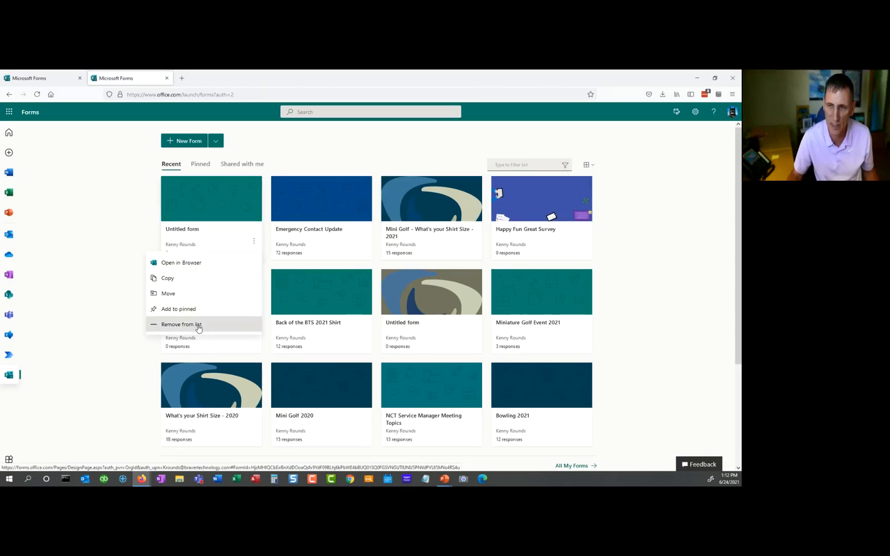
{"action": "left_click", "coordinate": [181, 324]}
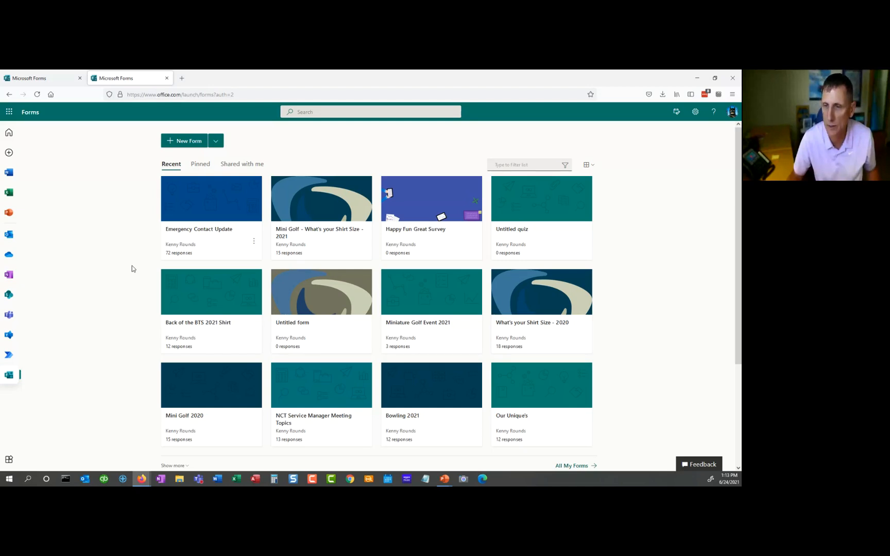
{"action": "mouse_move", "coordinate": [127, 227]}
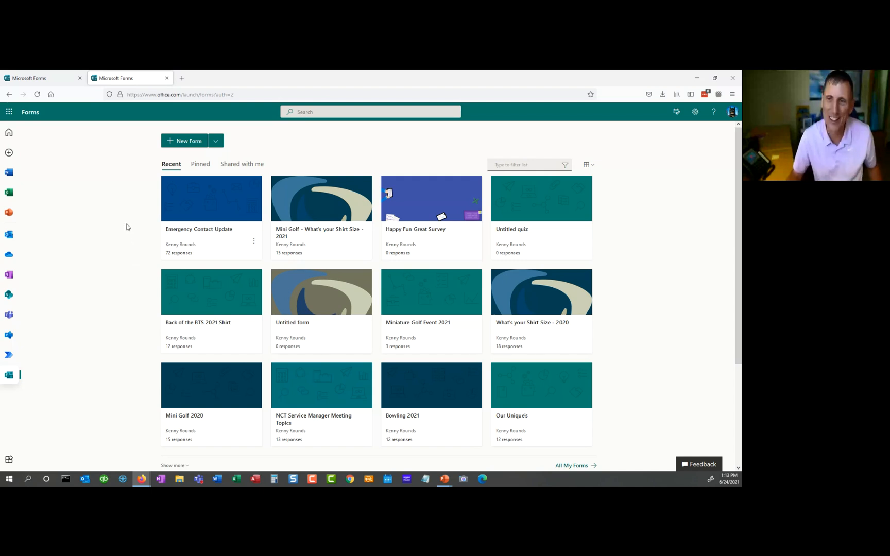